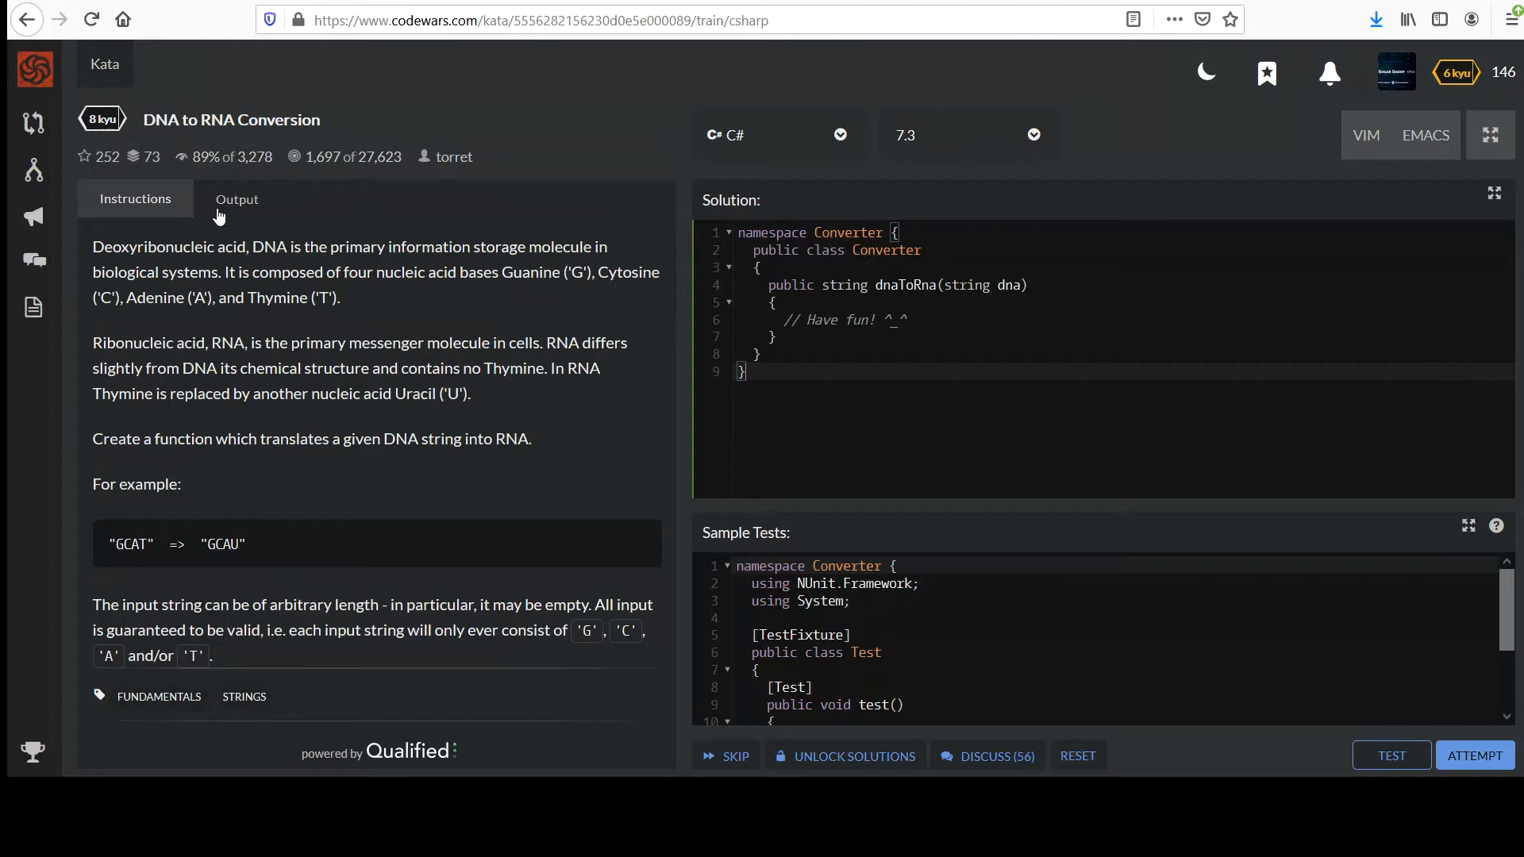
mouse_move(263, 265)
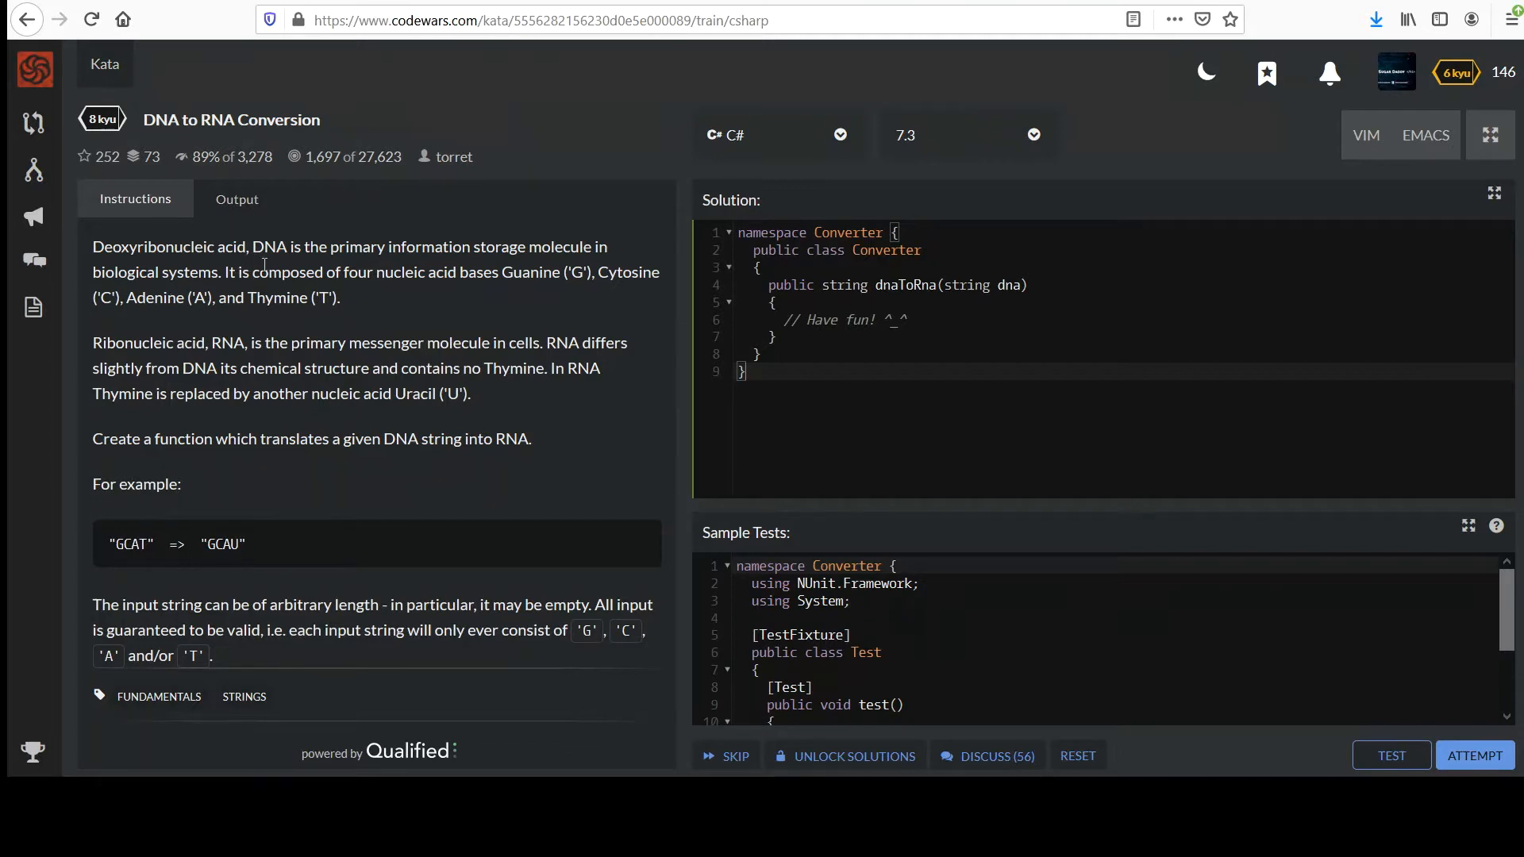
mouse_move(302, 269)
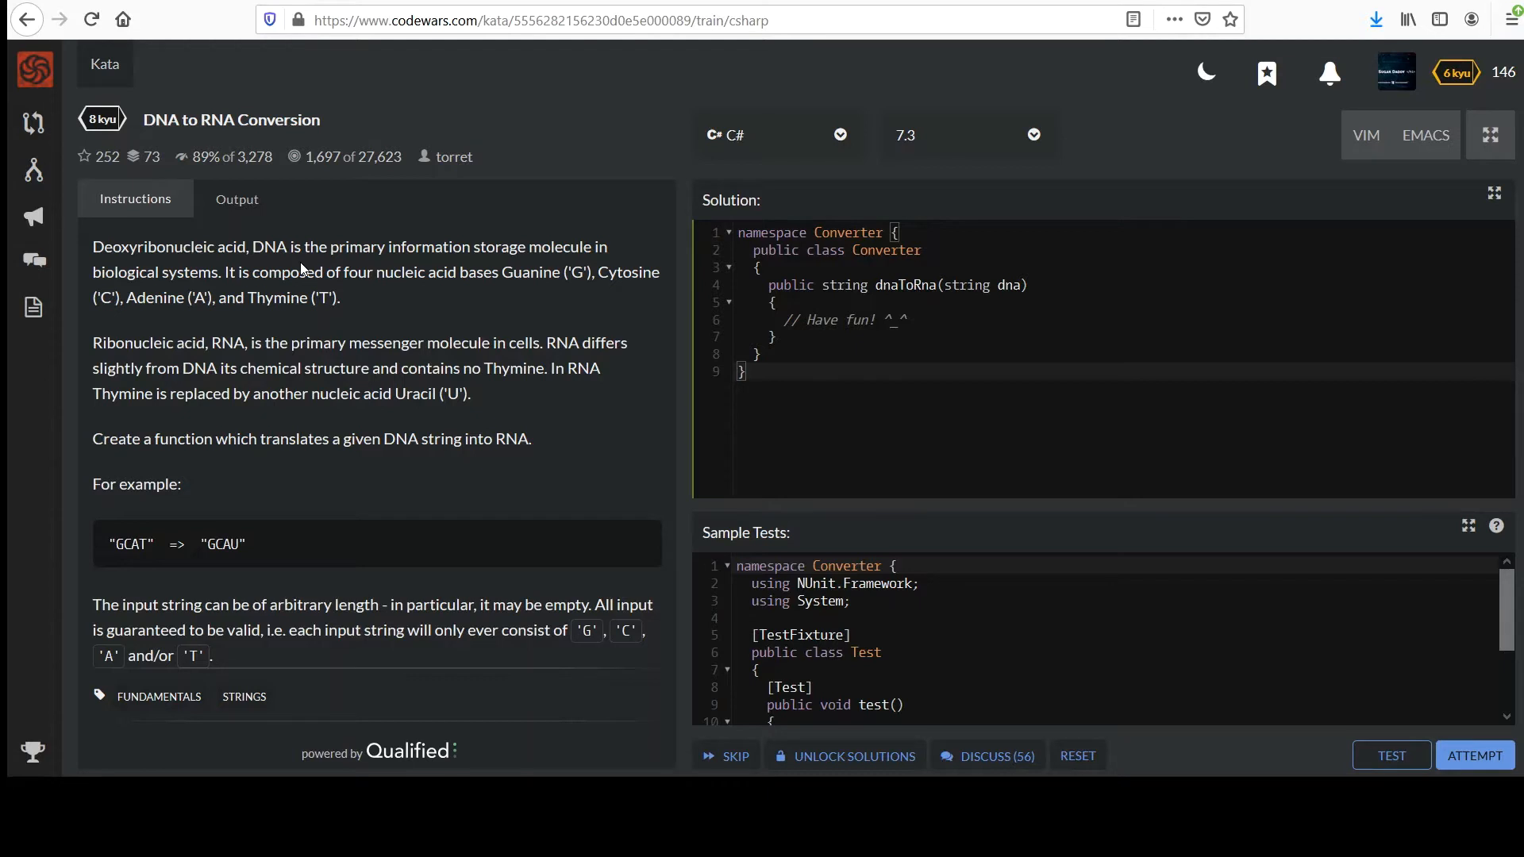
mouse_move(328, 277)
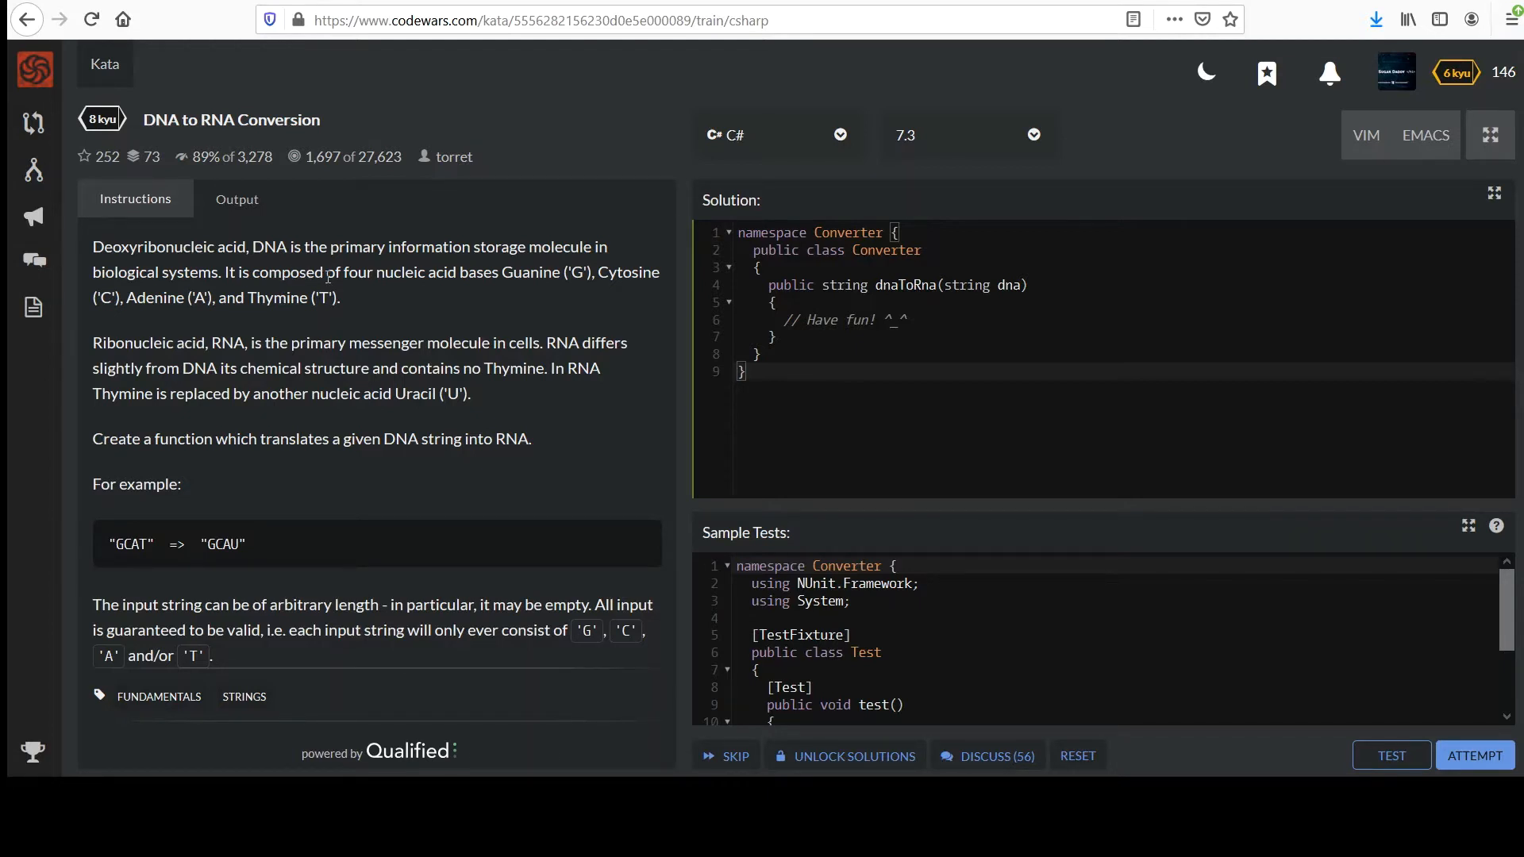
mouse_move(481, 291)
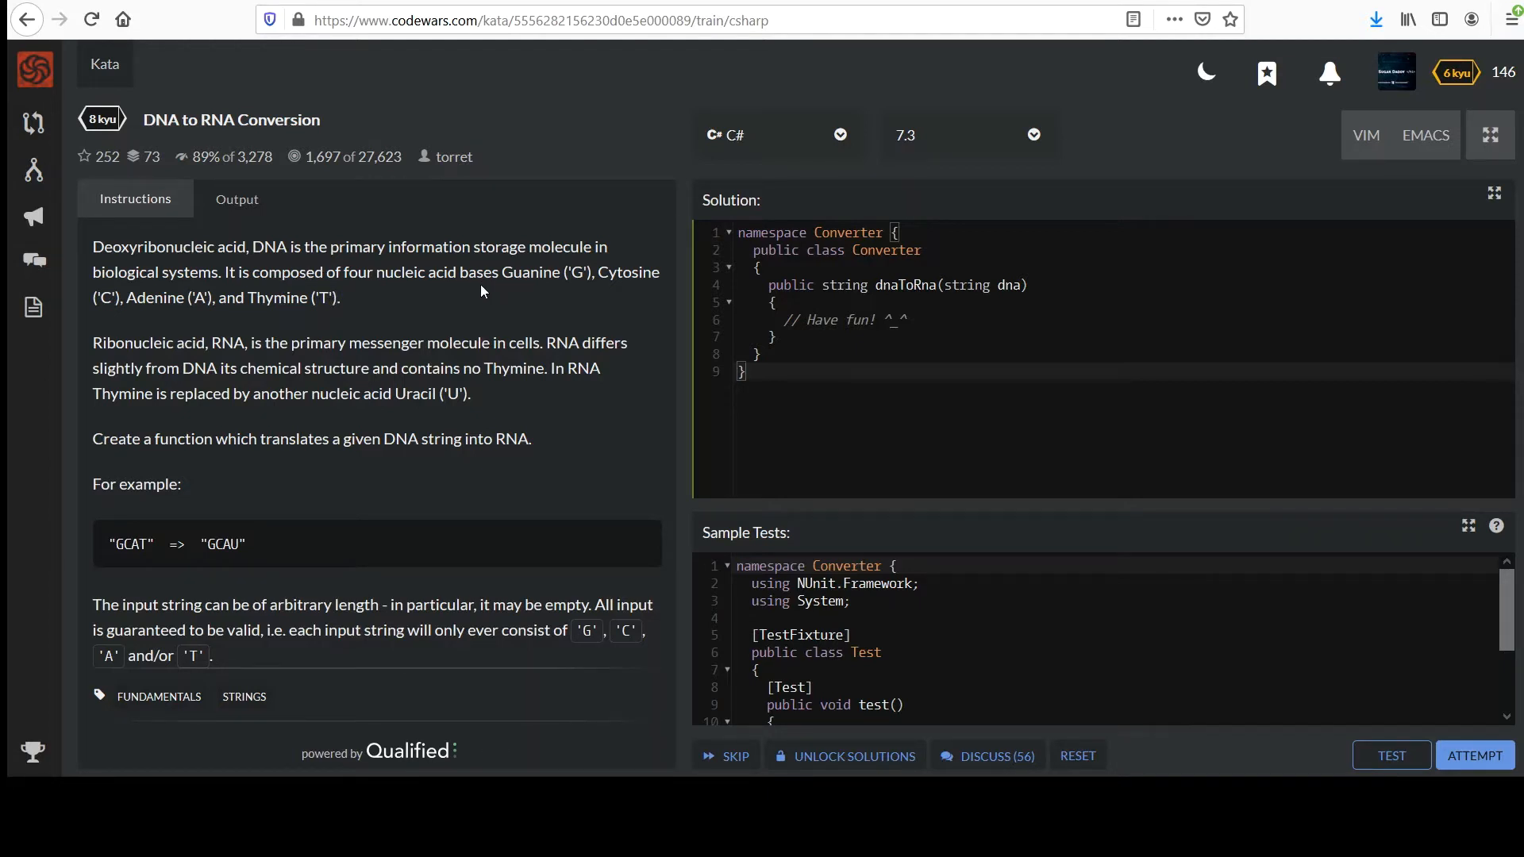
mouse_move(590, 281)
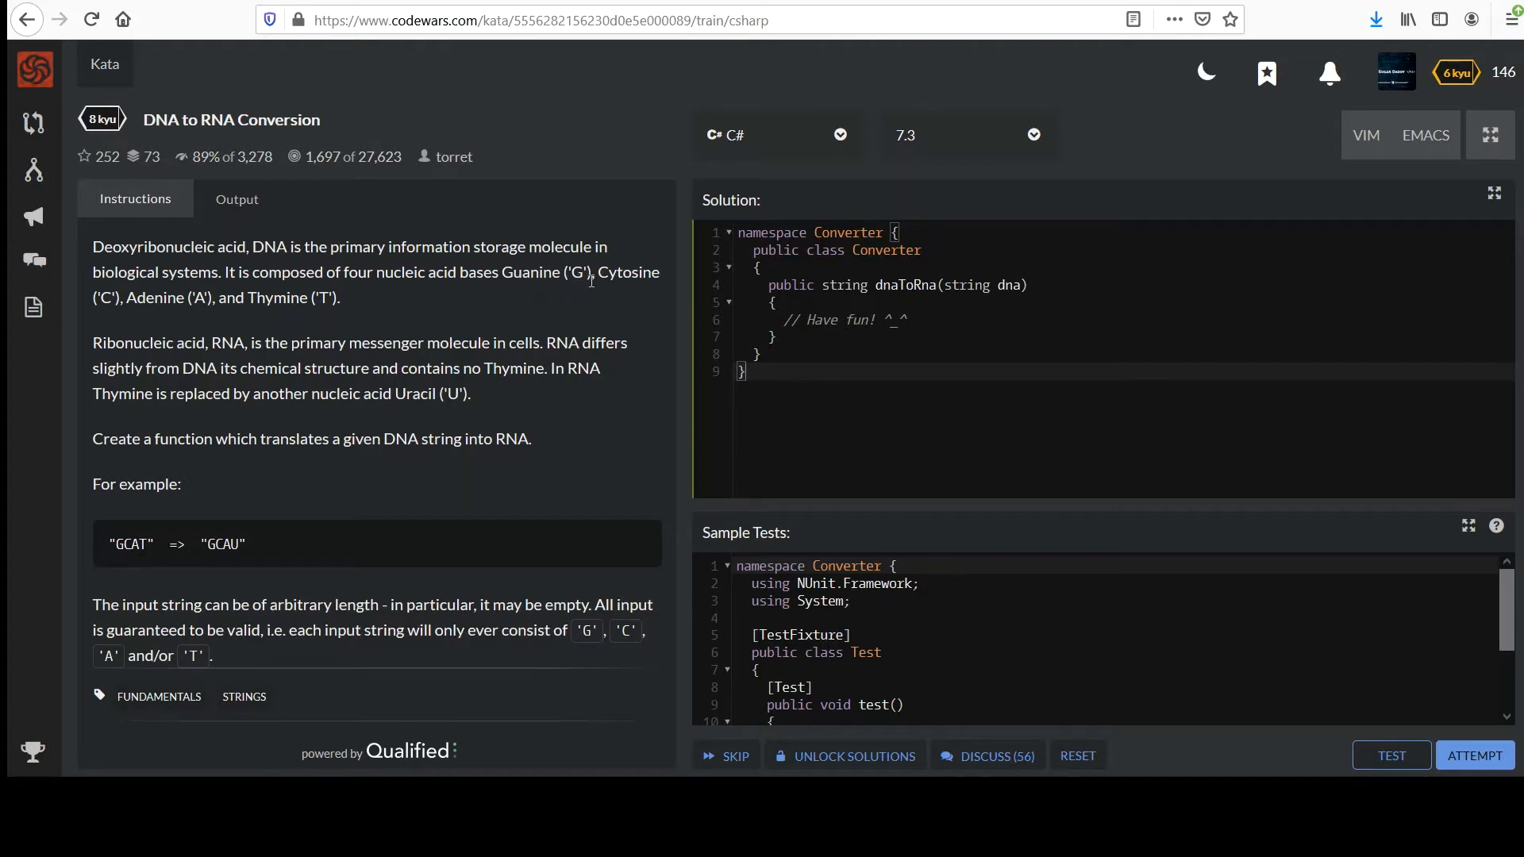
mouse_move(157, 309)
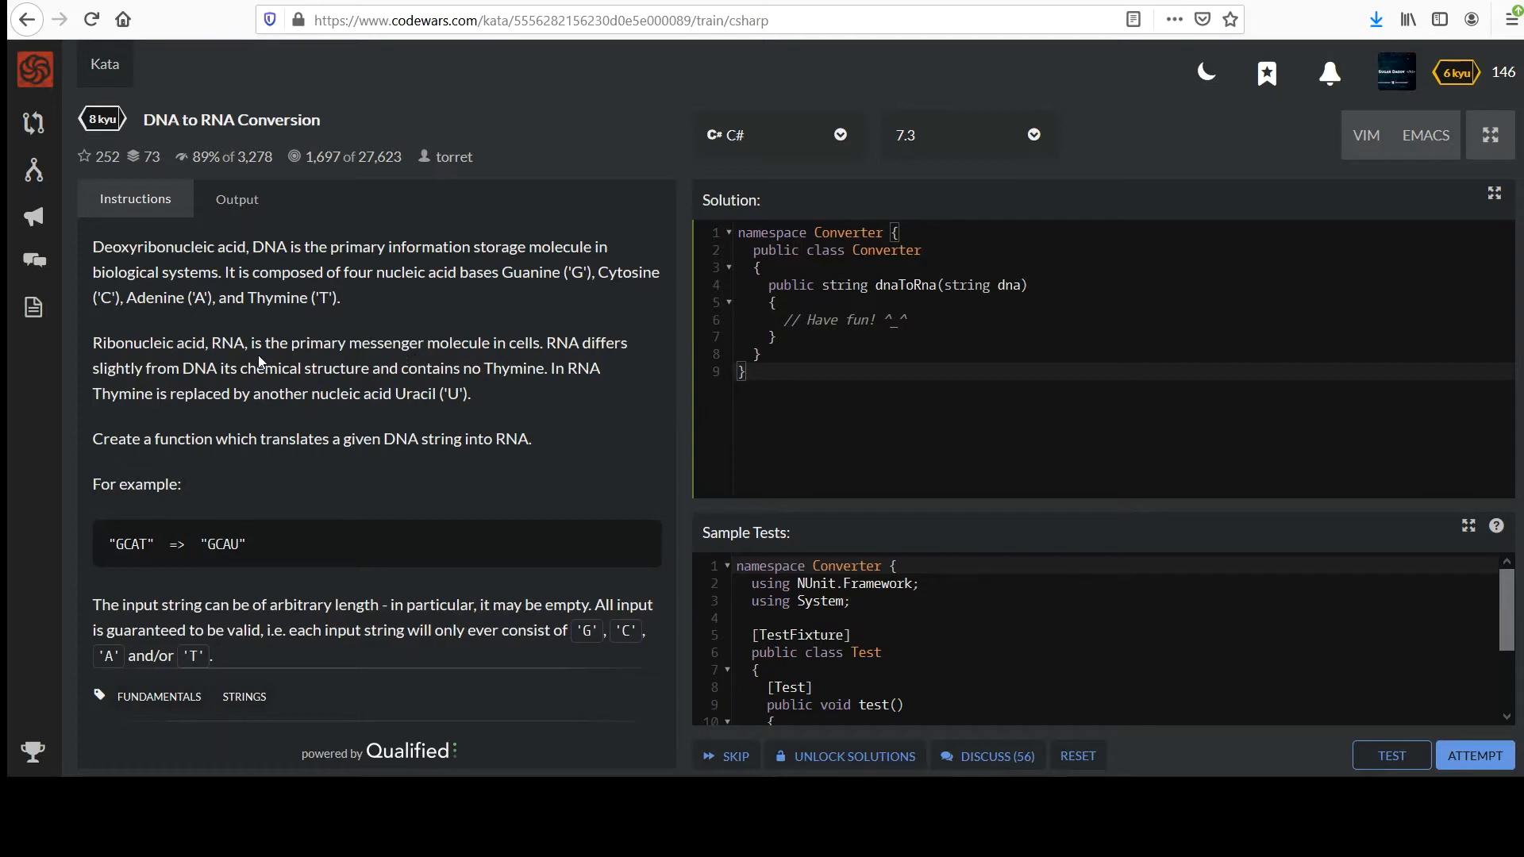
mouse_move(240, 386)
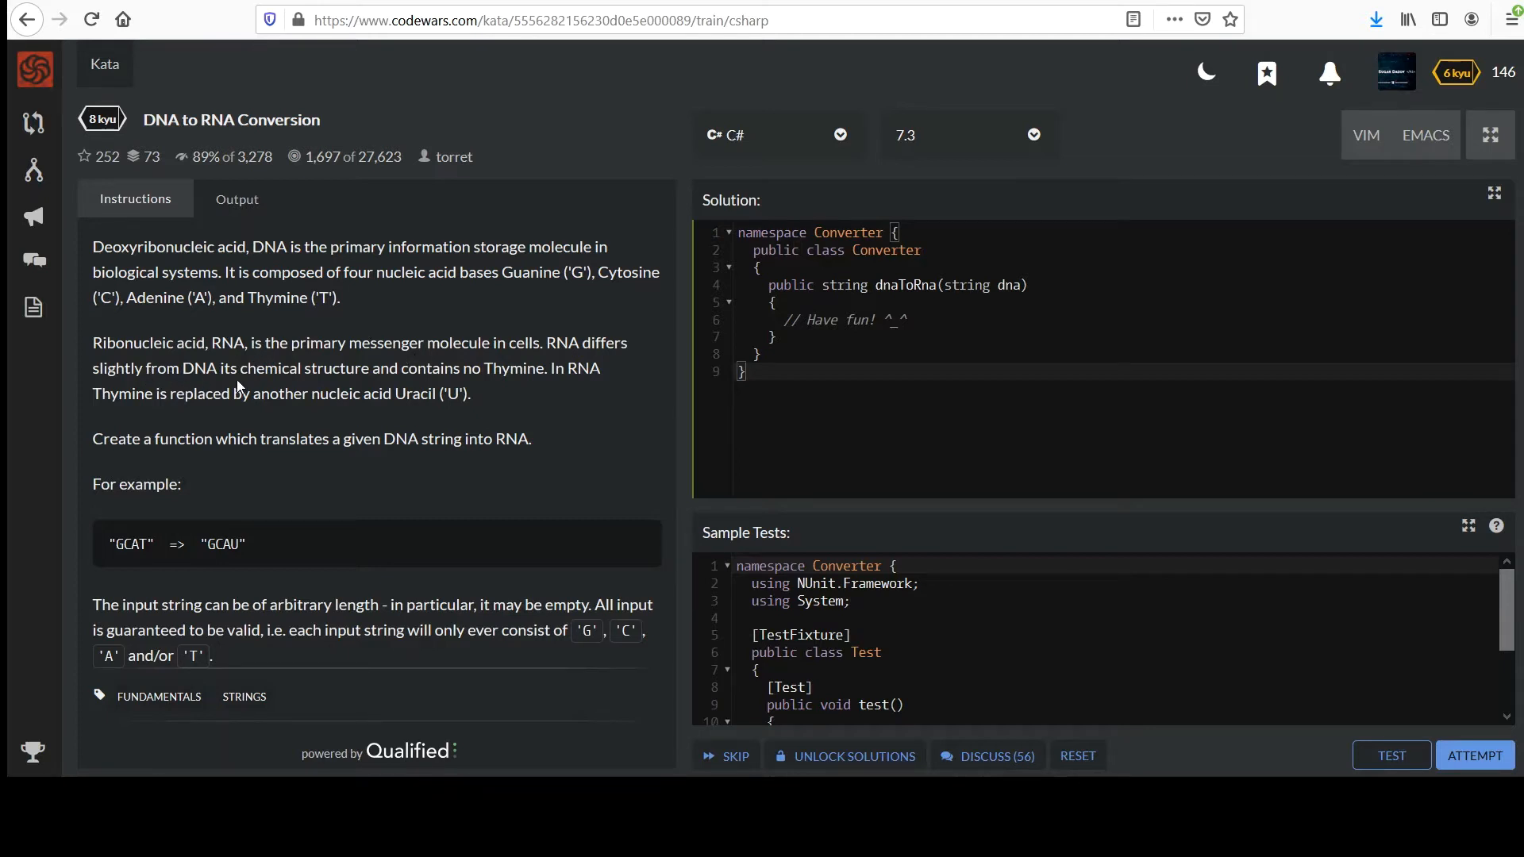
mouse_move(437, 375)
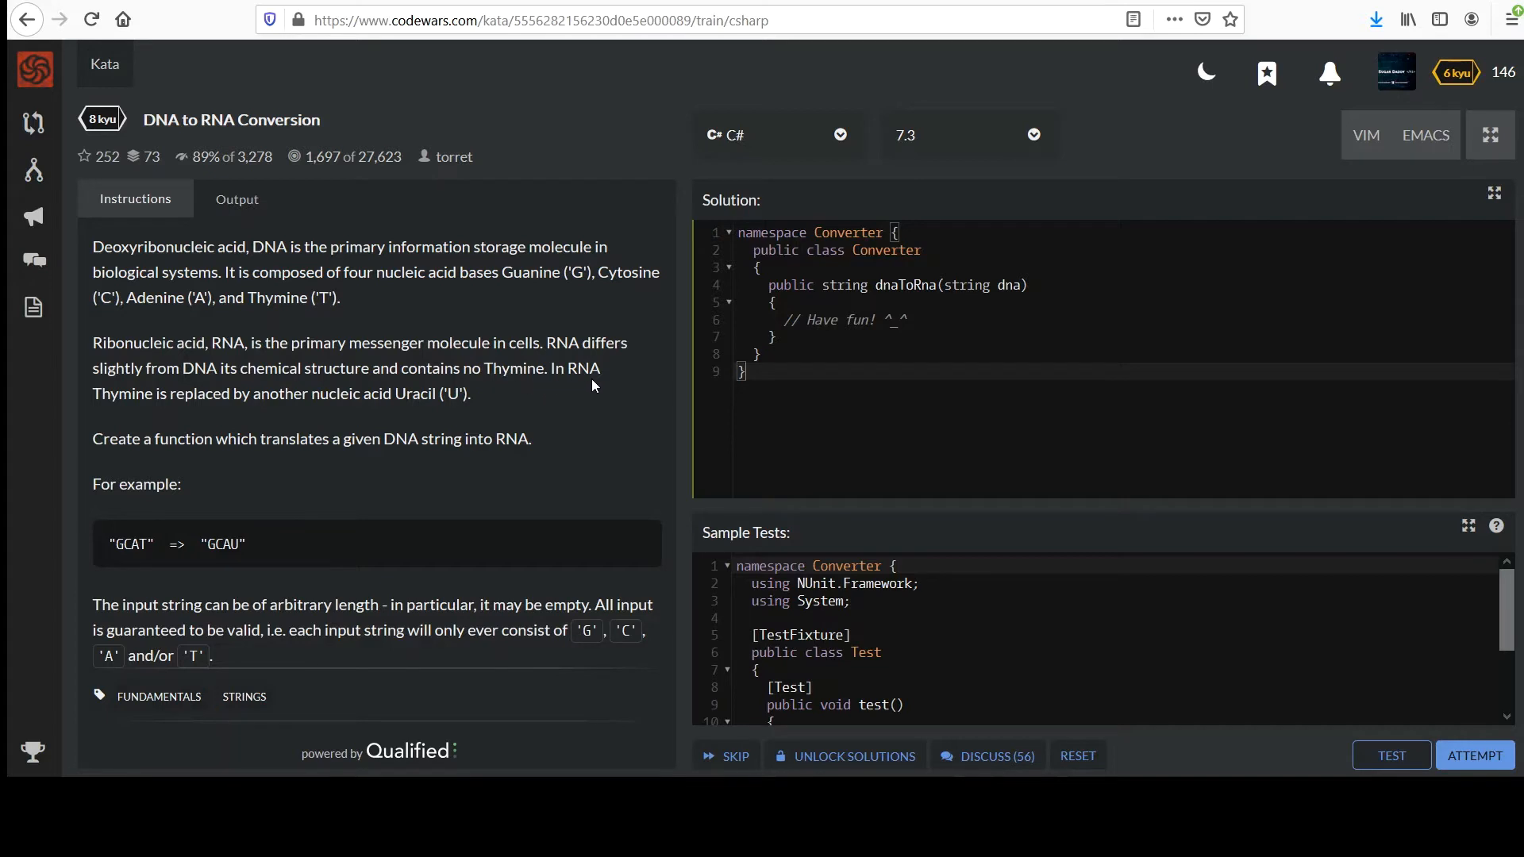
mouse_move(326, 411)
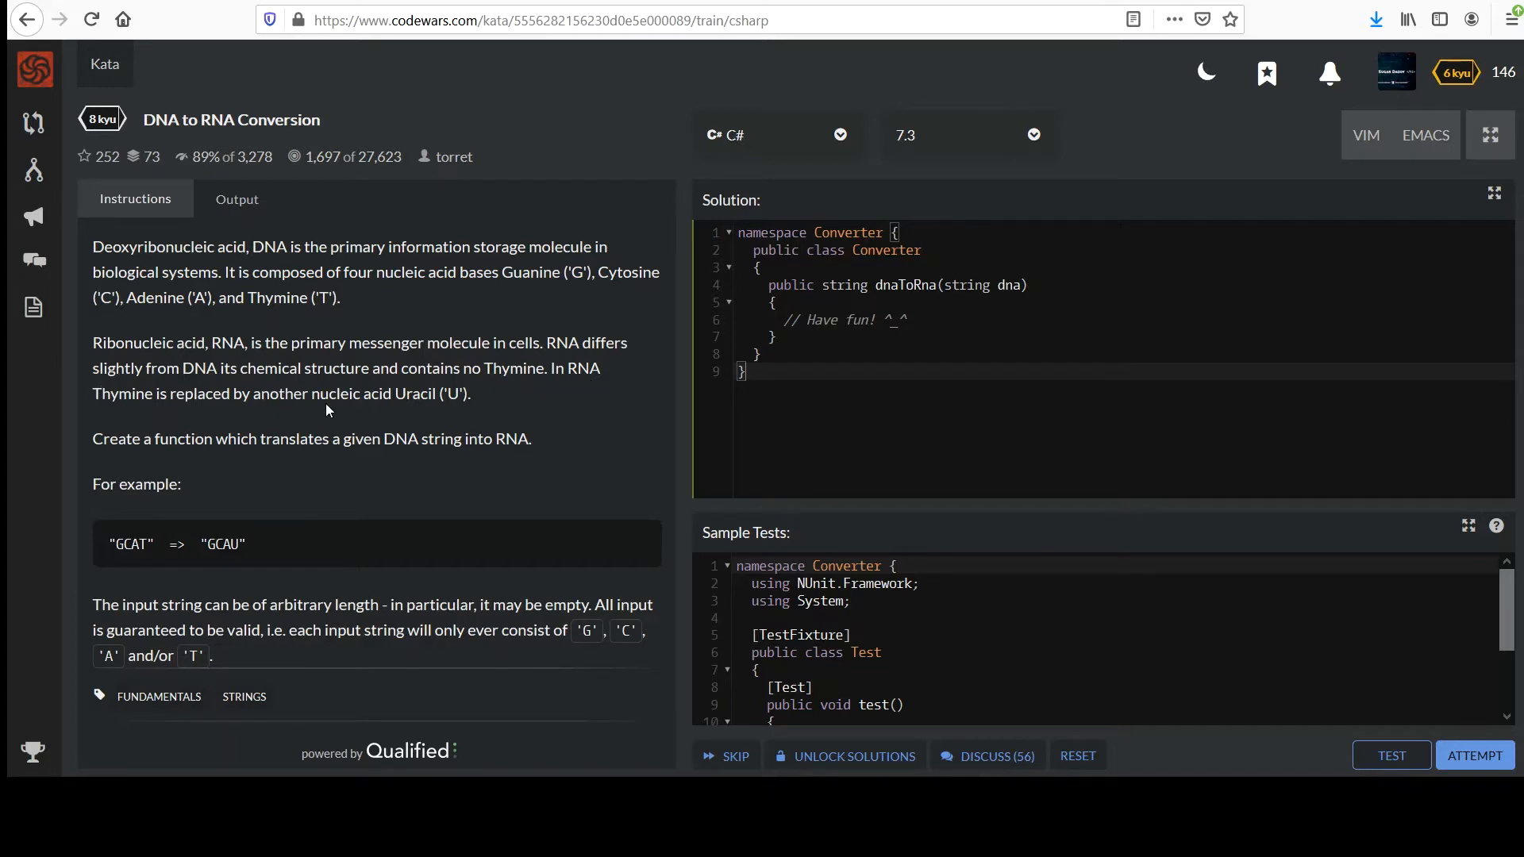
mouse_move(445, 411)
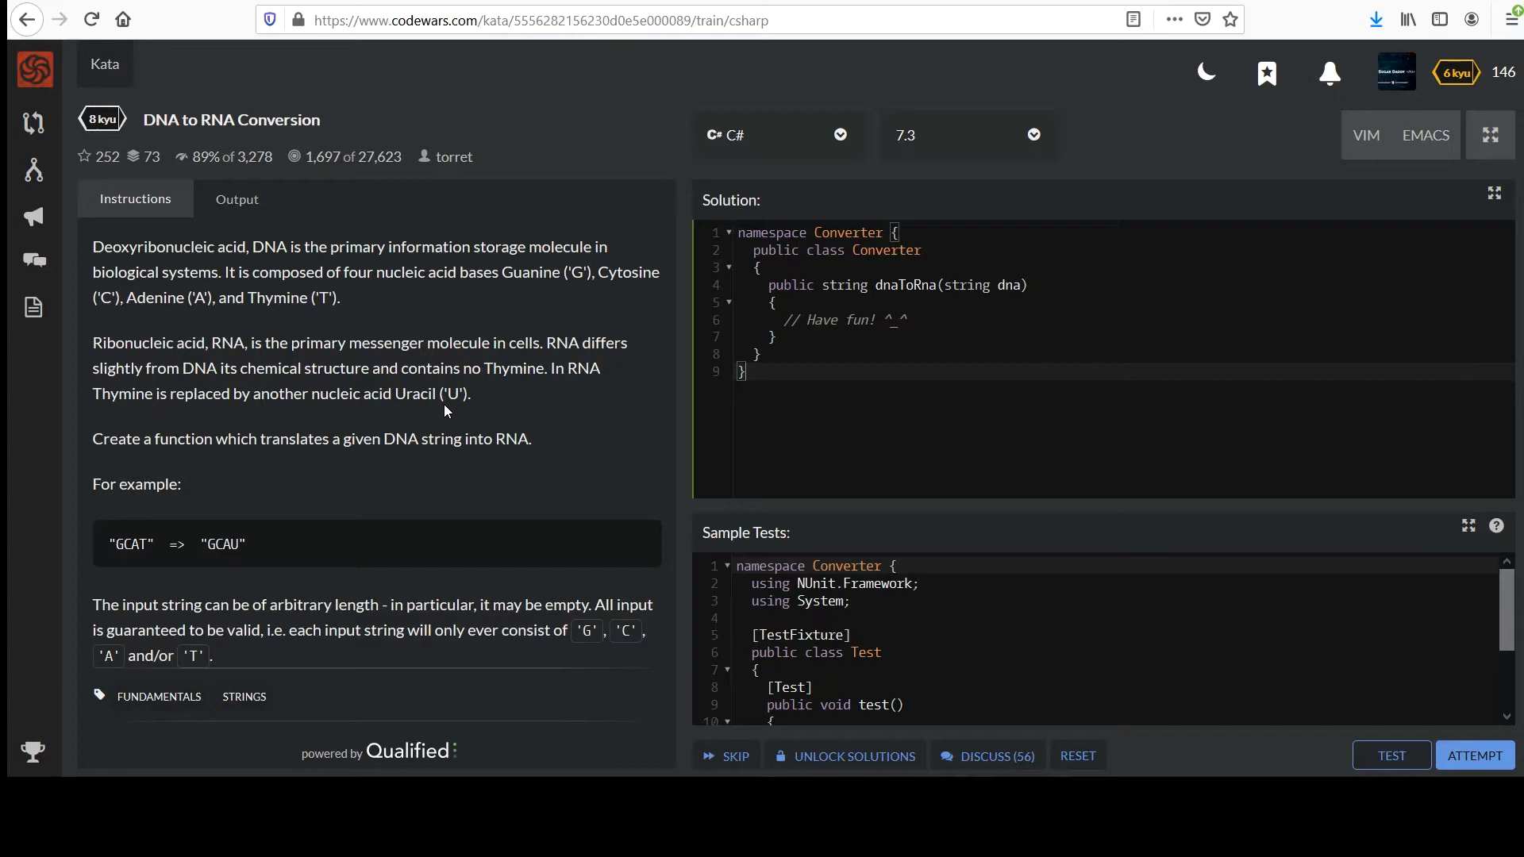
mouse_move(141, 458)
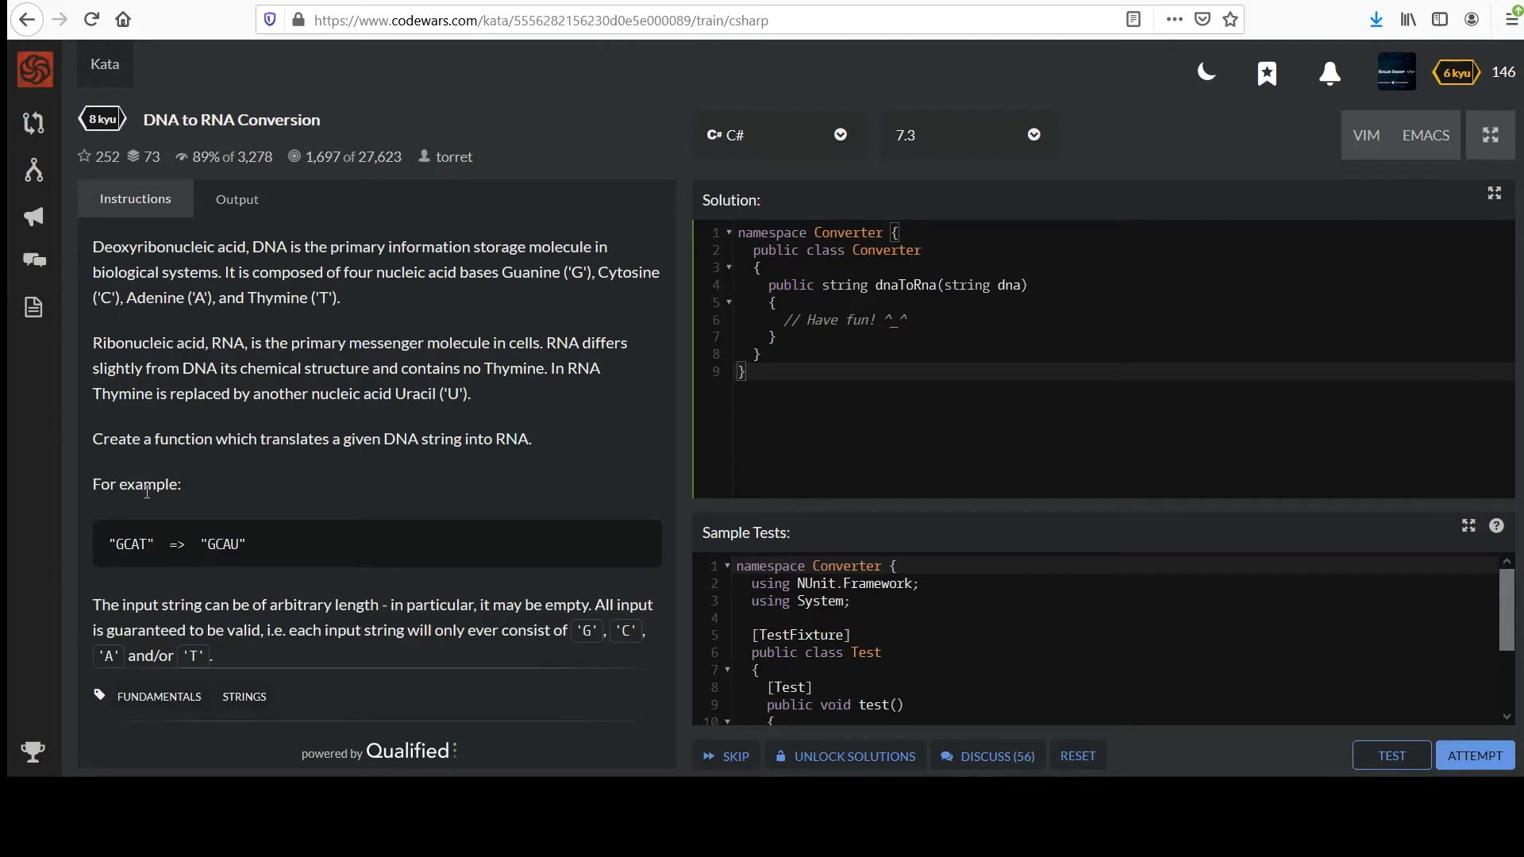
Check the GCAU example output, then write return dna.Replace('T', 'U'); in the method body
double_click(131, 543)
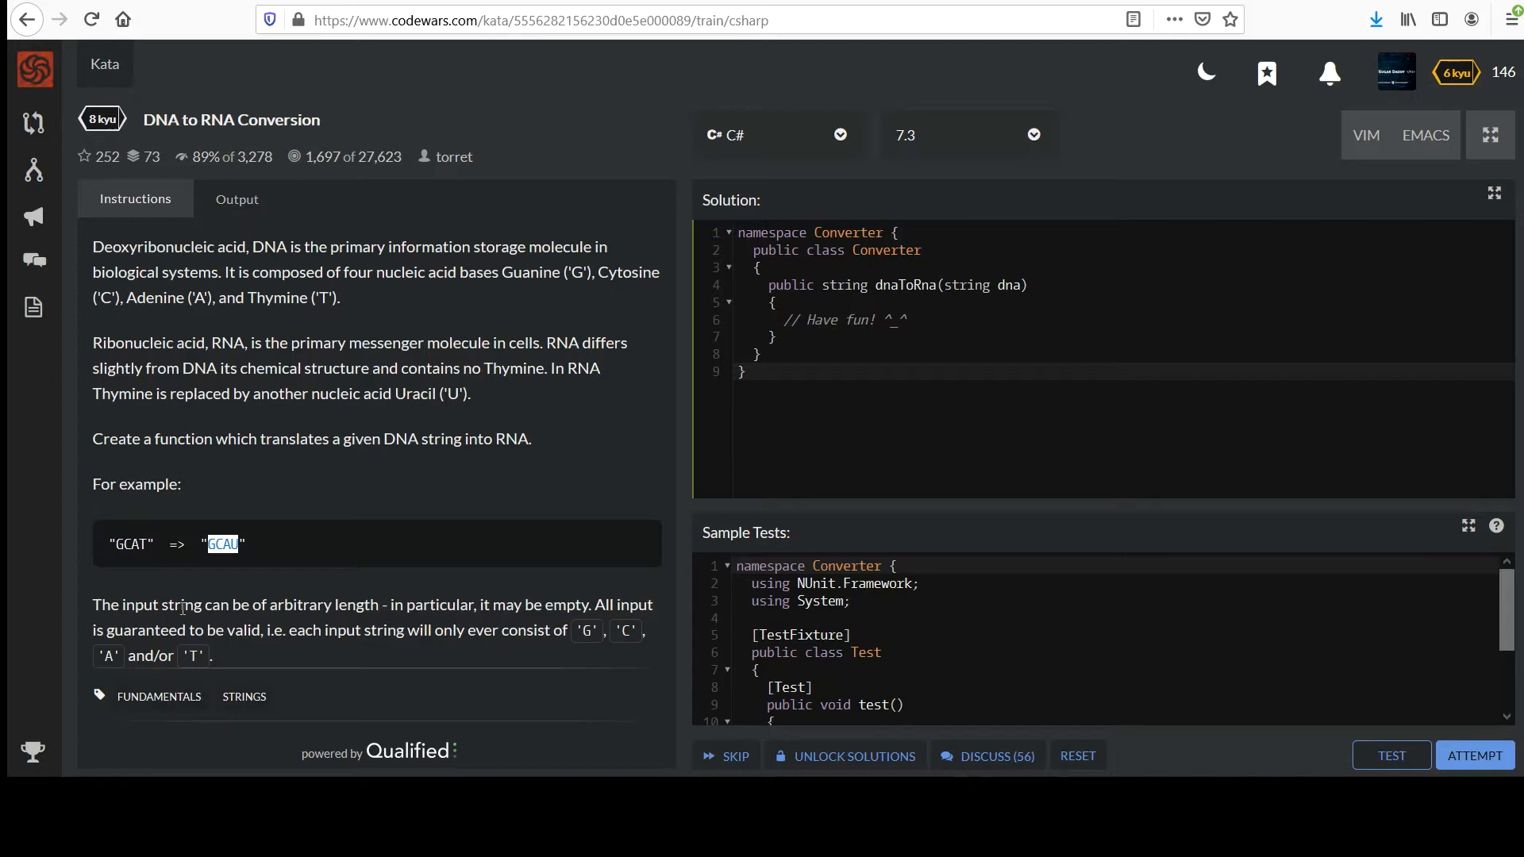
mouse_move(391, 623)
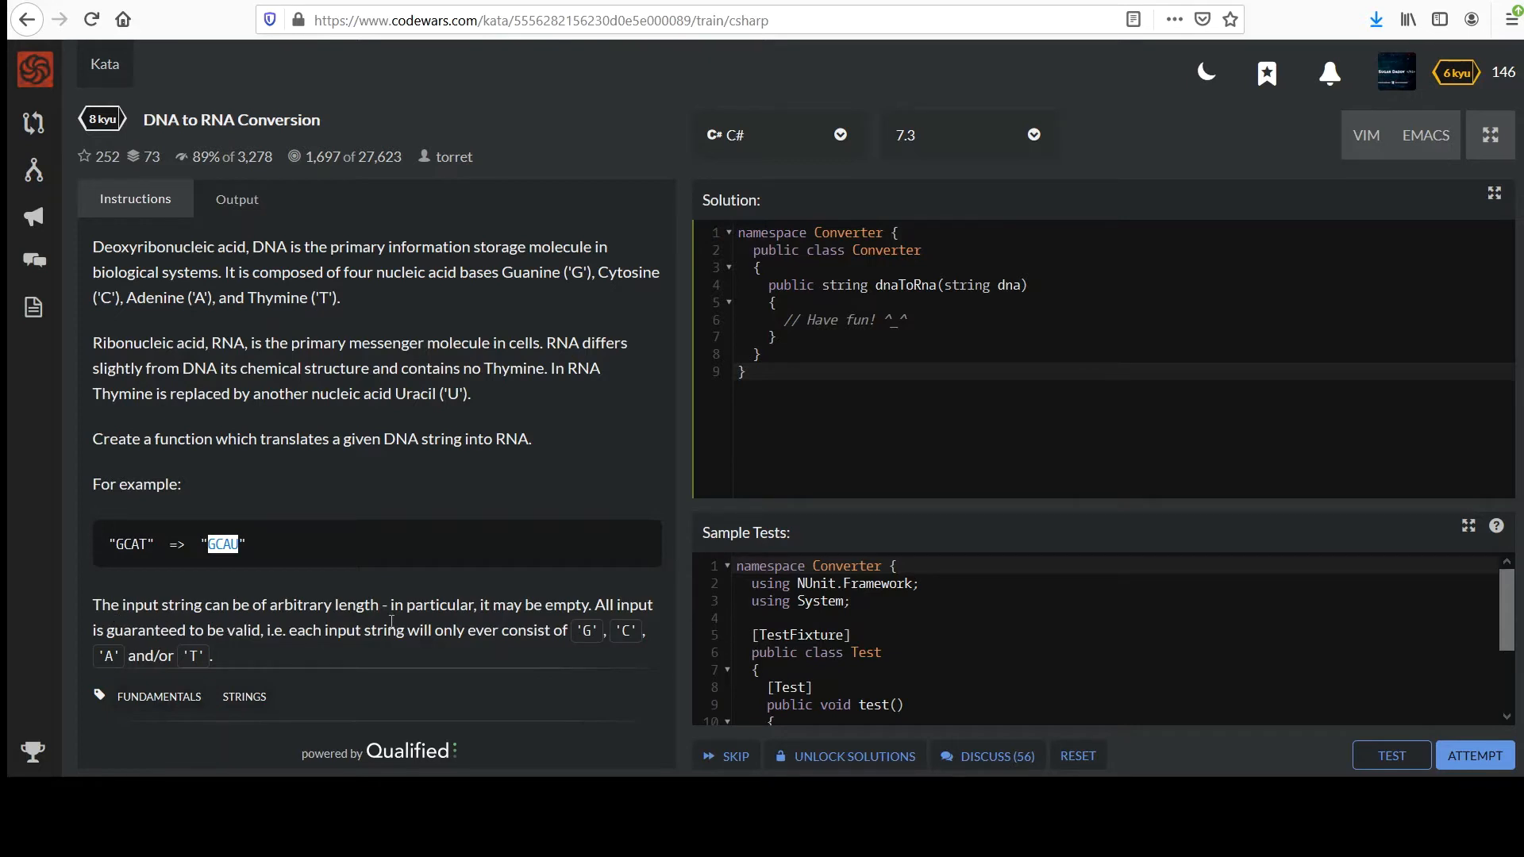
mouse_move(423, 632)
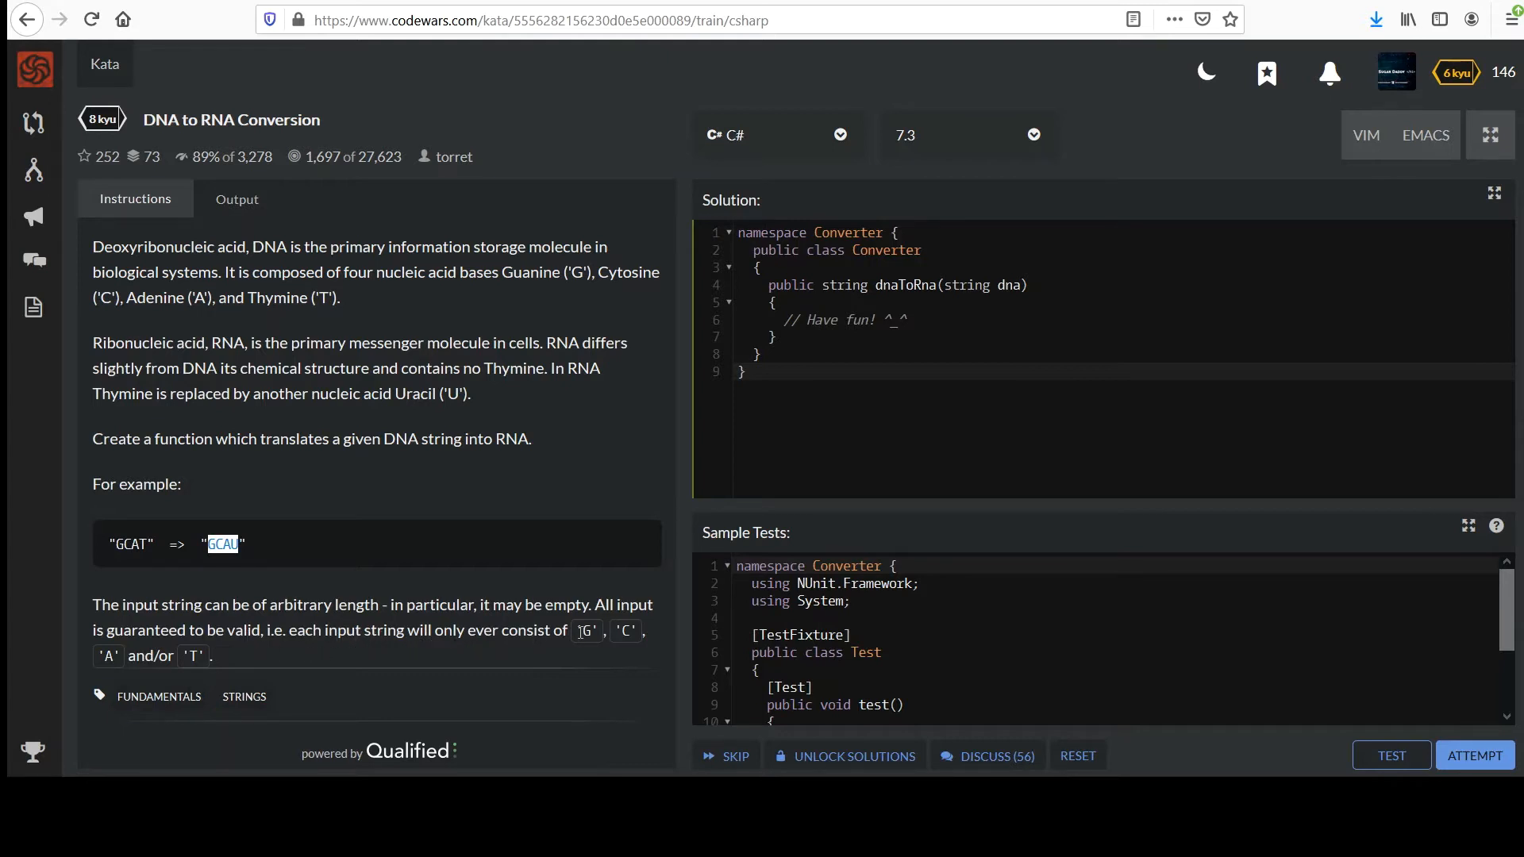
mouse_move(246, 655)
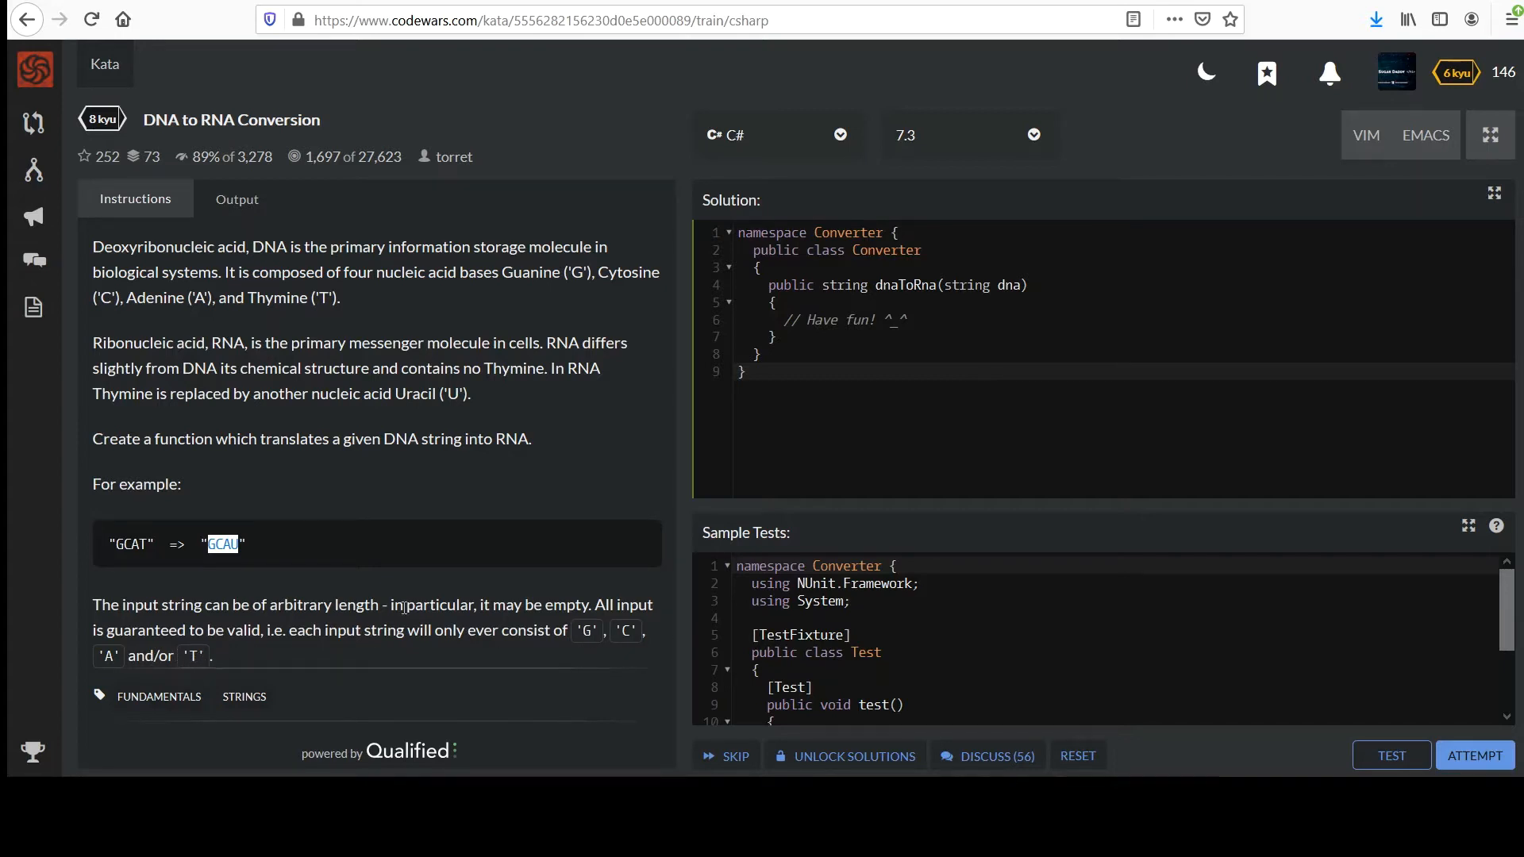
click(780, 338)
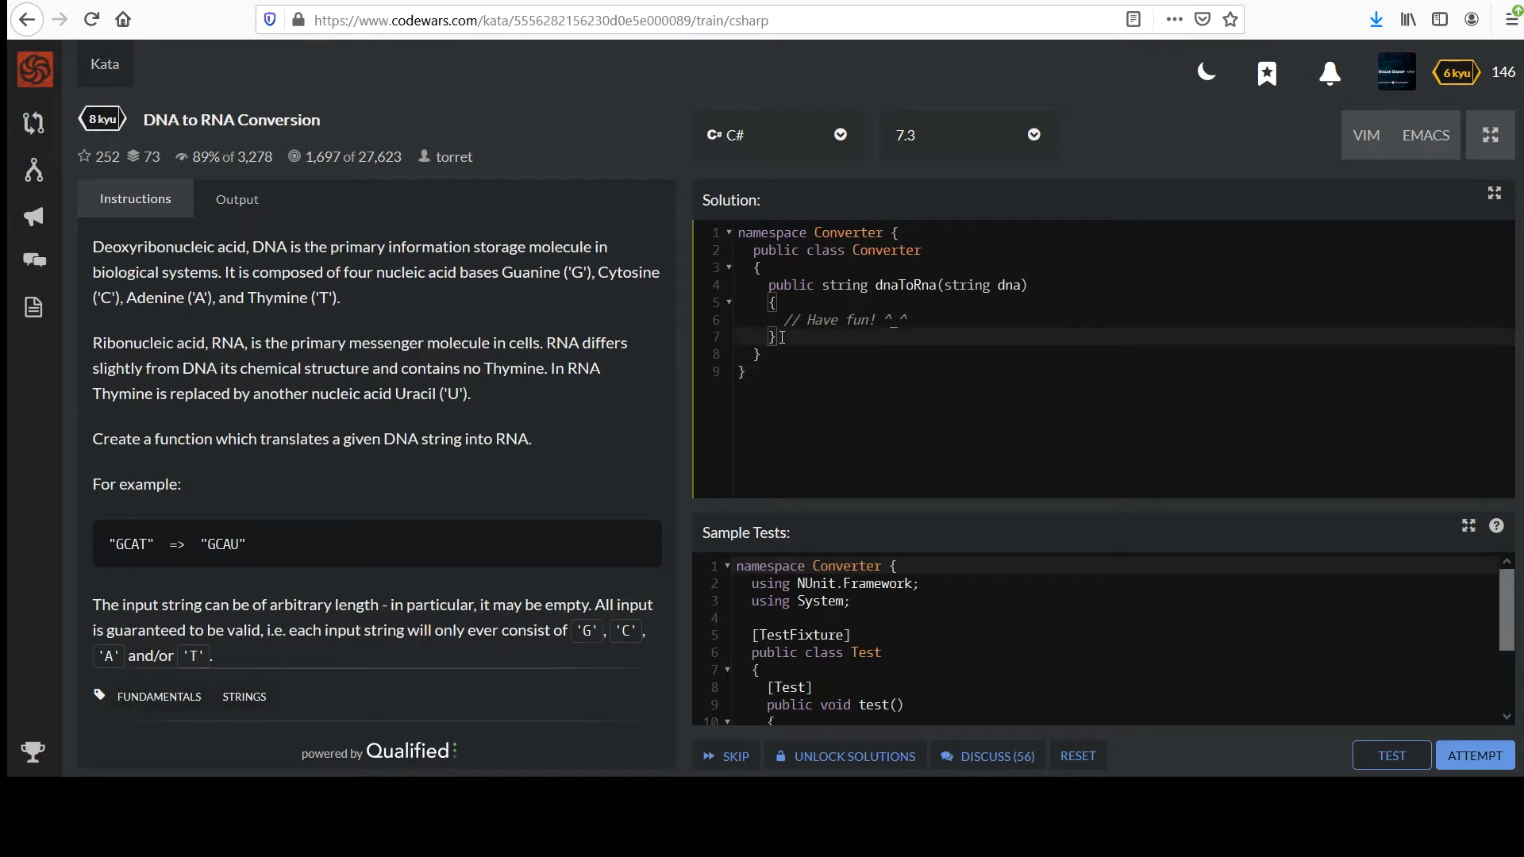
click(777, 319)
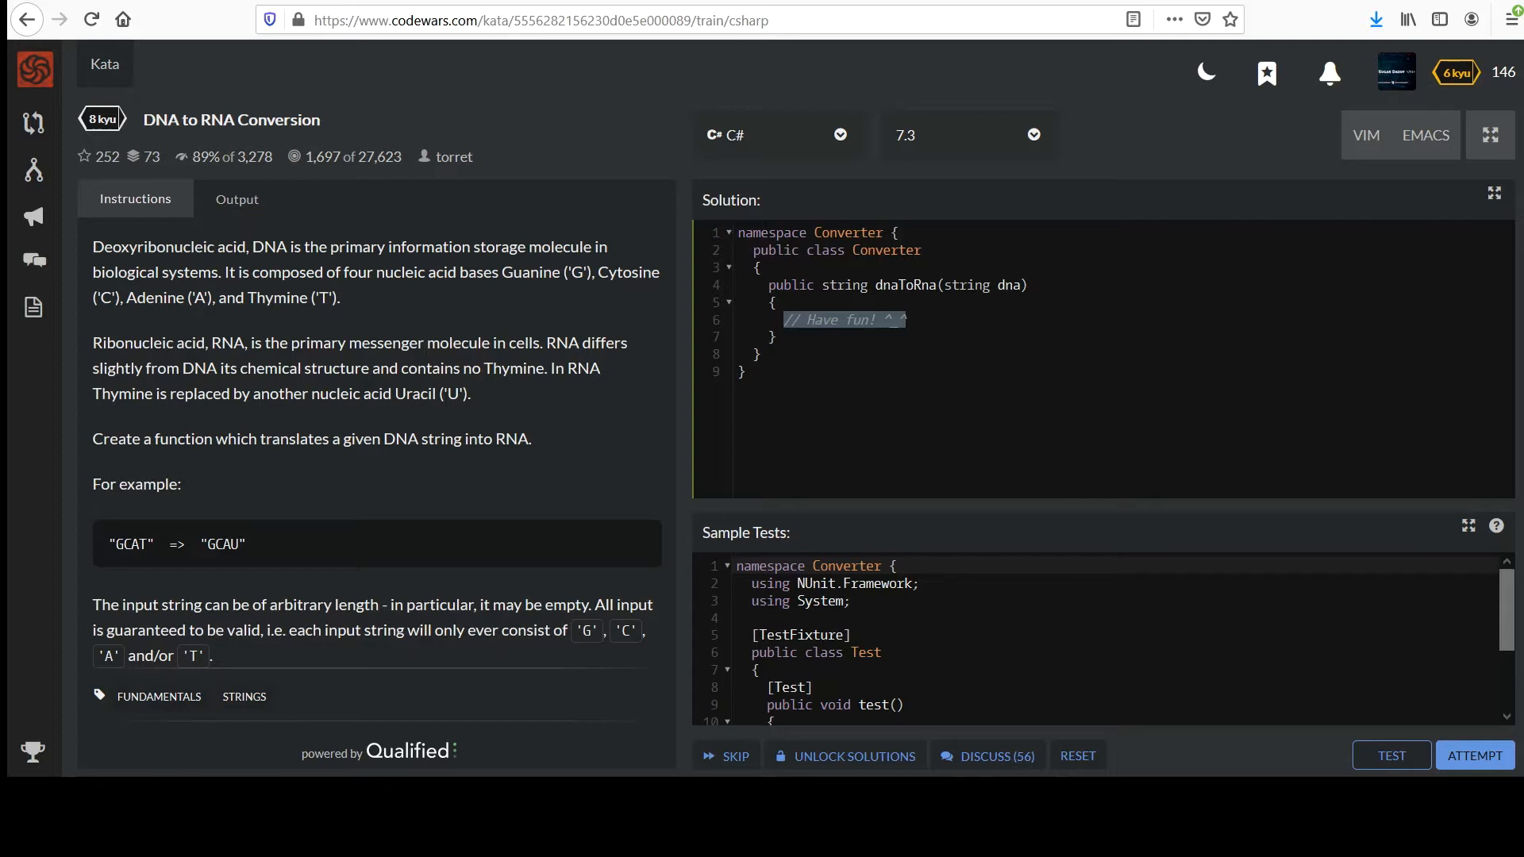
mouse_move(1125, 410)
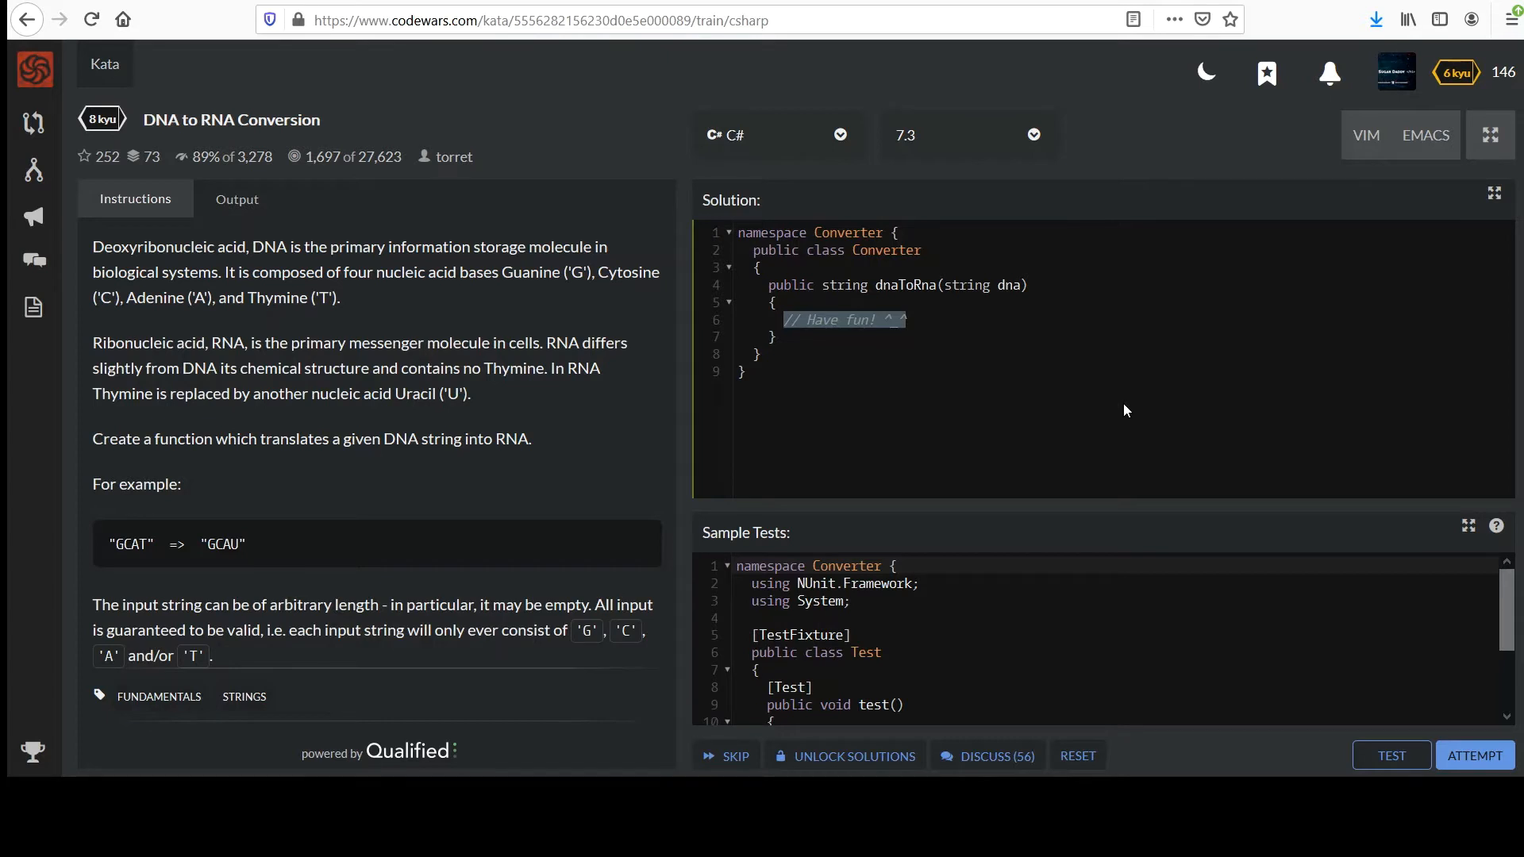
text(return)
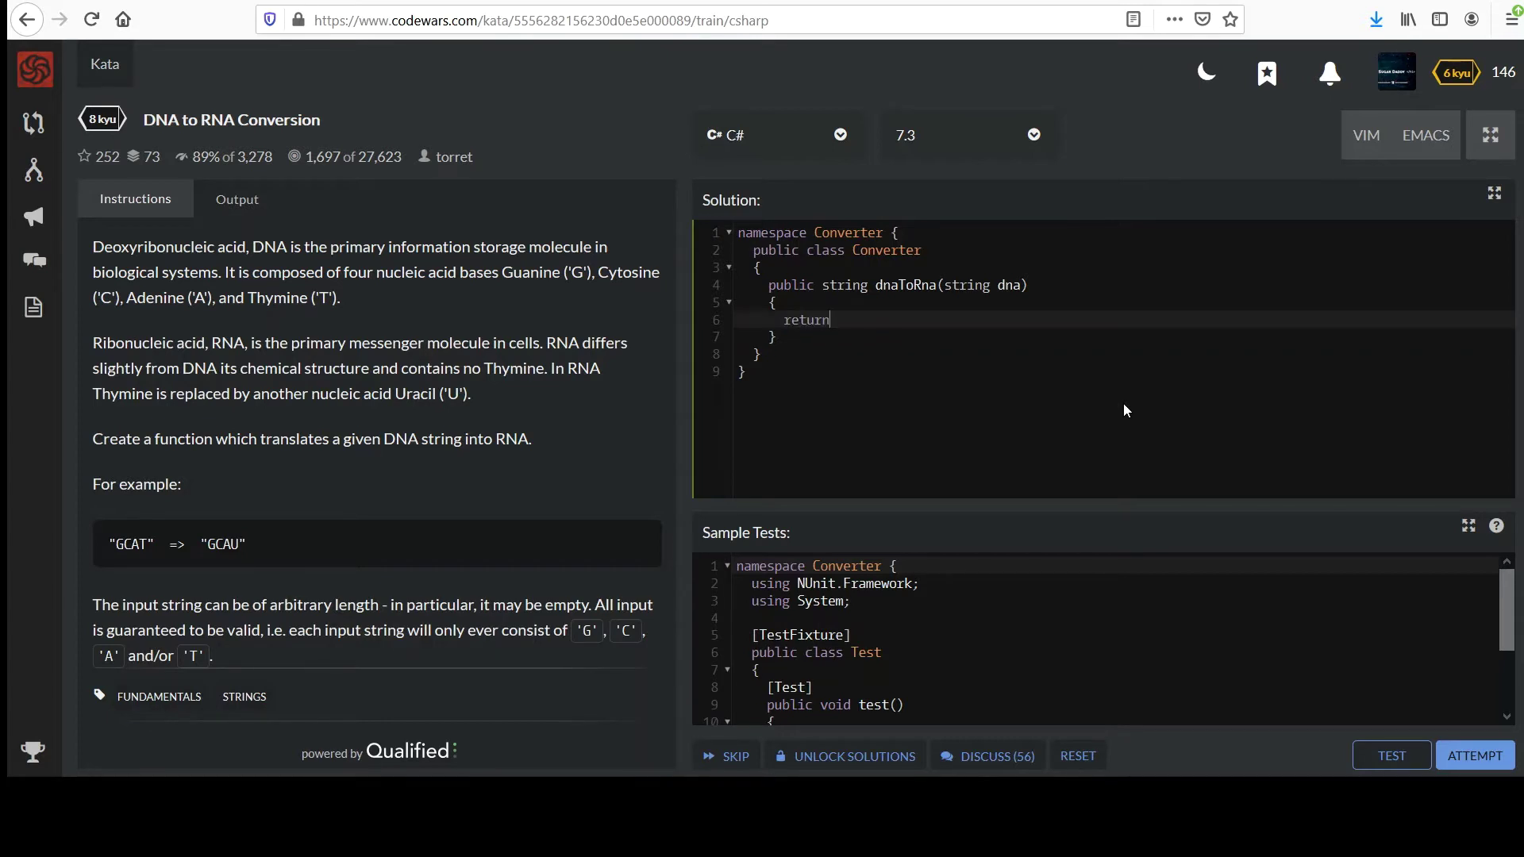
text(dna.Replace('T',)
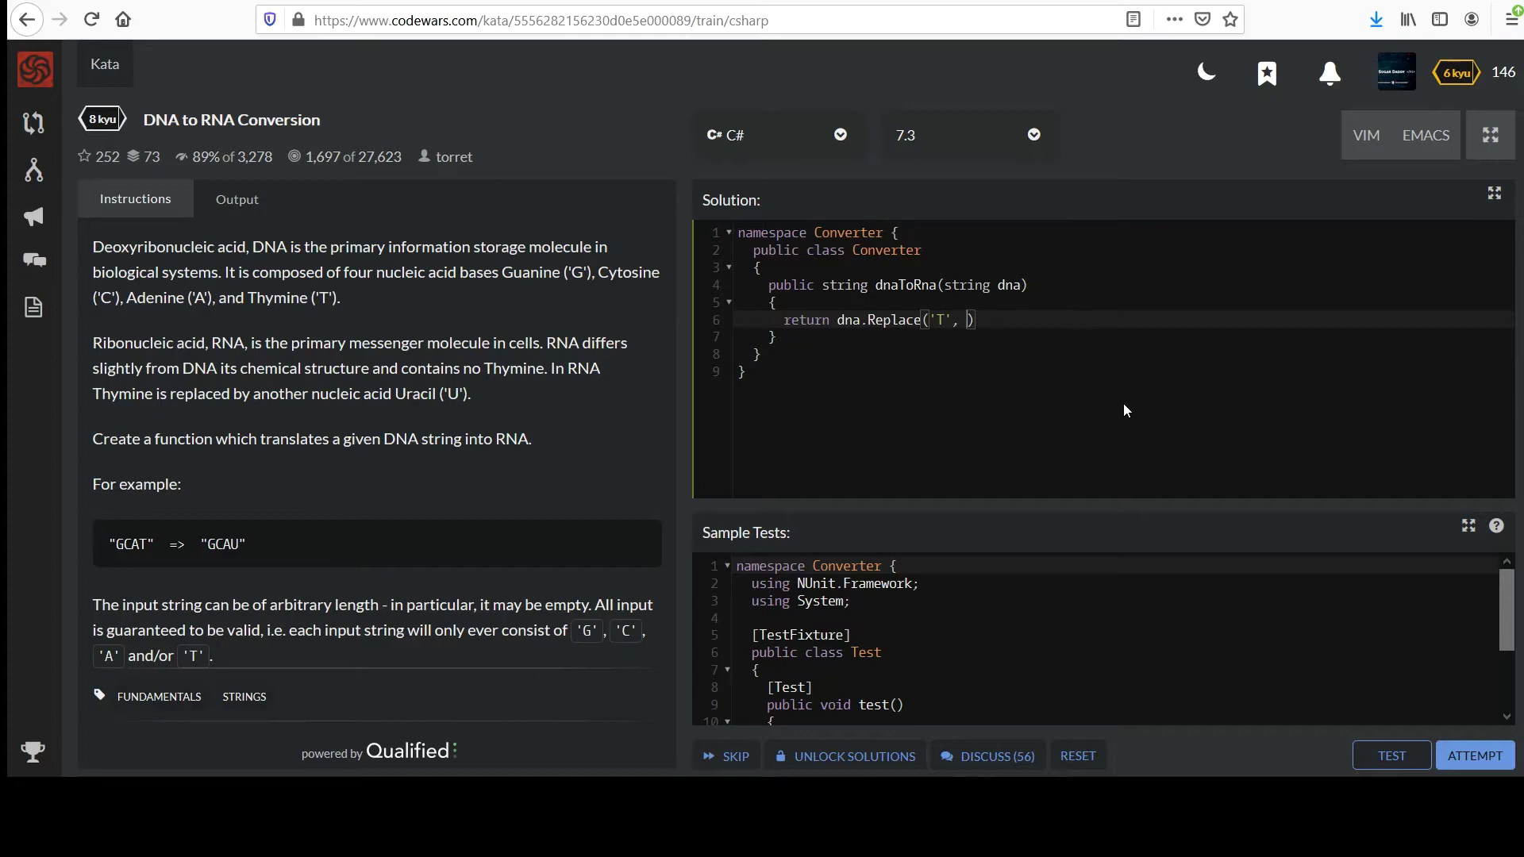
text('U')
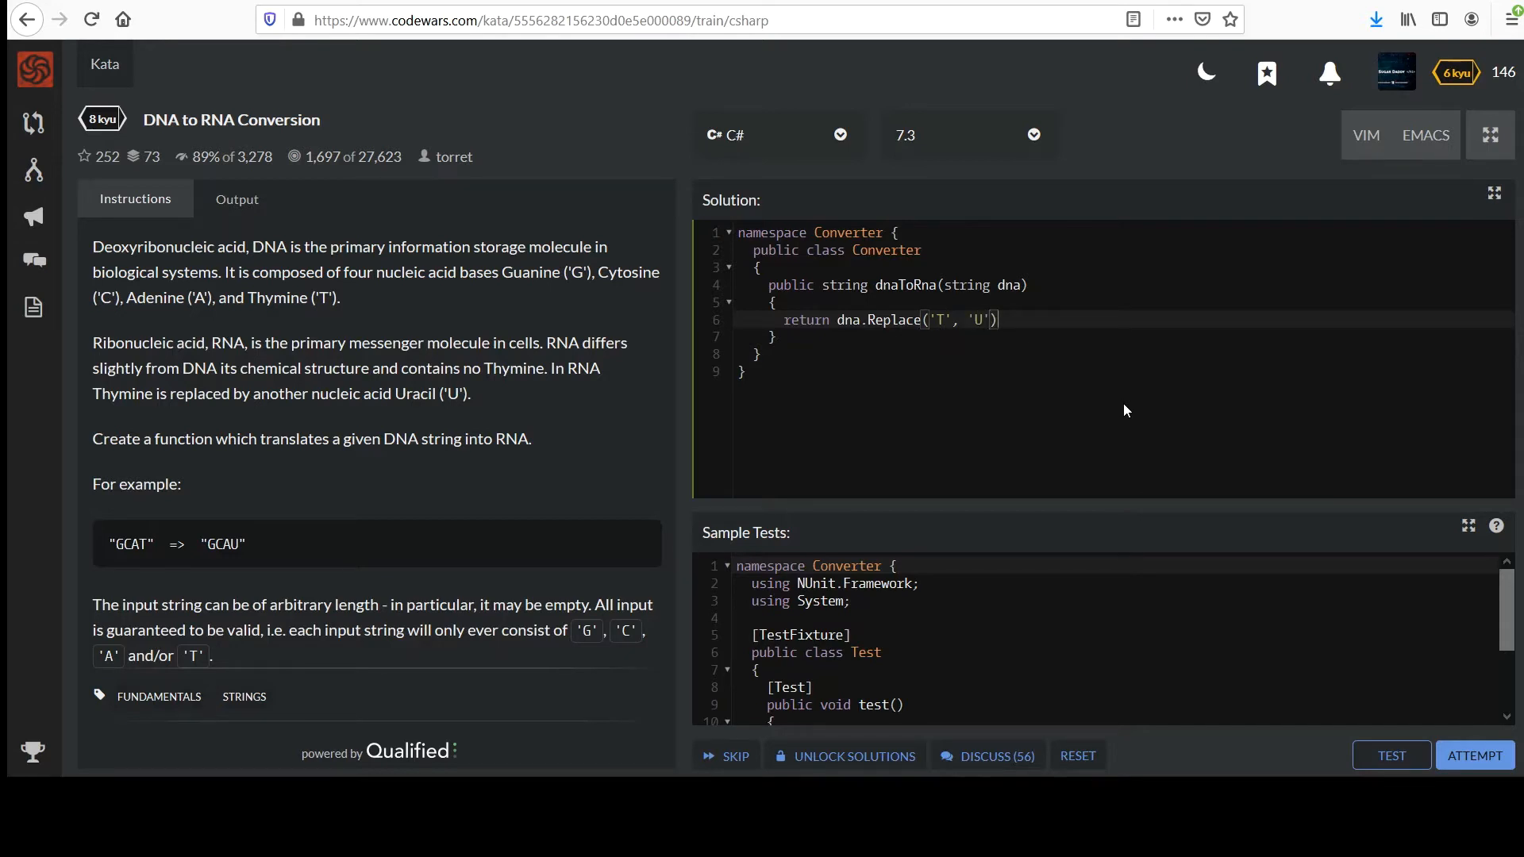
mouse_move(1390, 754)
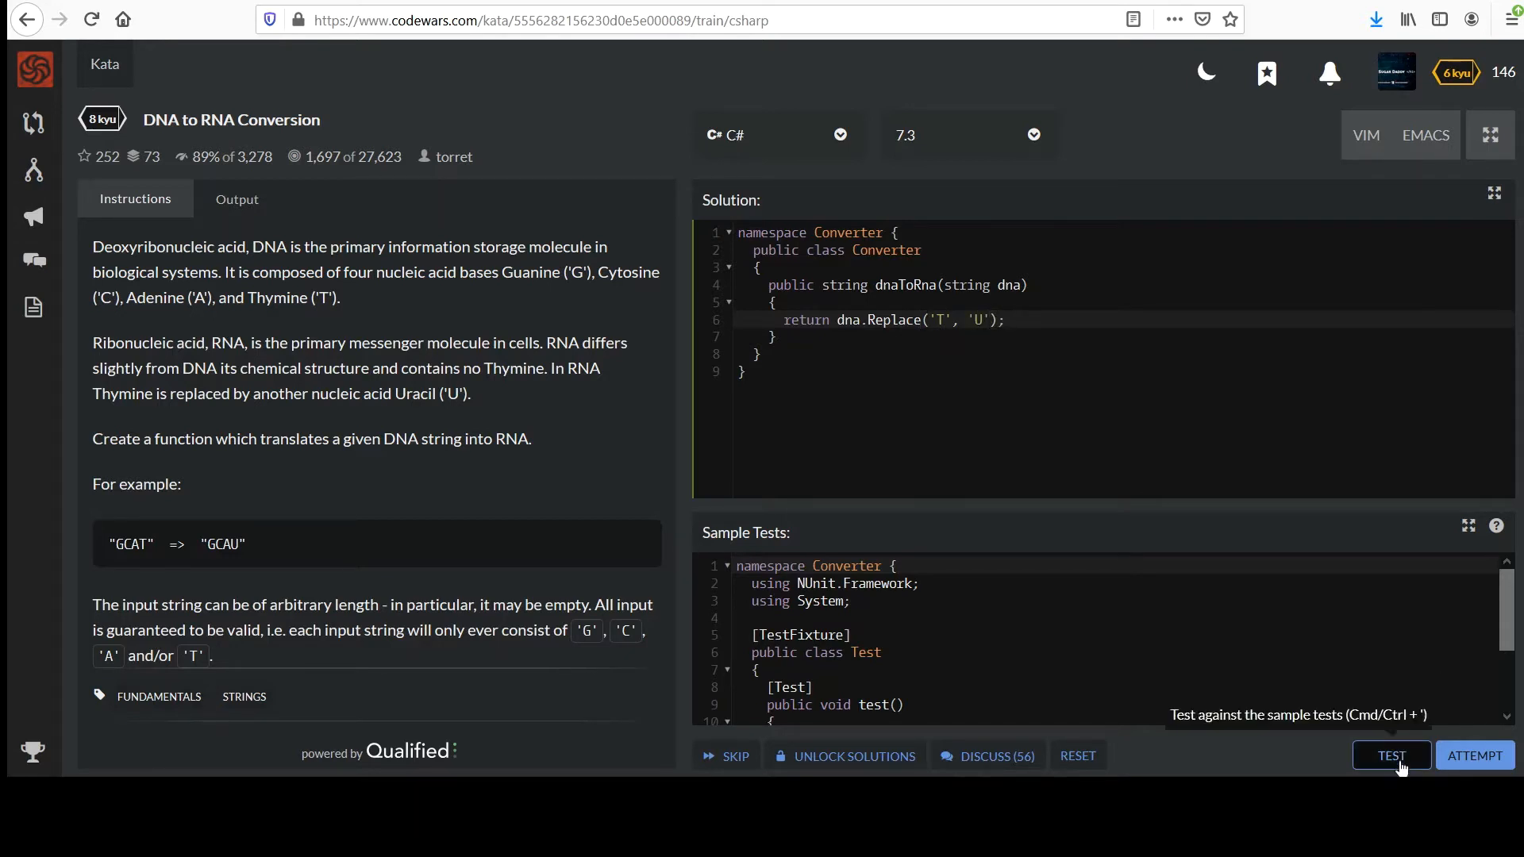
Run the sample tests on the dna.Replace('T', 'U') solution, getting 7 passed and 0 failed
click(1390, 755)
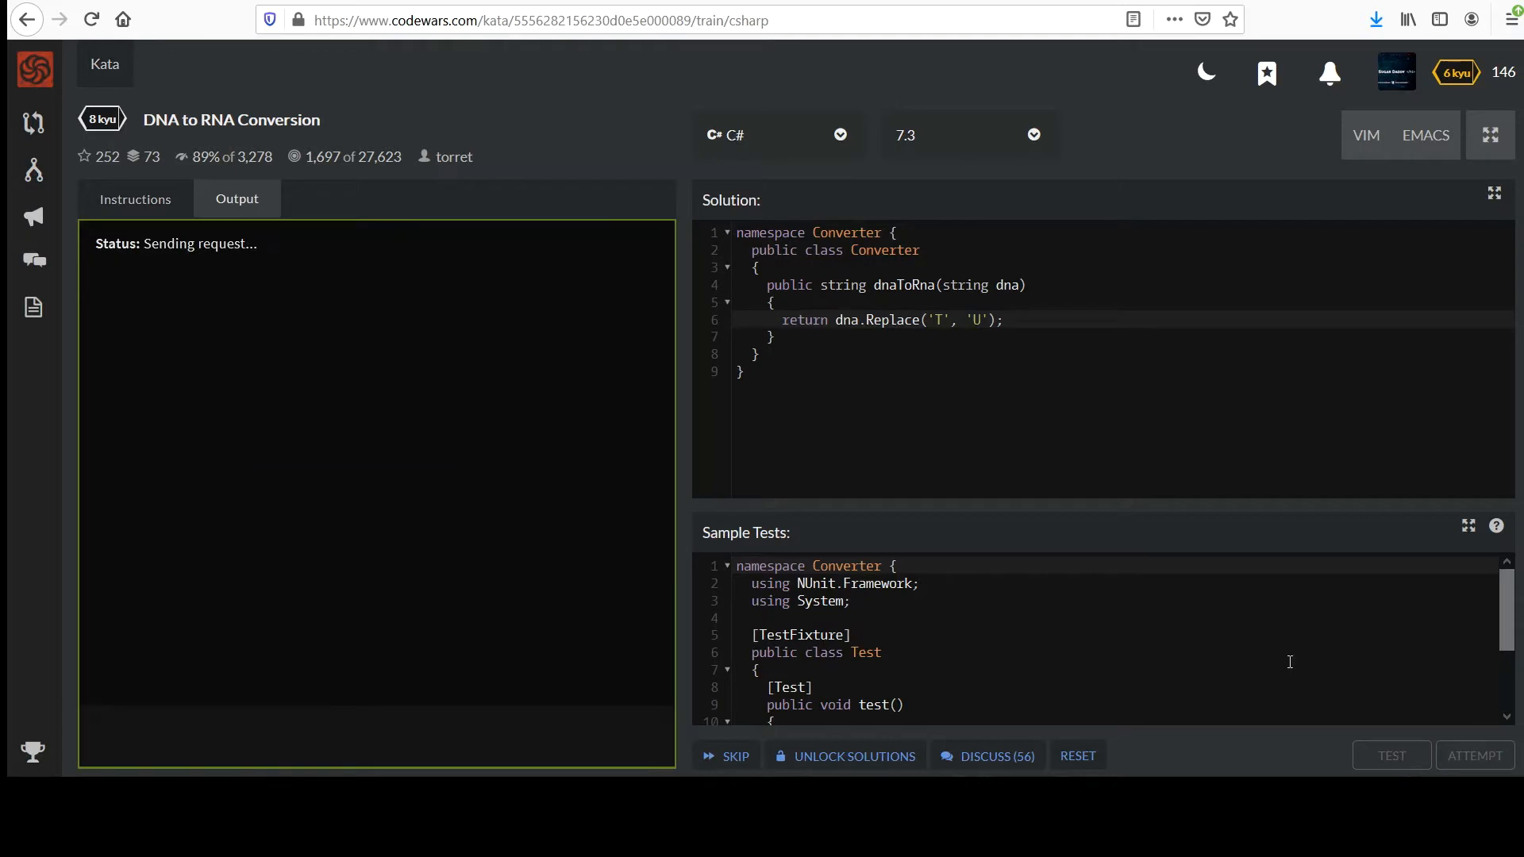
mouse_move(1133, 410)
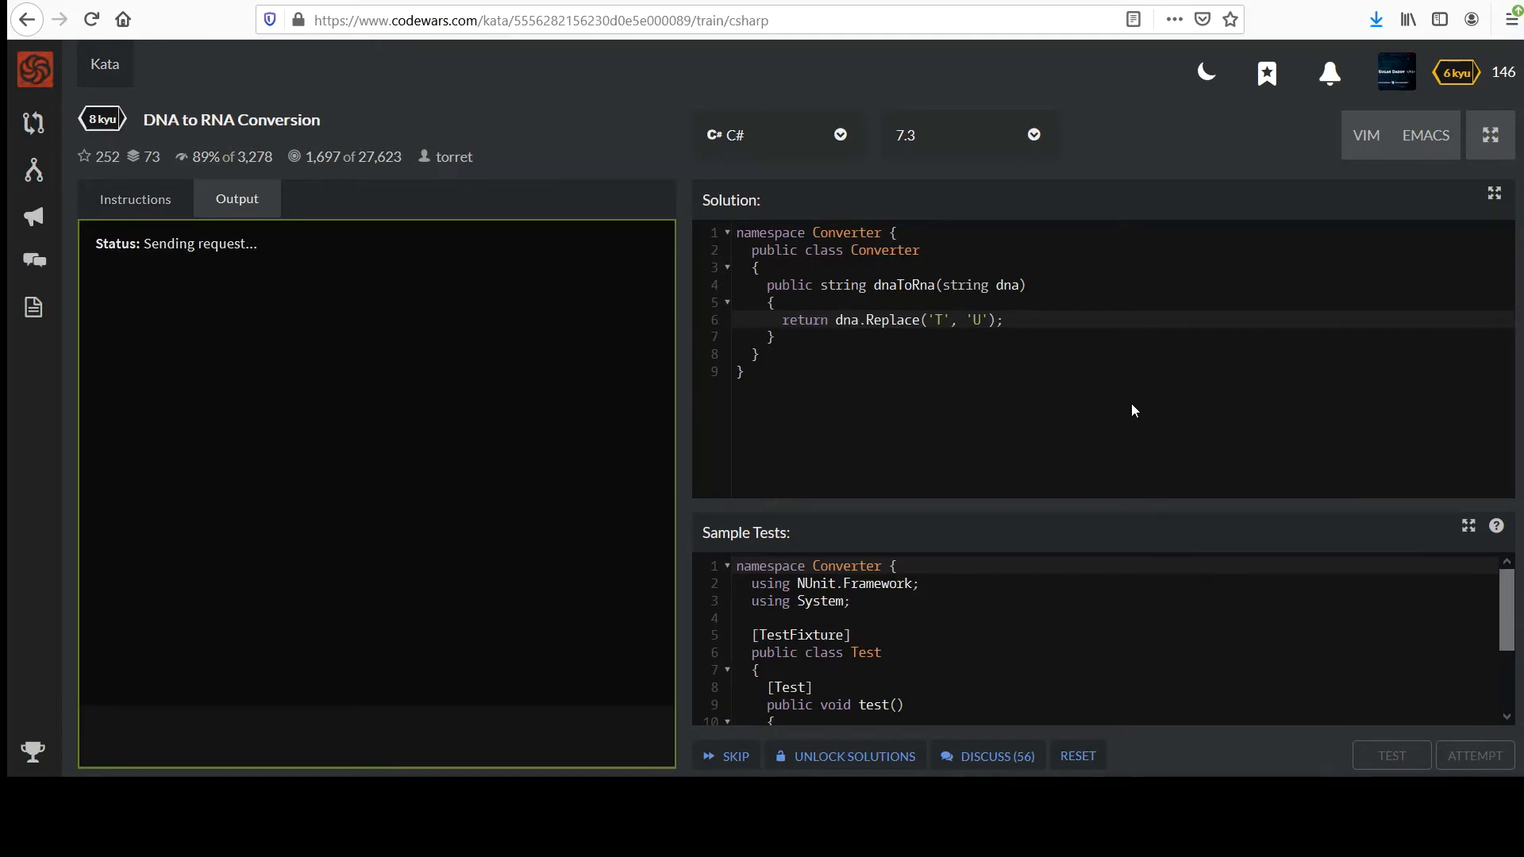
click(1390, 755)
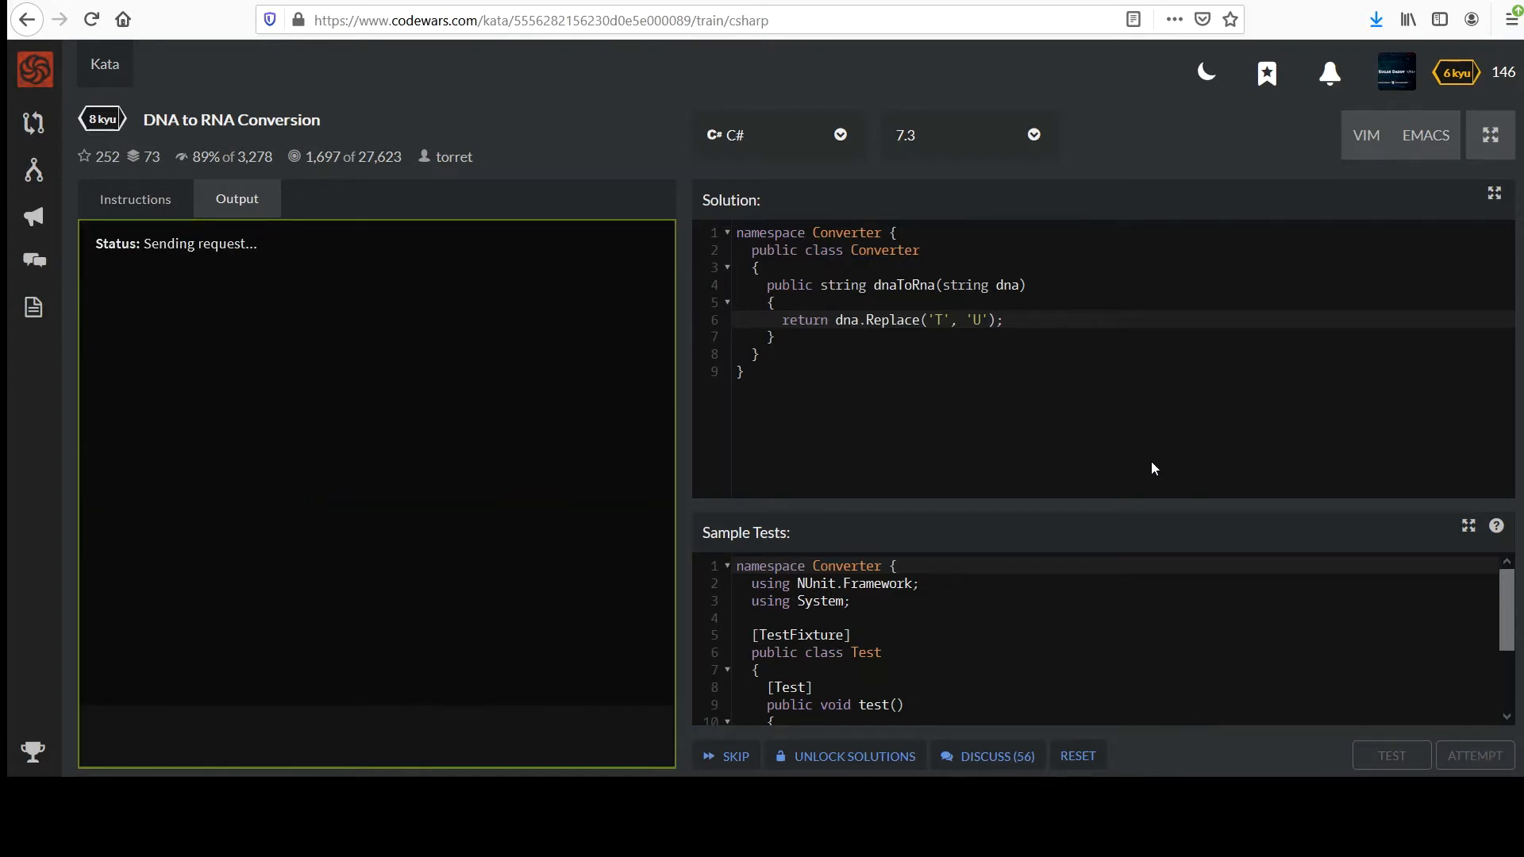
click(1389, 755)
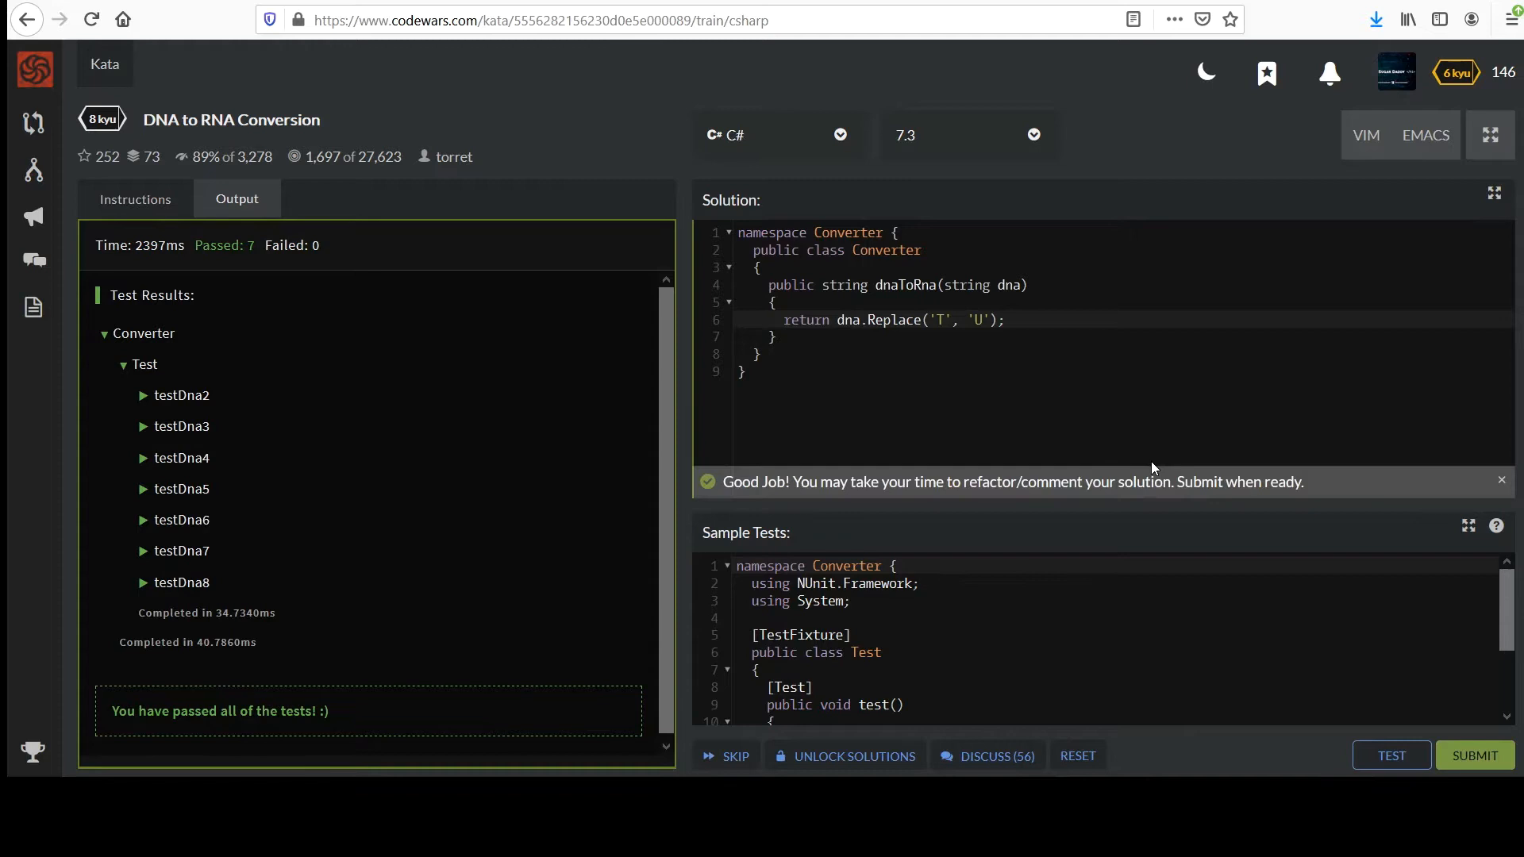
mouse_move(784, 354)
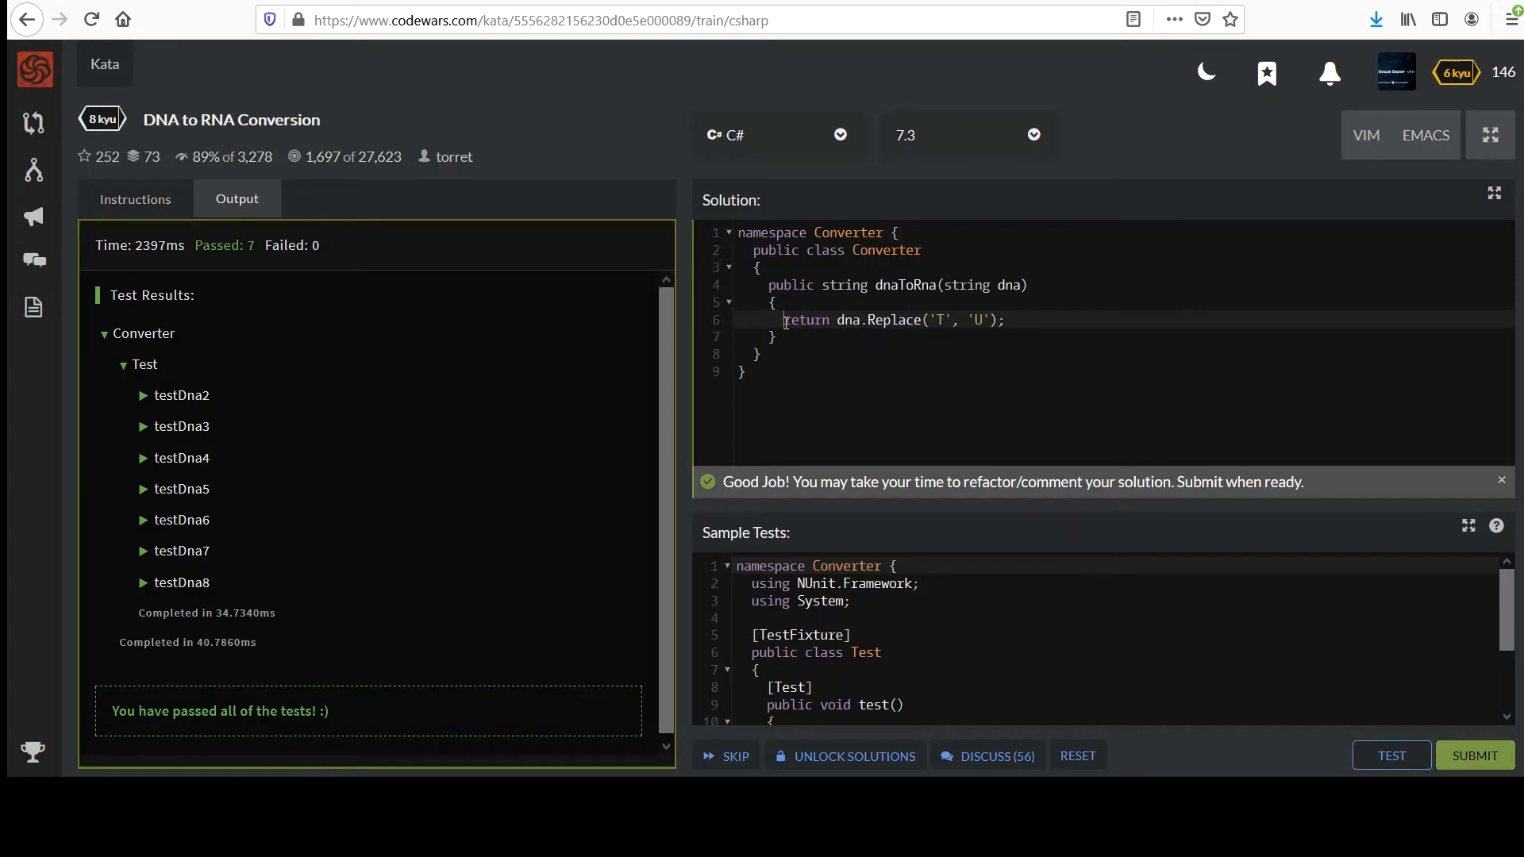
mouse_move(899, 443)
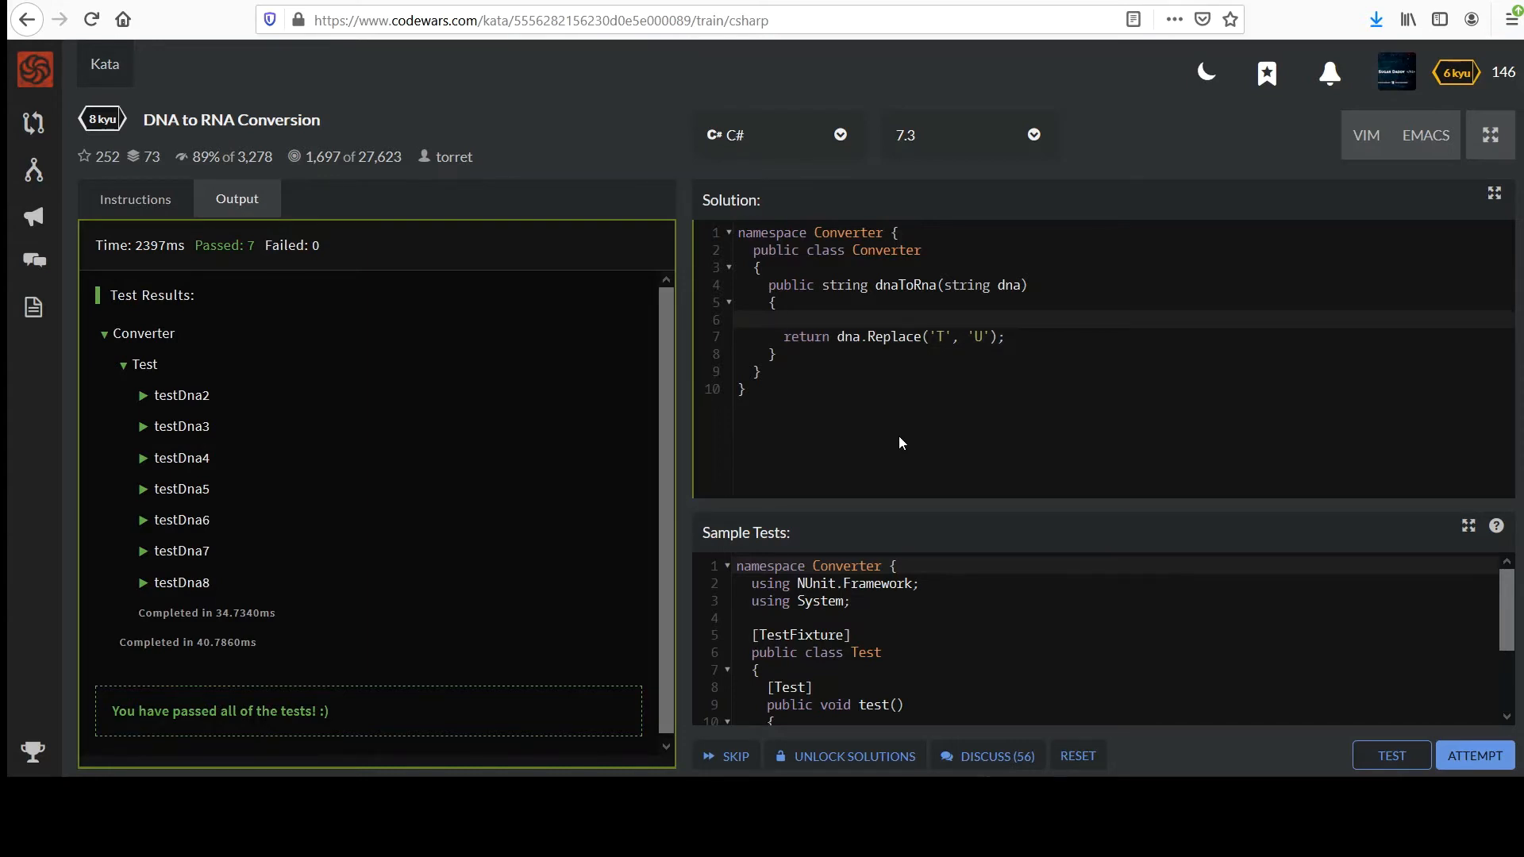
Start a char[] declaration on the empty line and reread the kata's DNA bases description
click(787, 319)
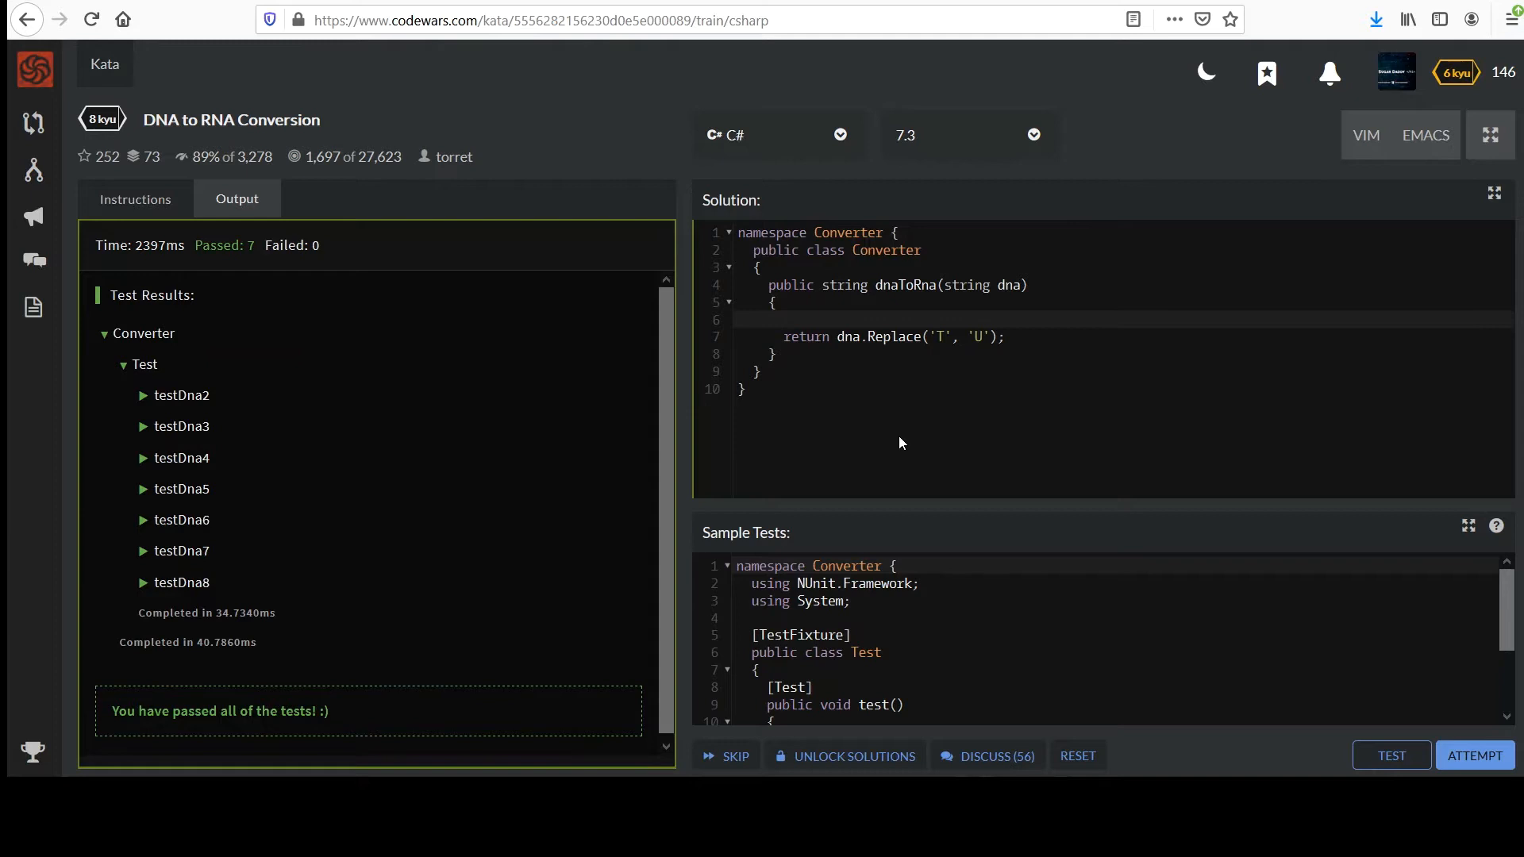
click(782, 319)
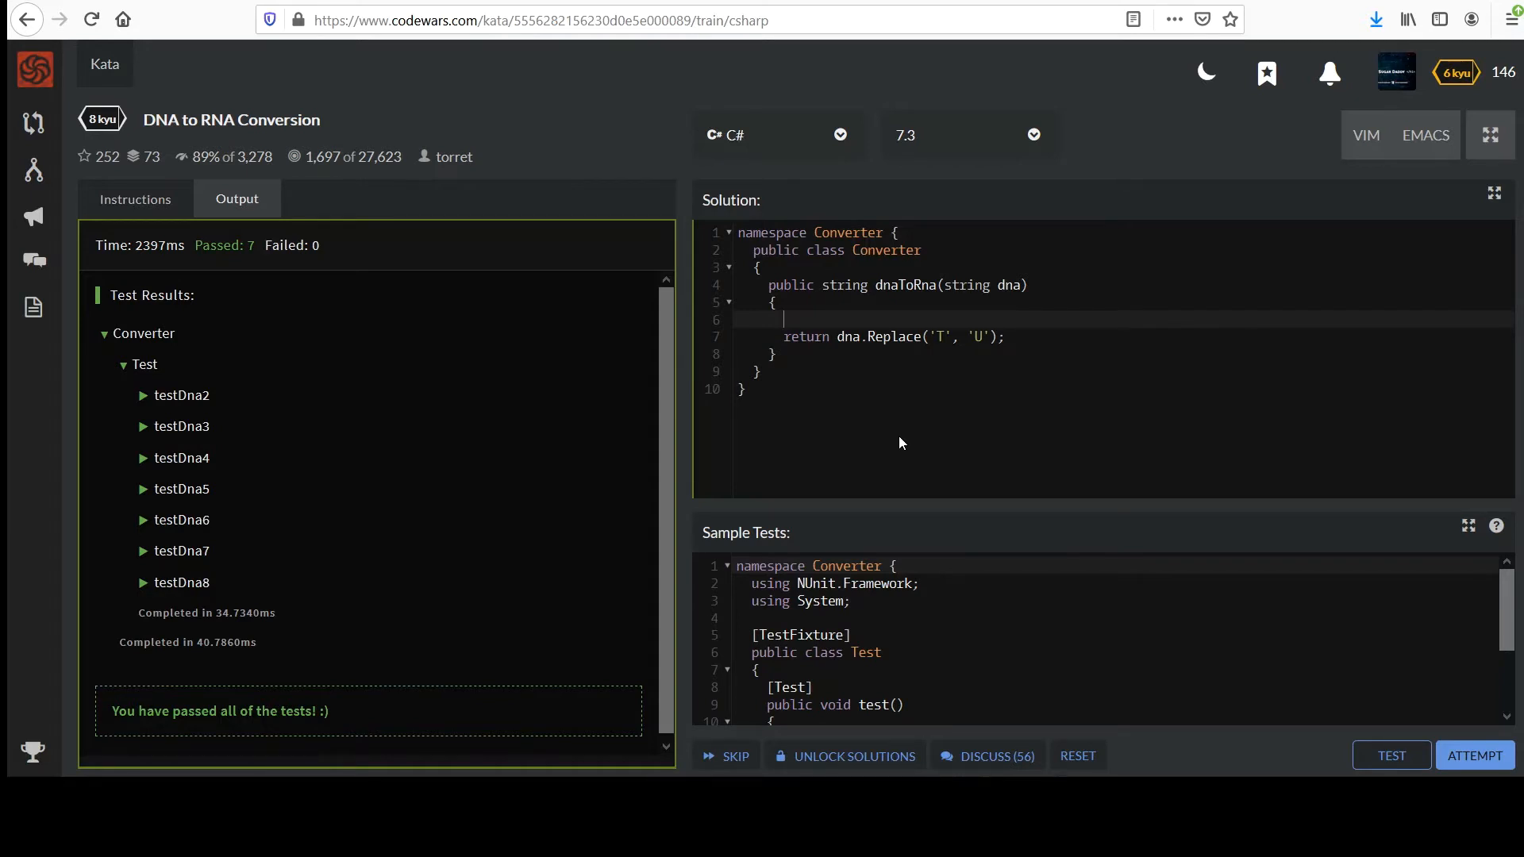
text(char)
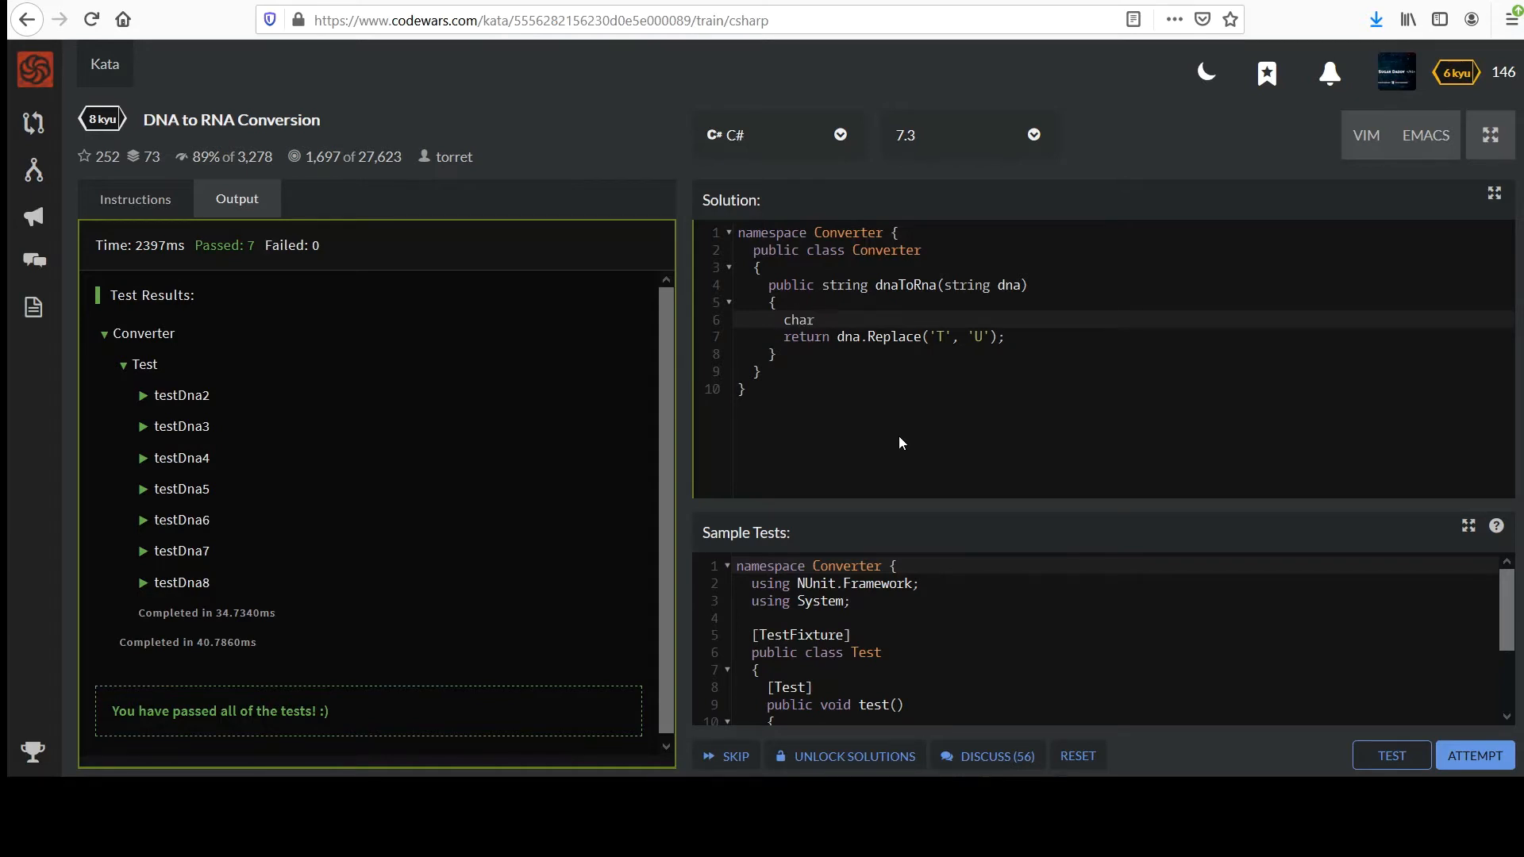
text([])
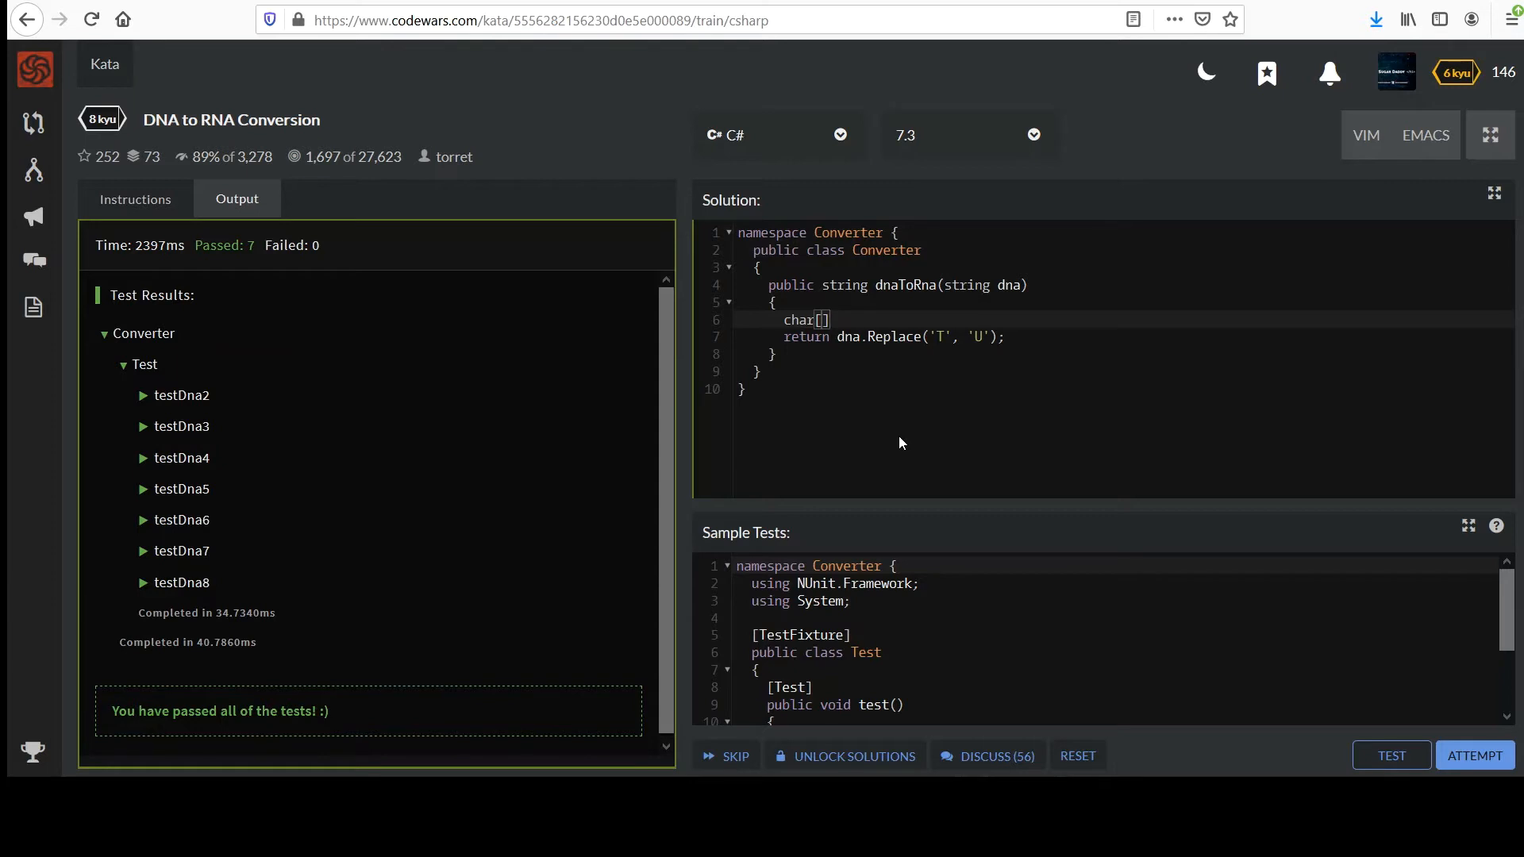
mouse_move(134, 199)
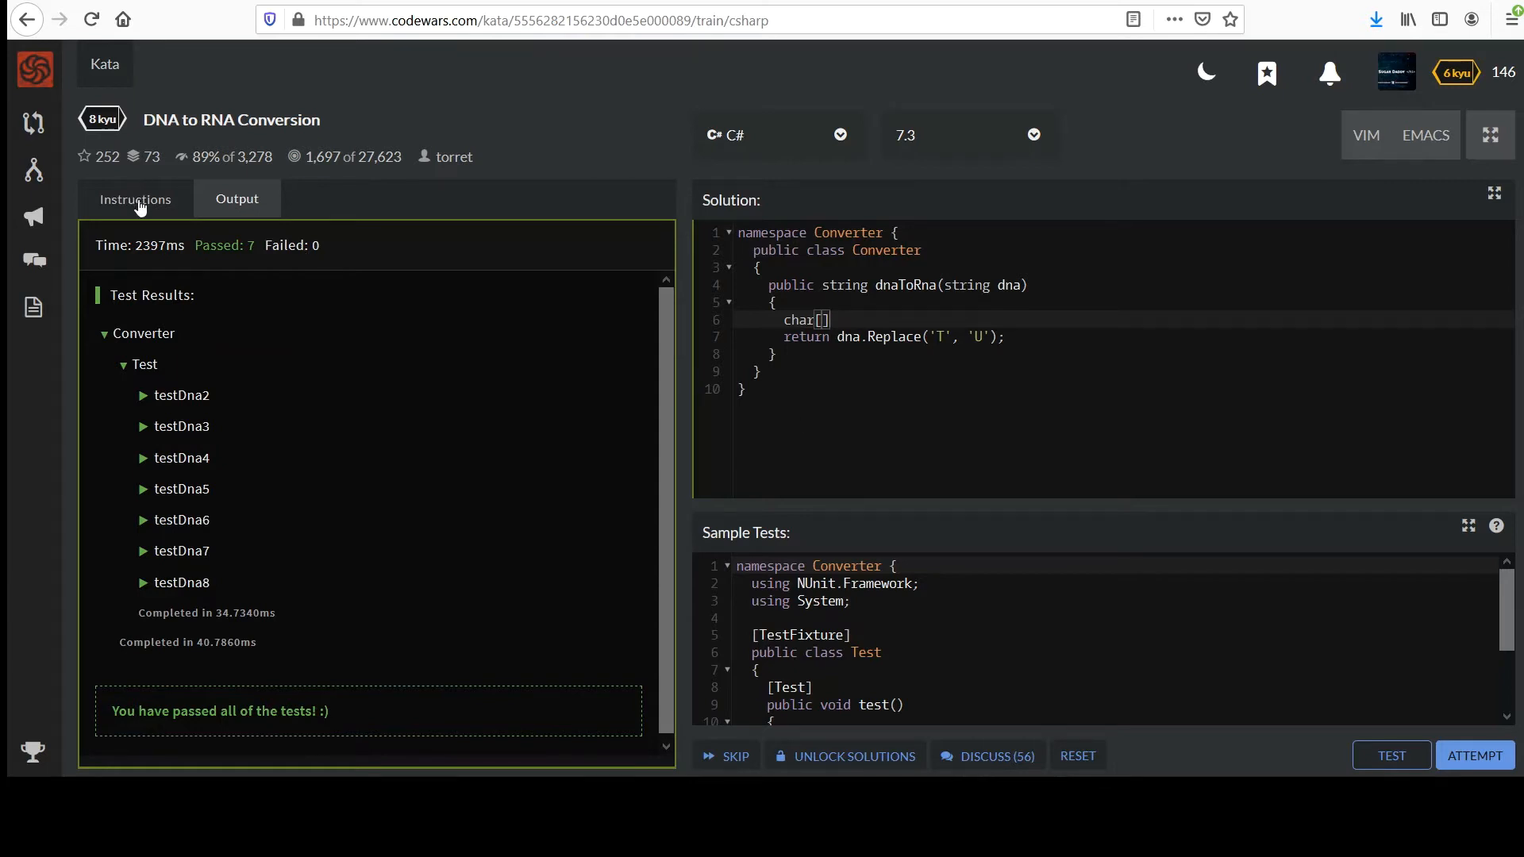
click(135, 198)
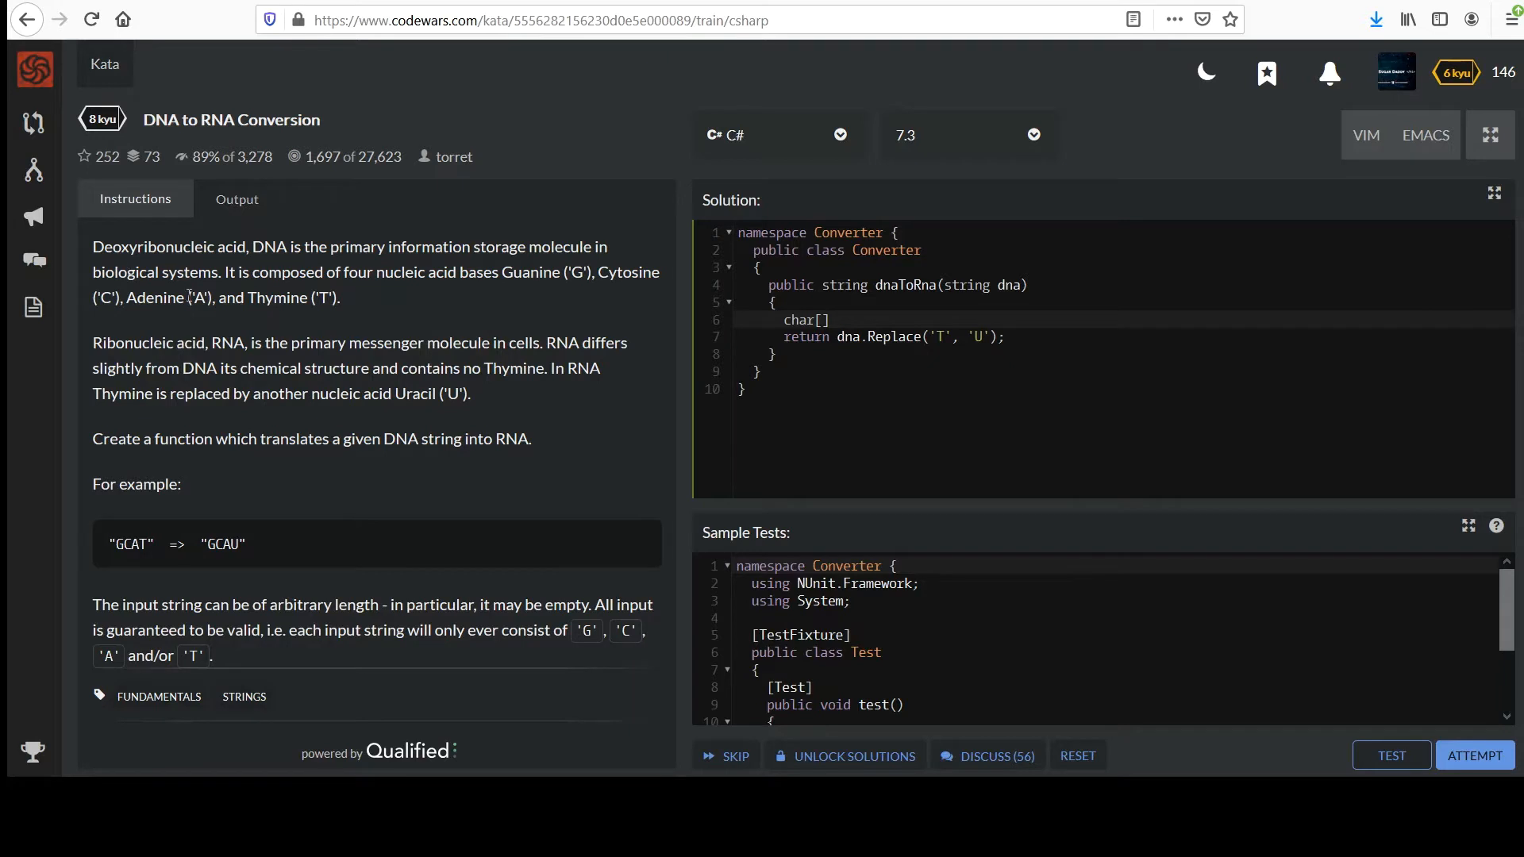
mouse_move(337, 306)
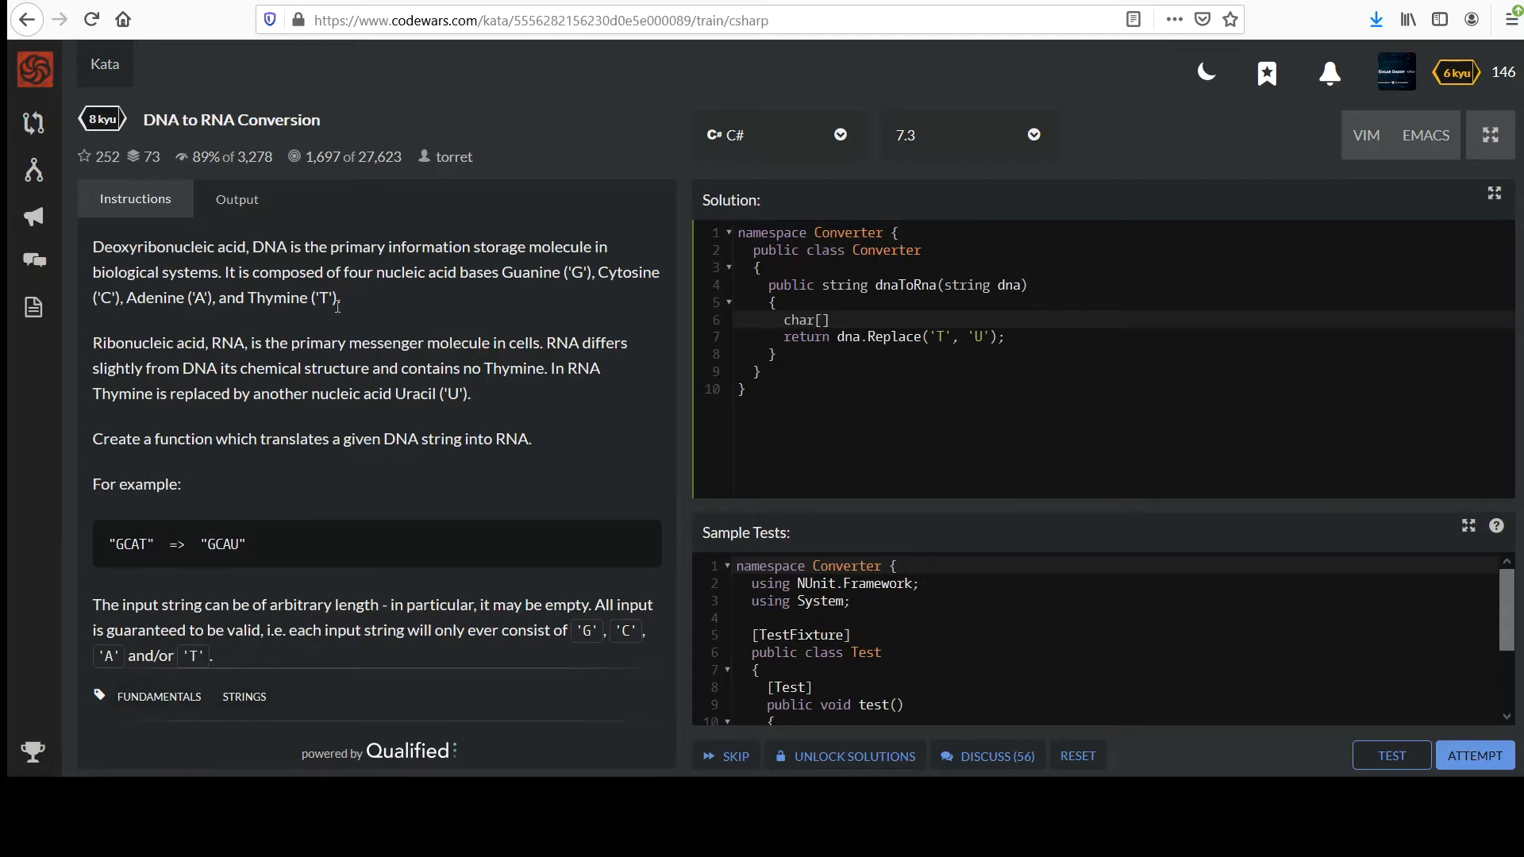
mouse_move(494, 296)
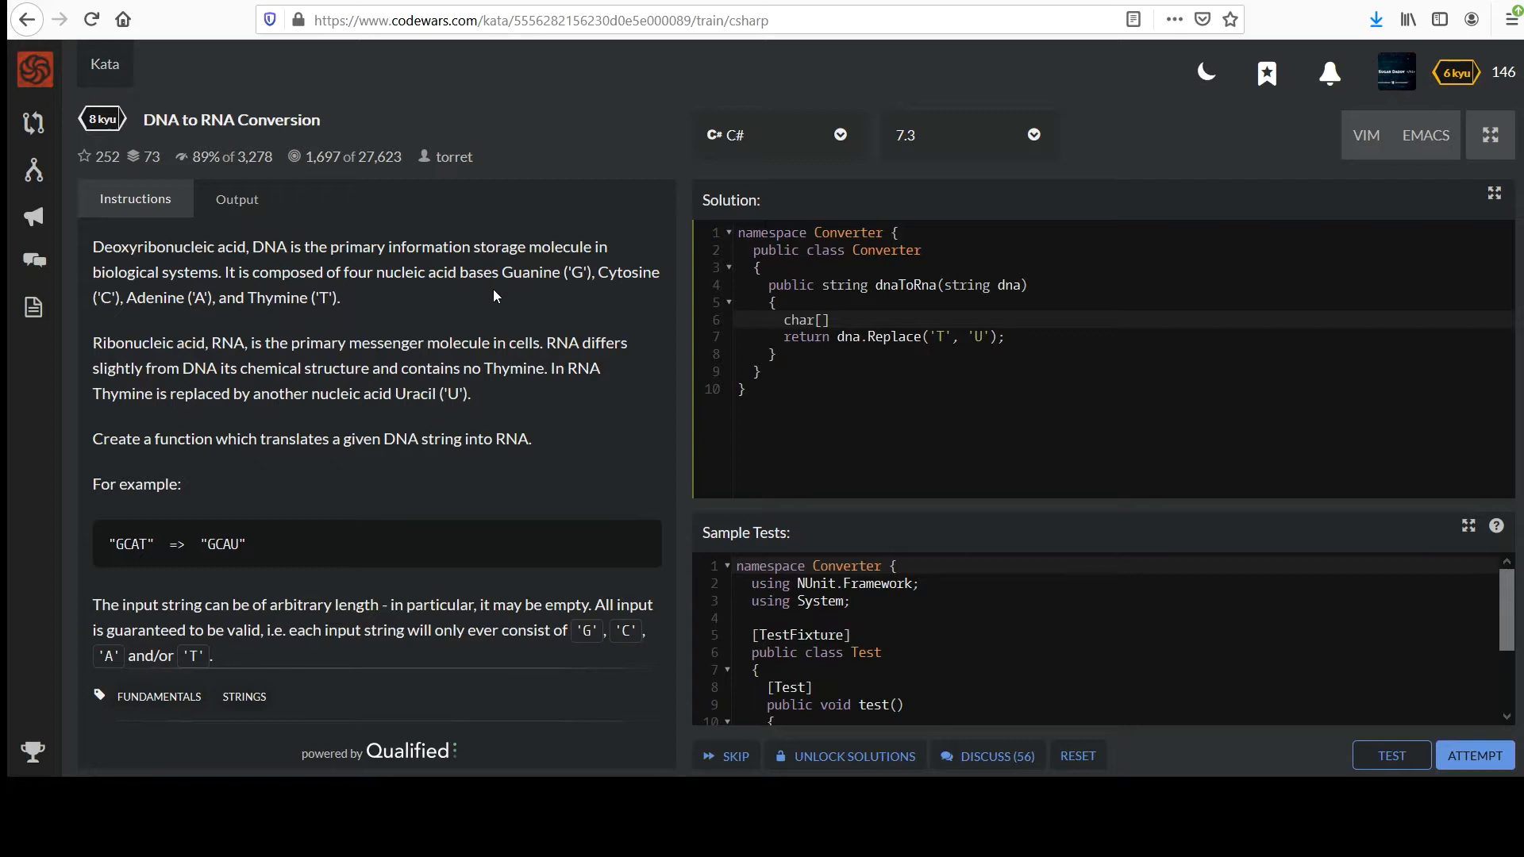
mouse_move(477, 273)
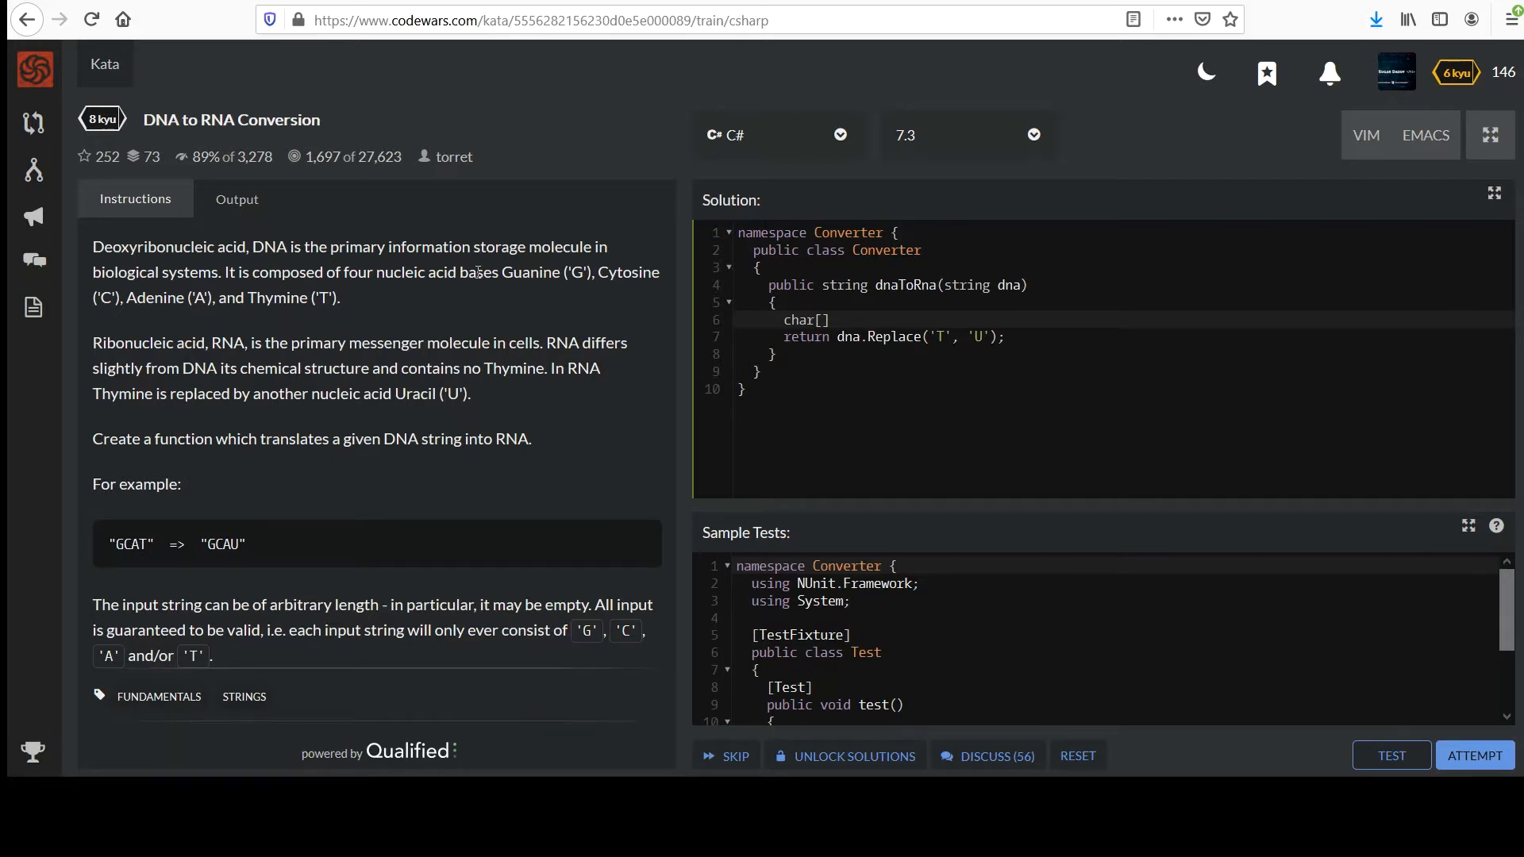
mouse_move(347, 301)
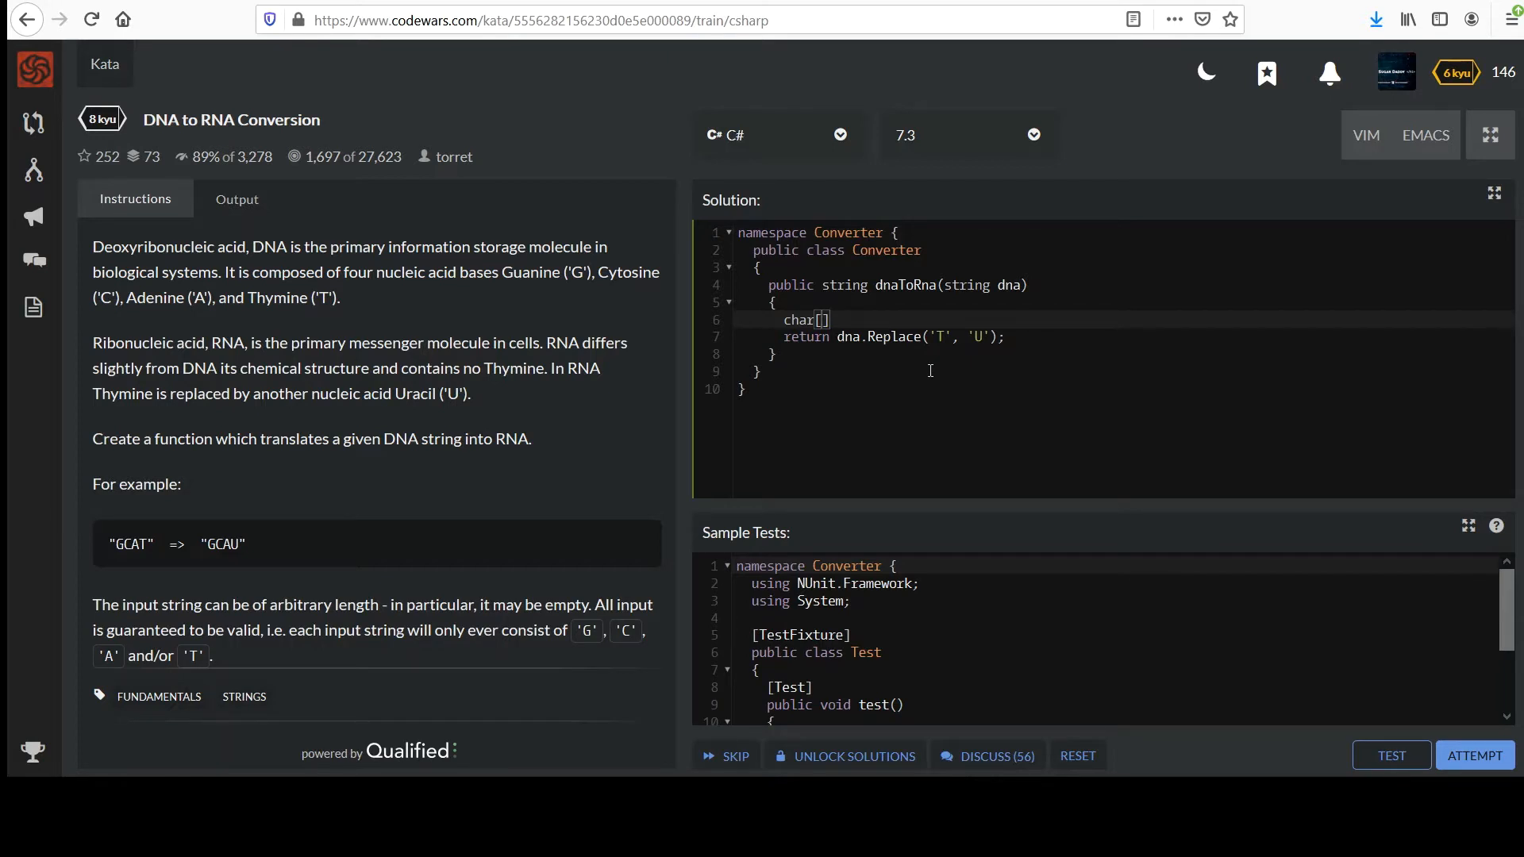
Finish declaring dnaLetters = new char[4]{ 'G', 'C', 'A', 'T' }
text(dna)
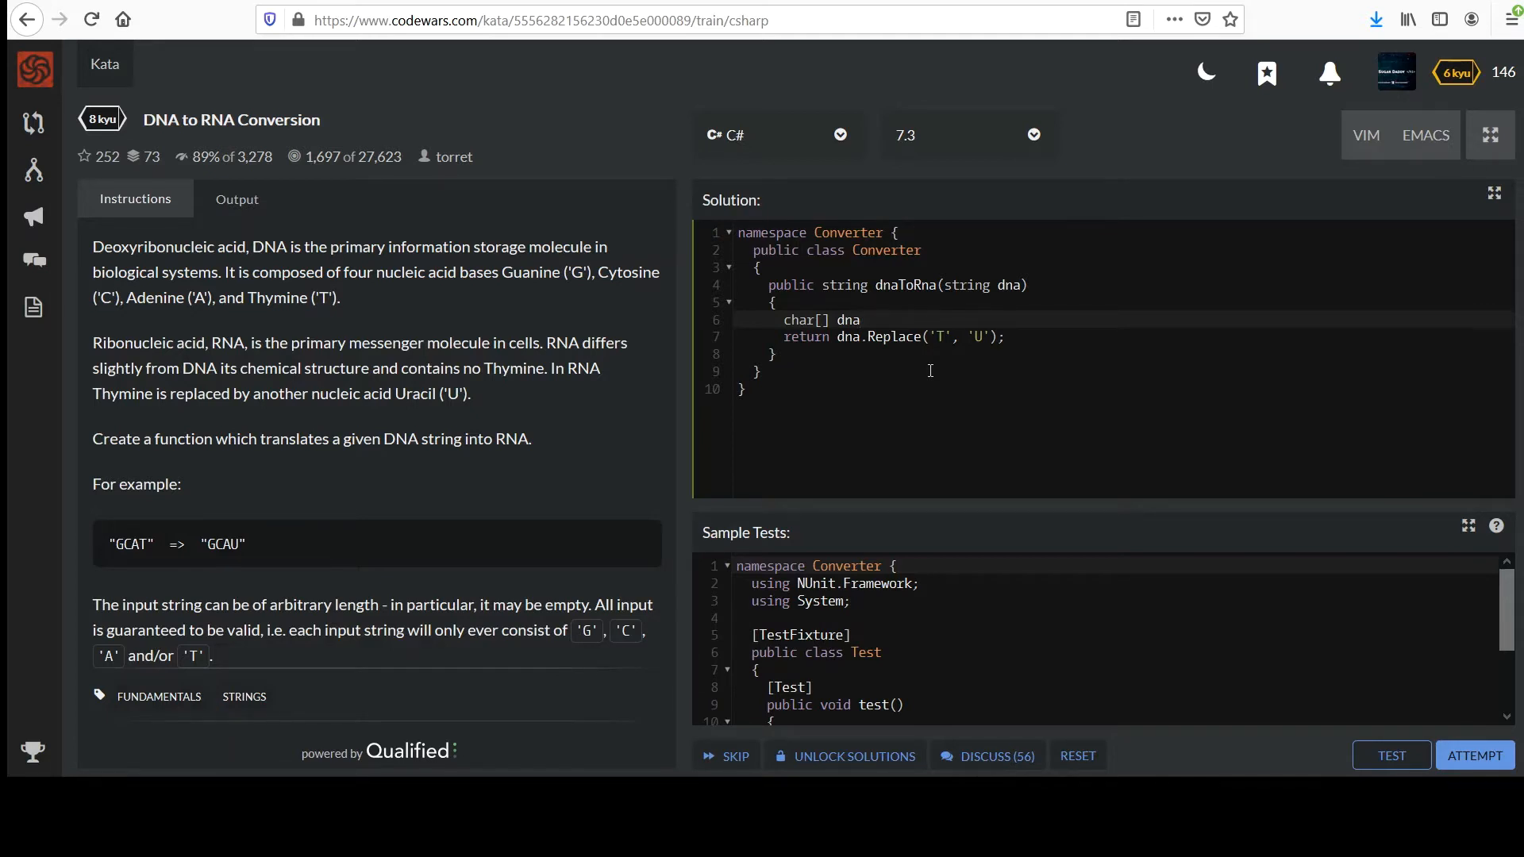
text(Letters)
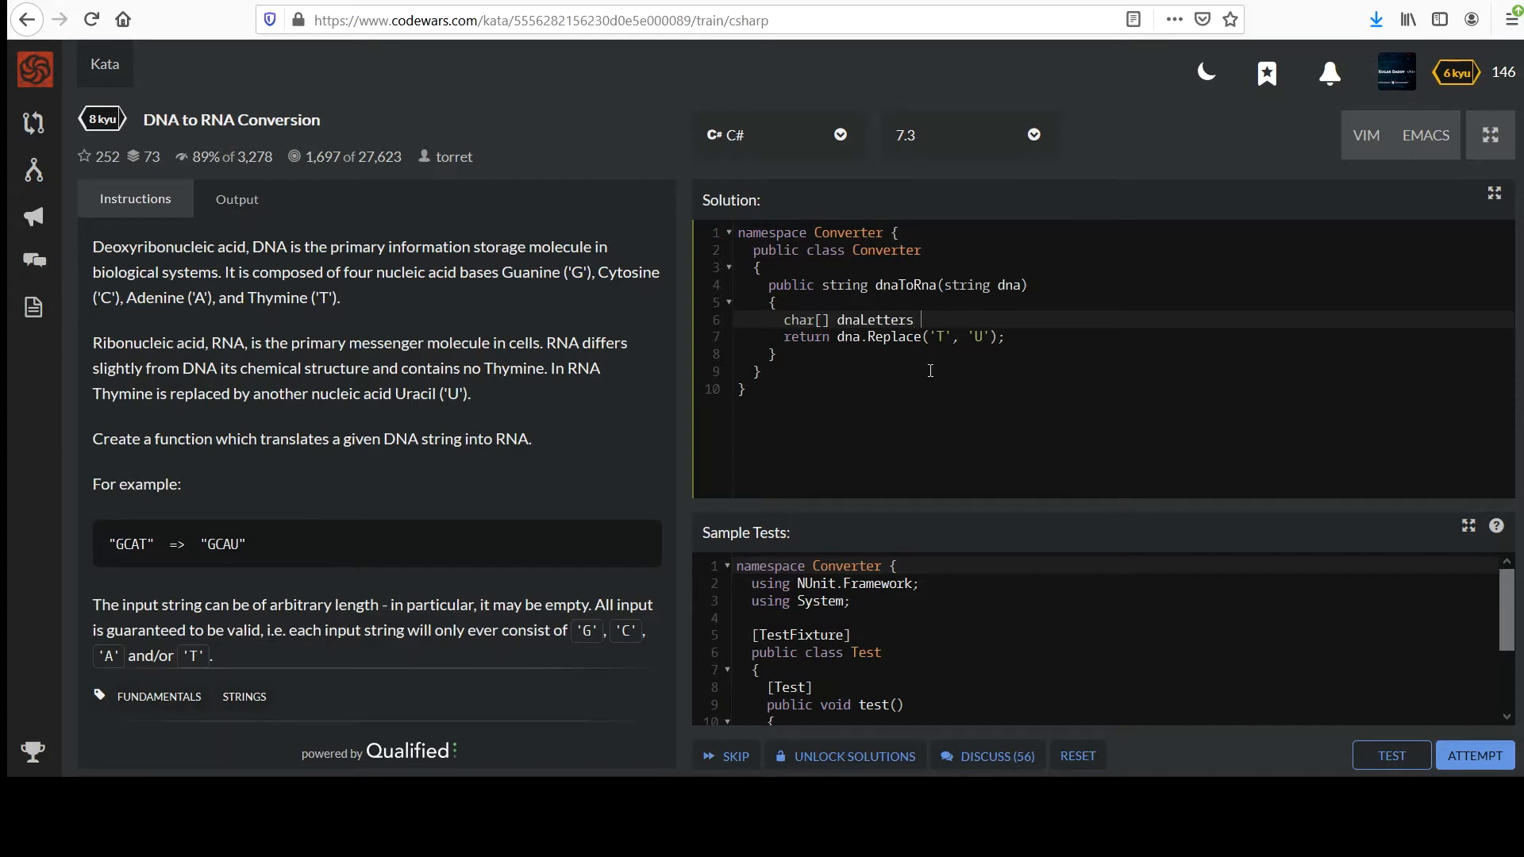
text(= new ch)
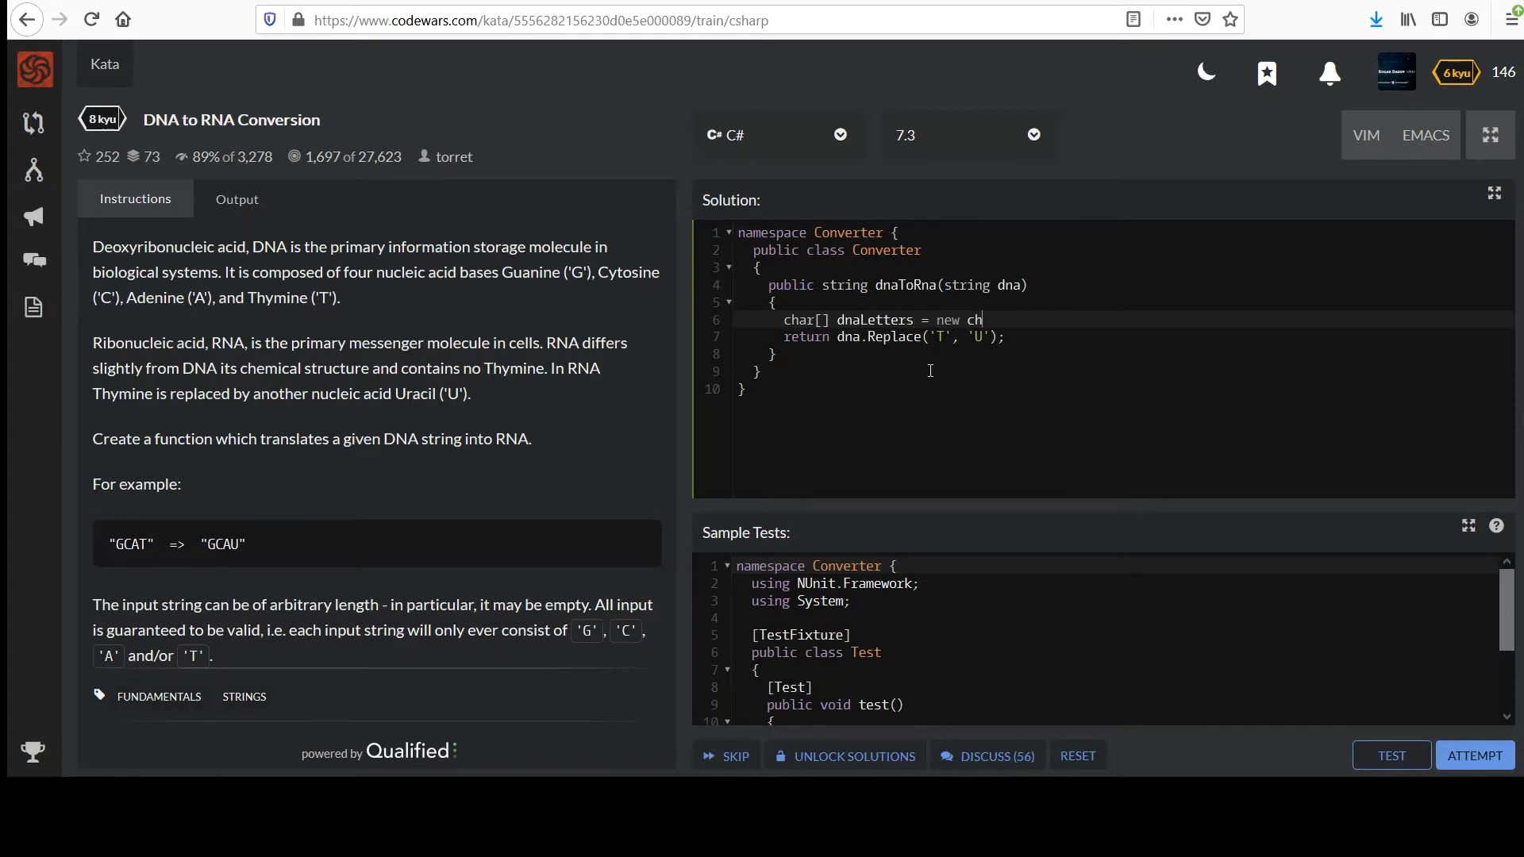
text(ar[])
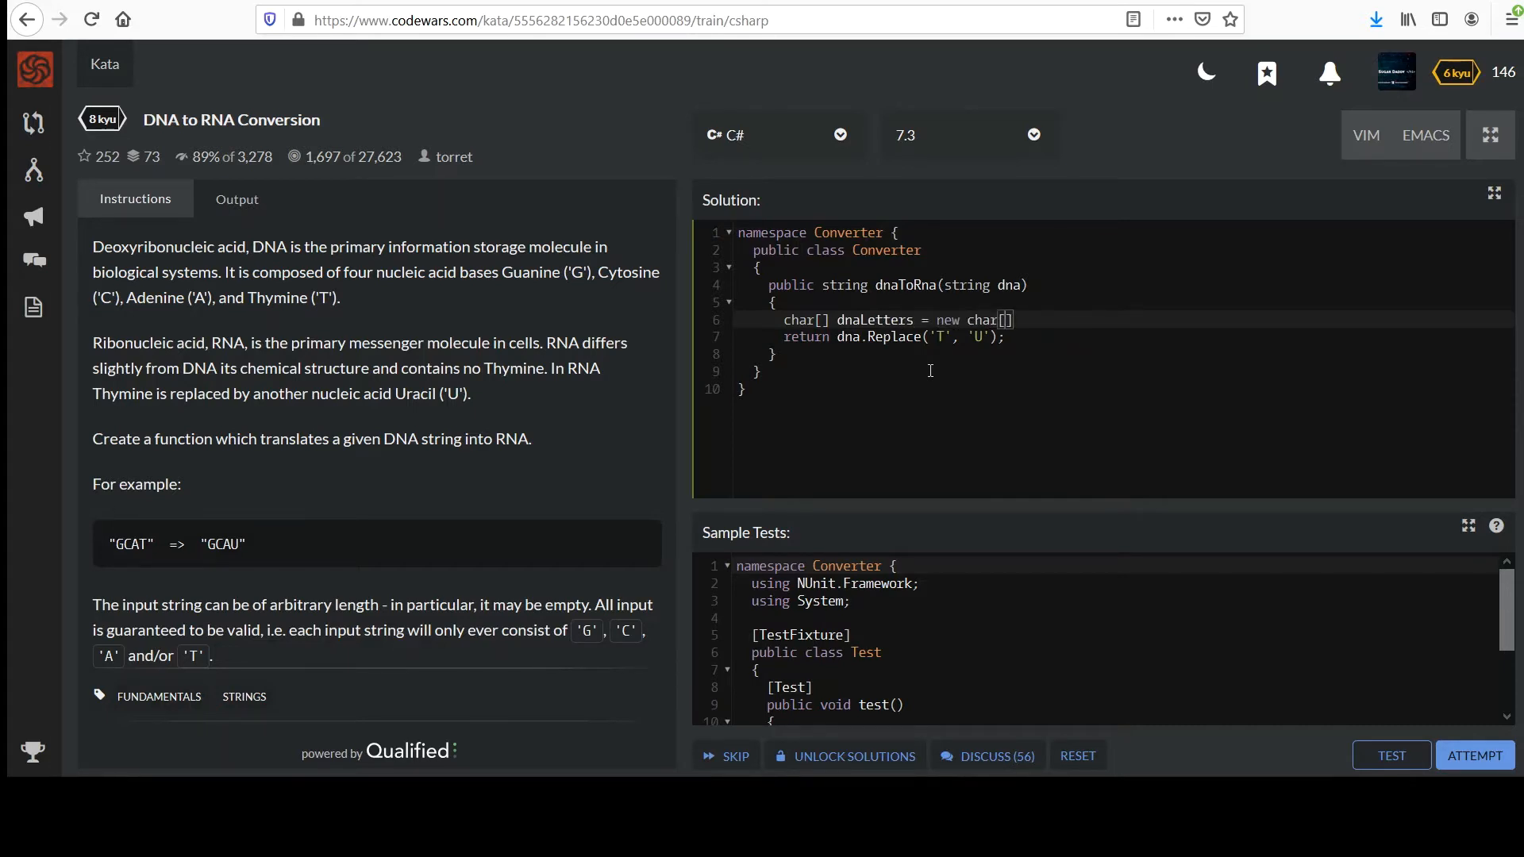
text(4)
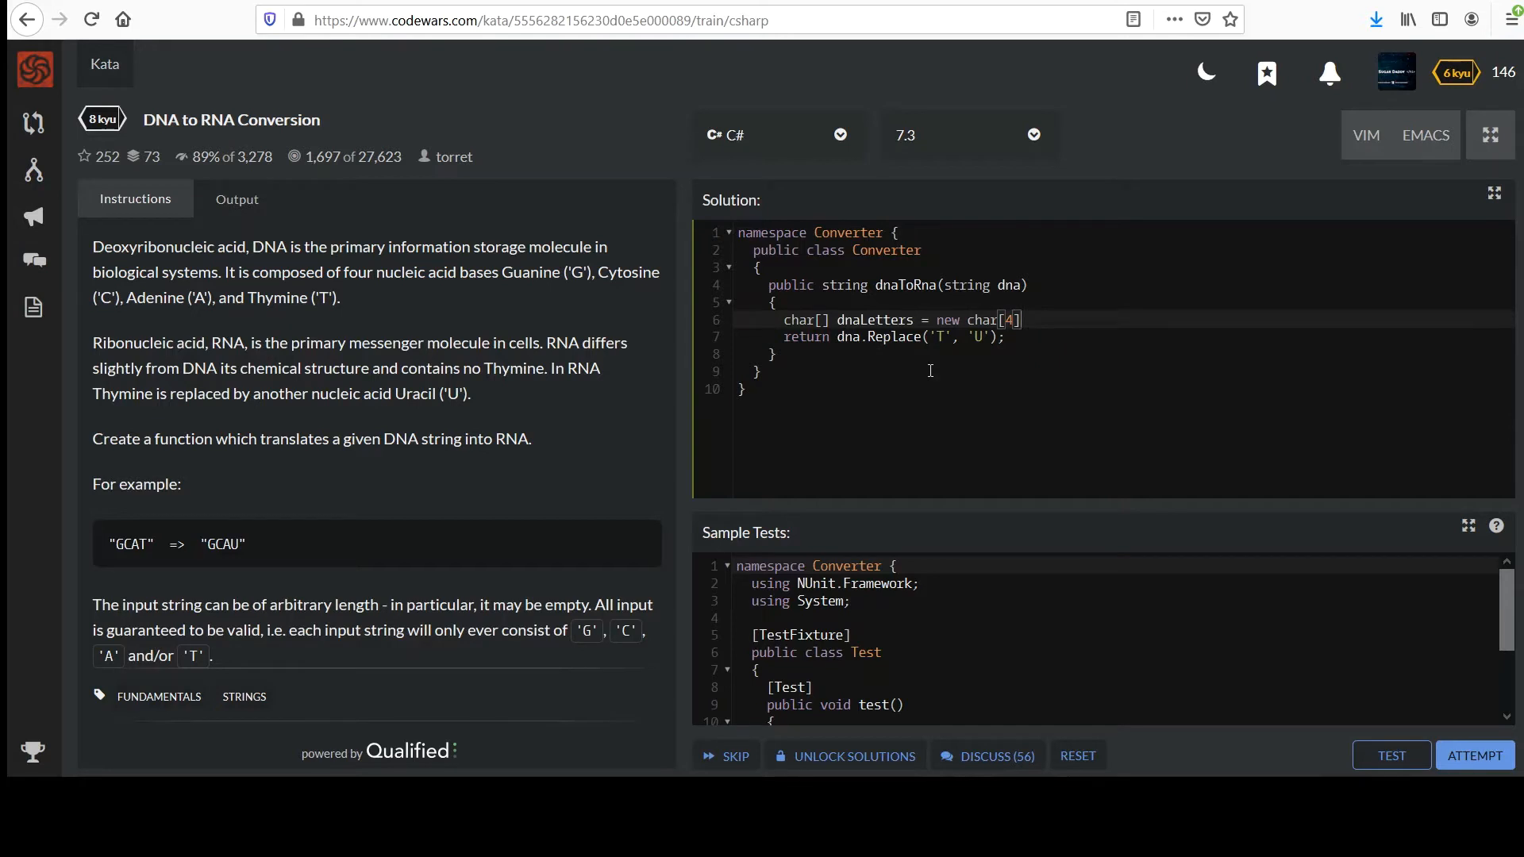
text({ })
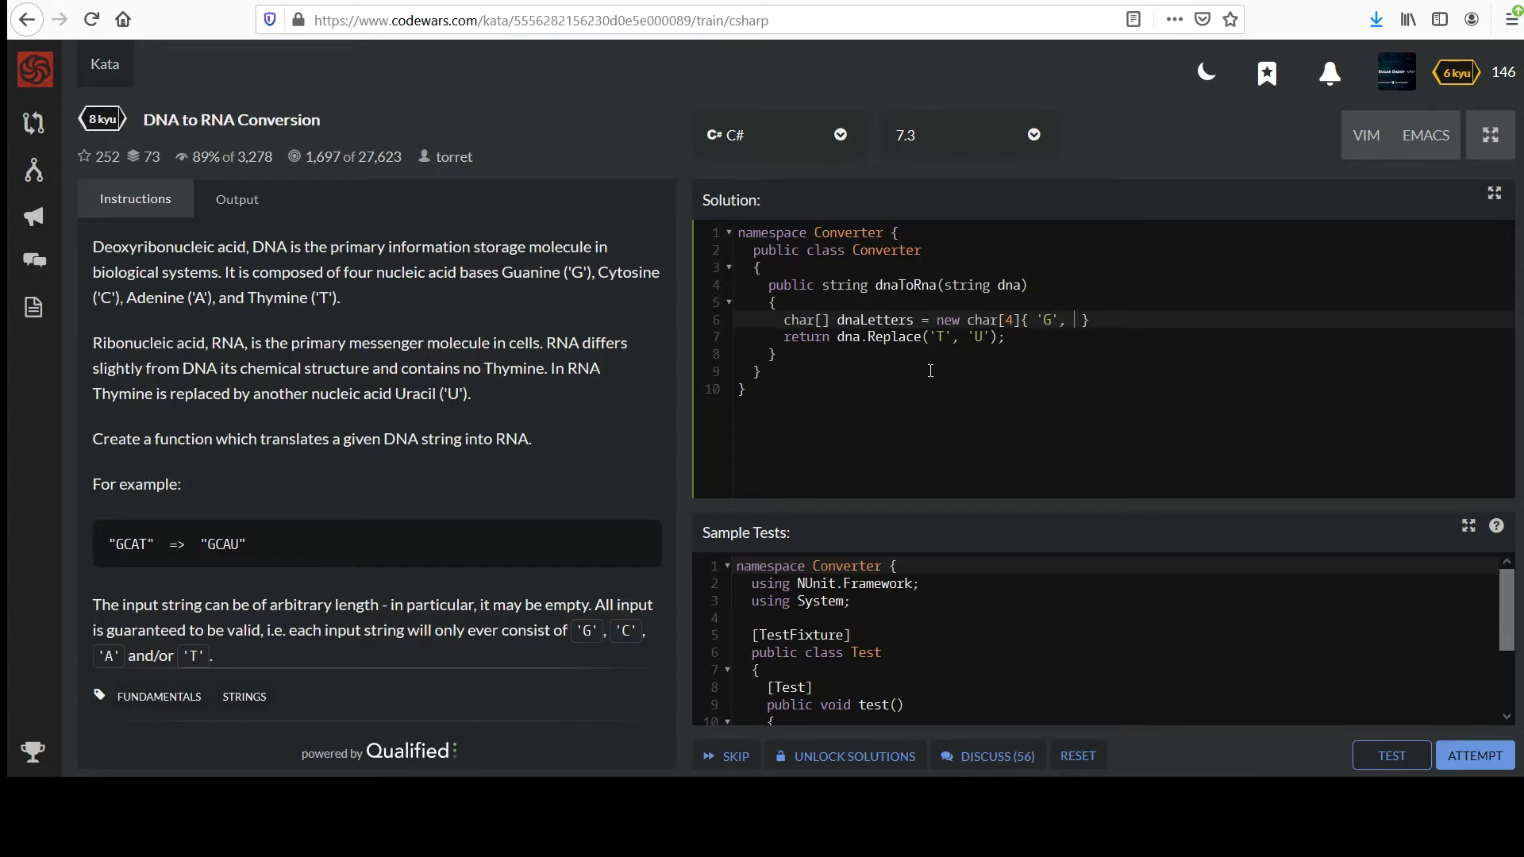
text('C', ')
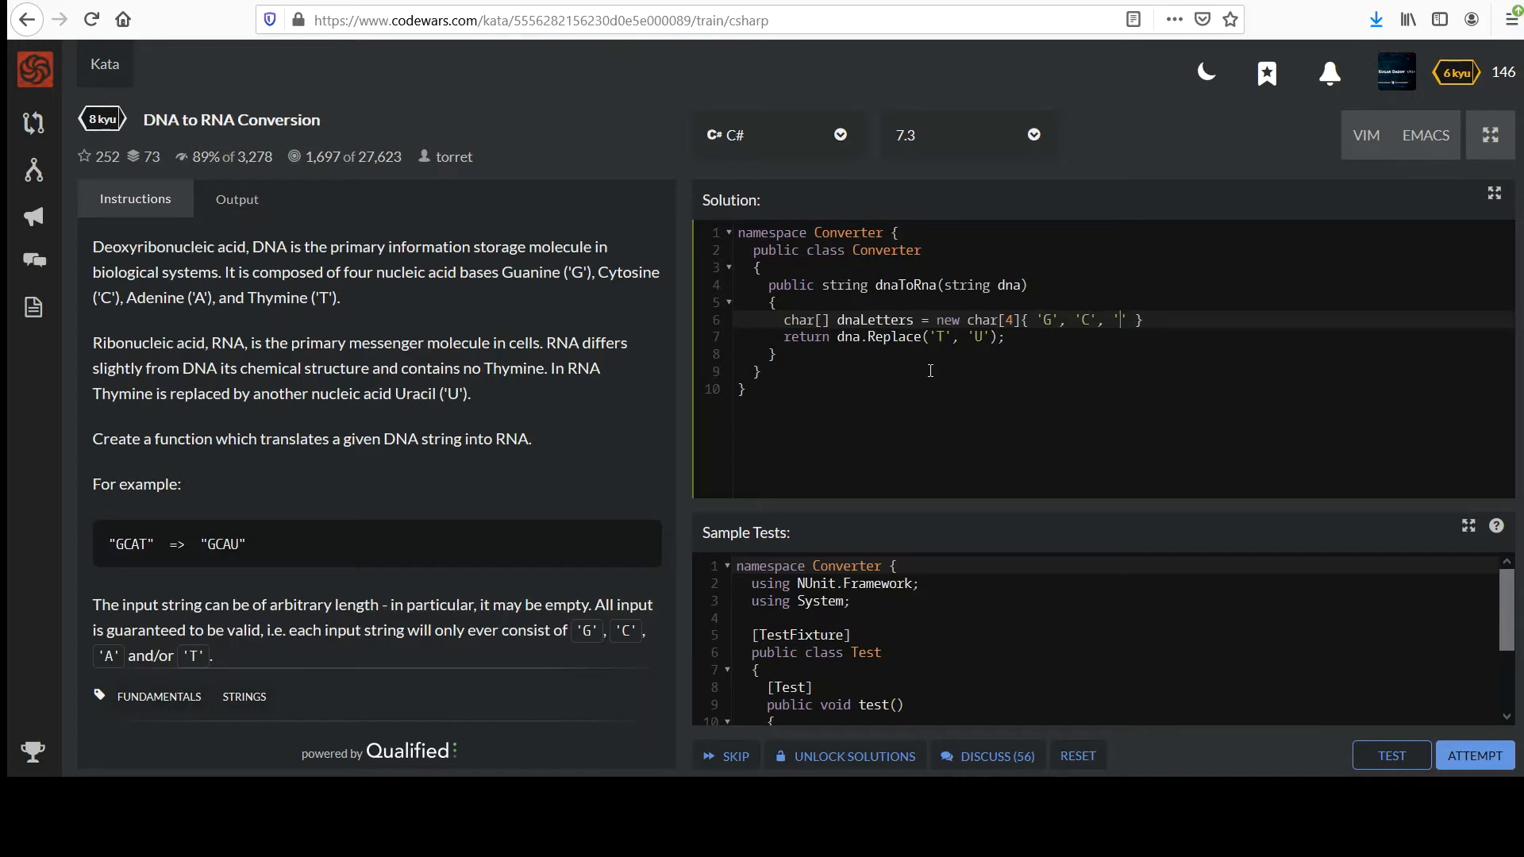
text(A',)
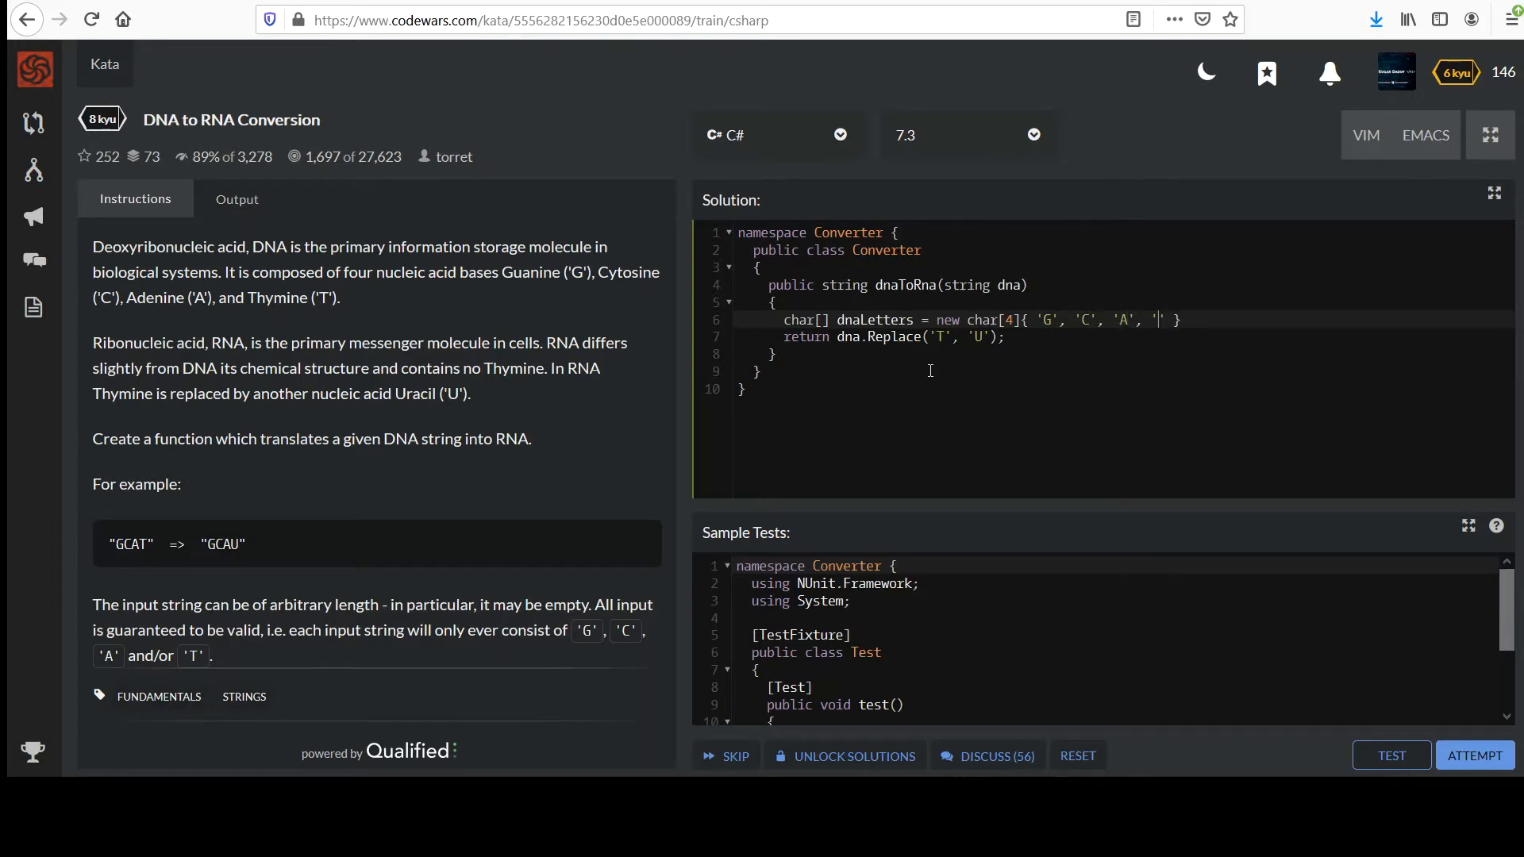
text(T)
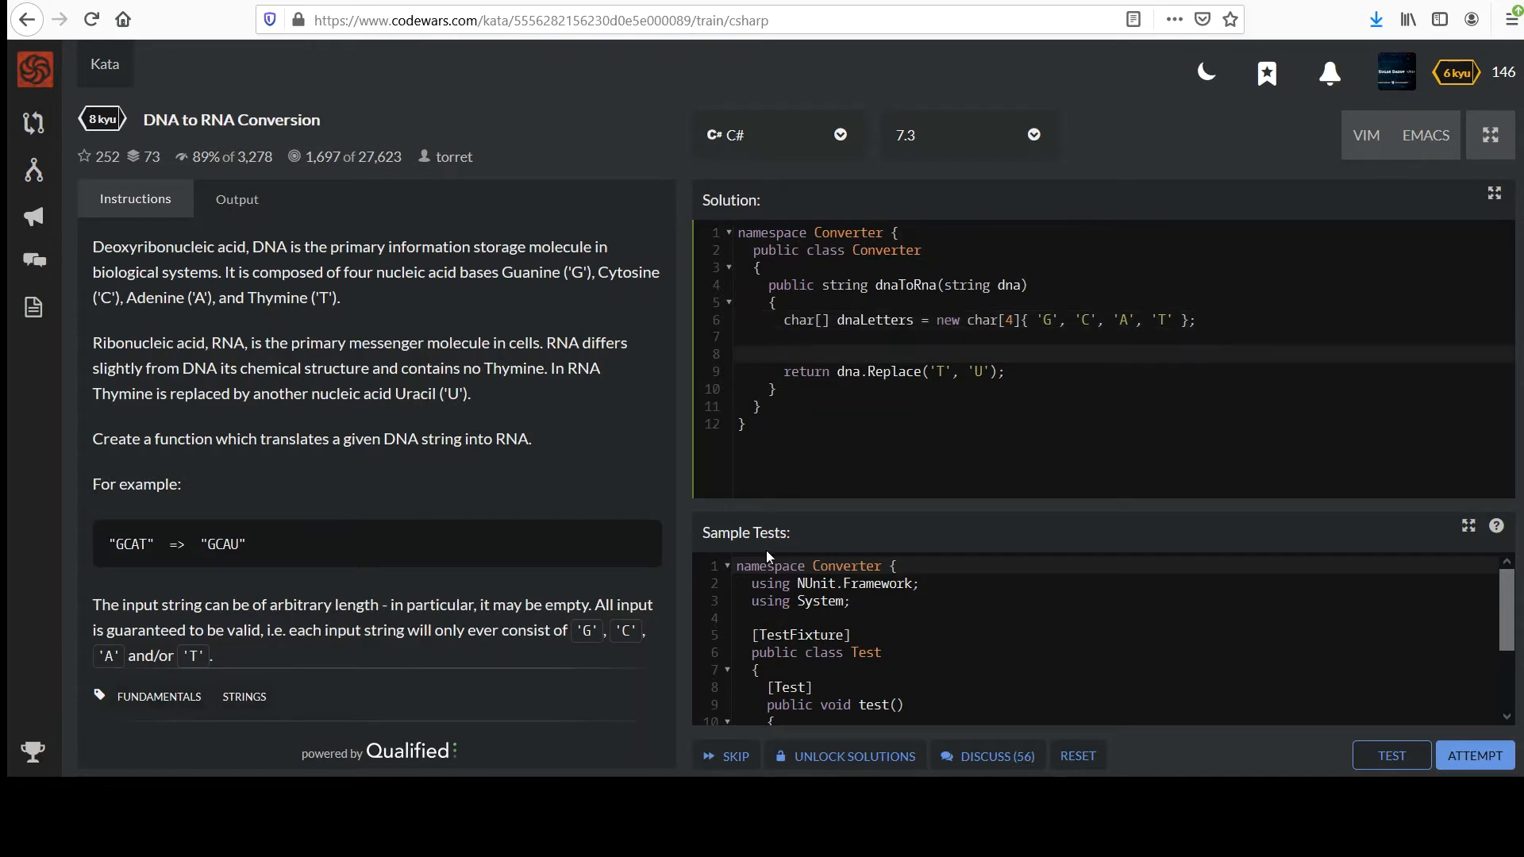
mouse_move(783, 732)
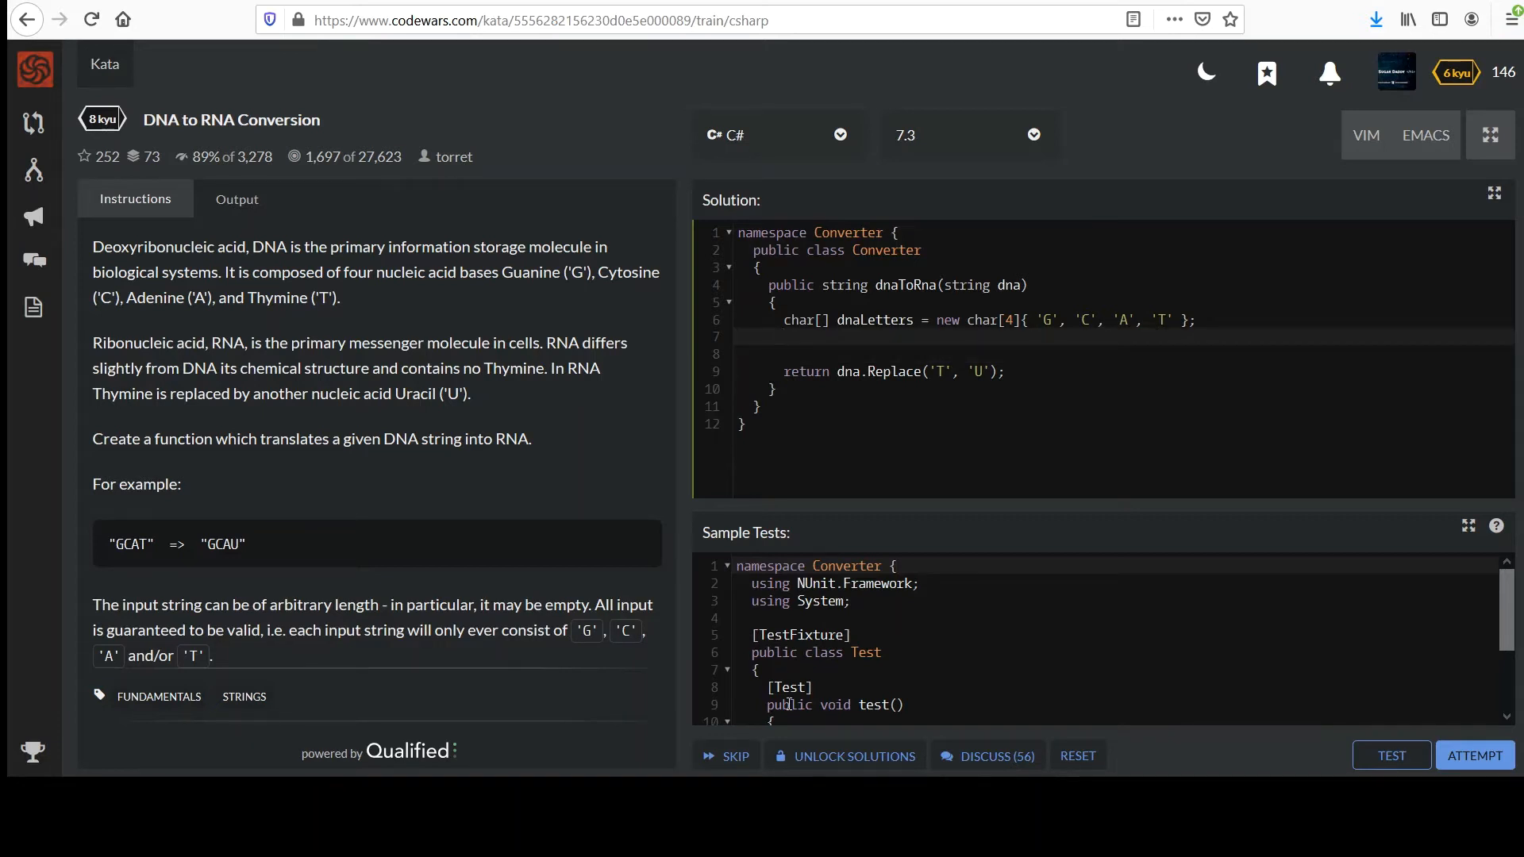
Declare string upperCaseDna = dna.ToUpper(); below the dnaLetters array
text(string)
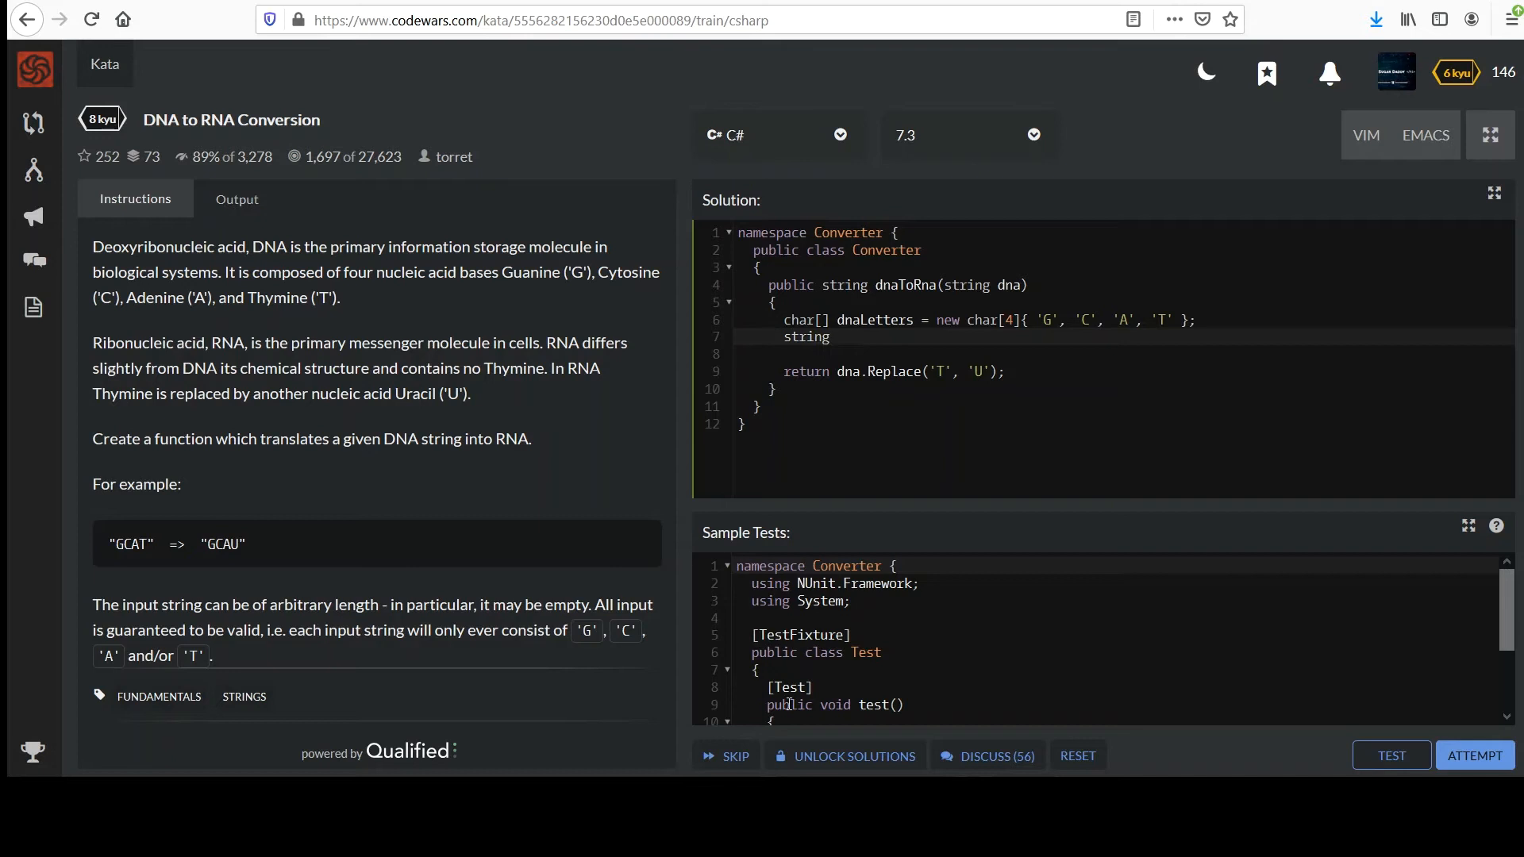
text(upperC)
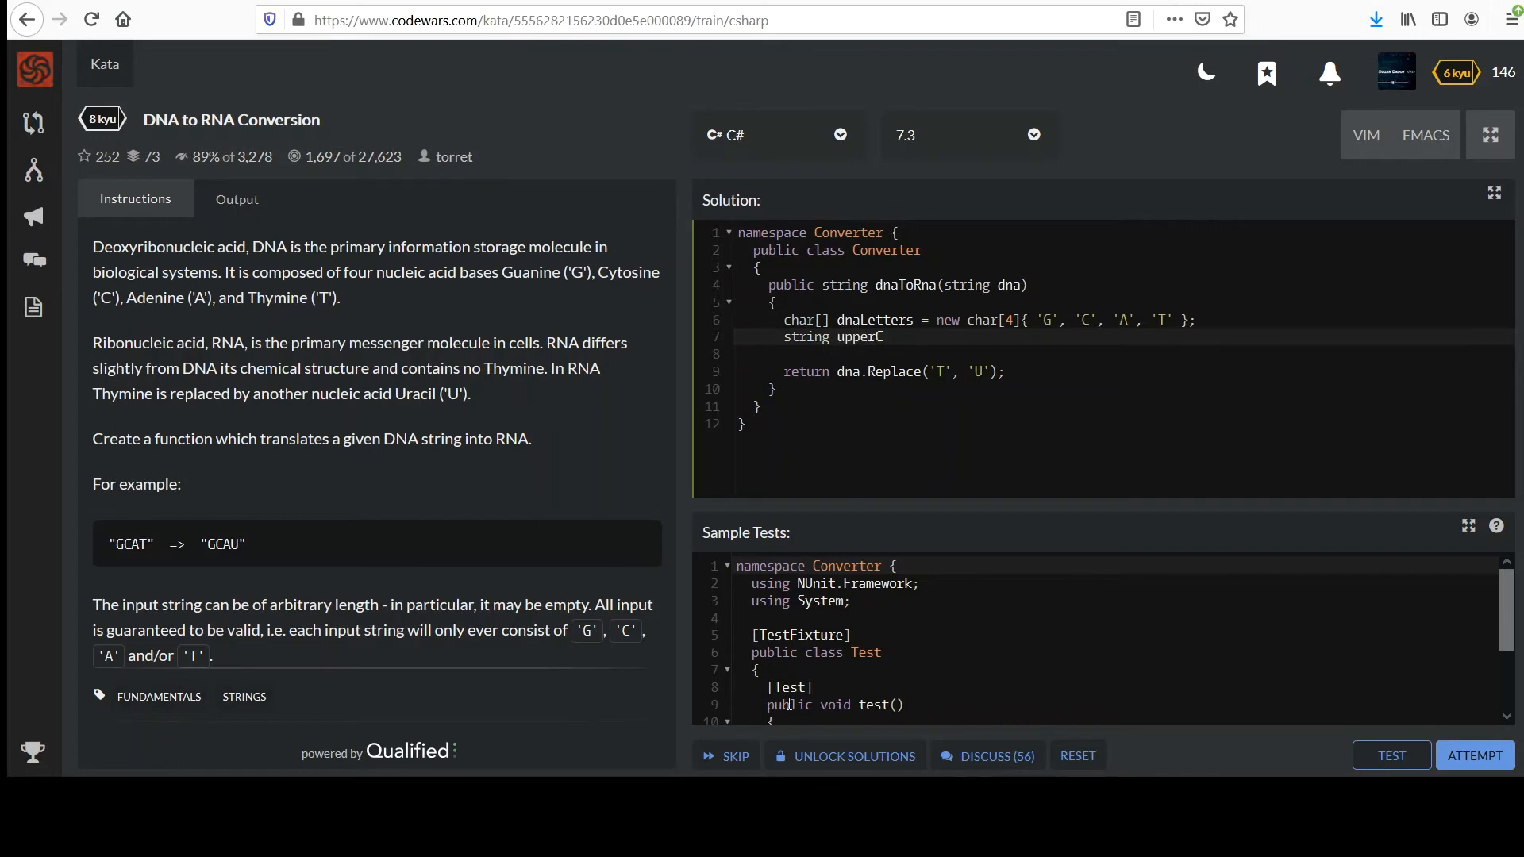
text(aseDna =)
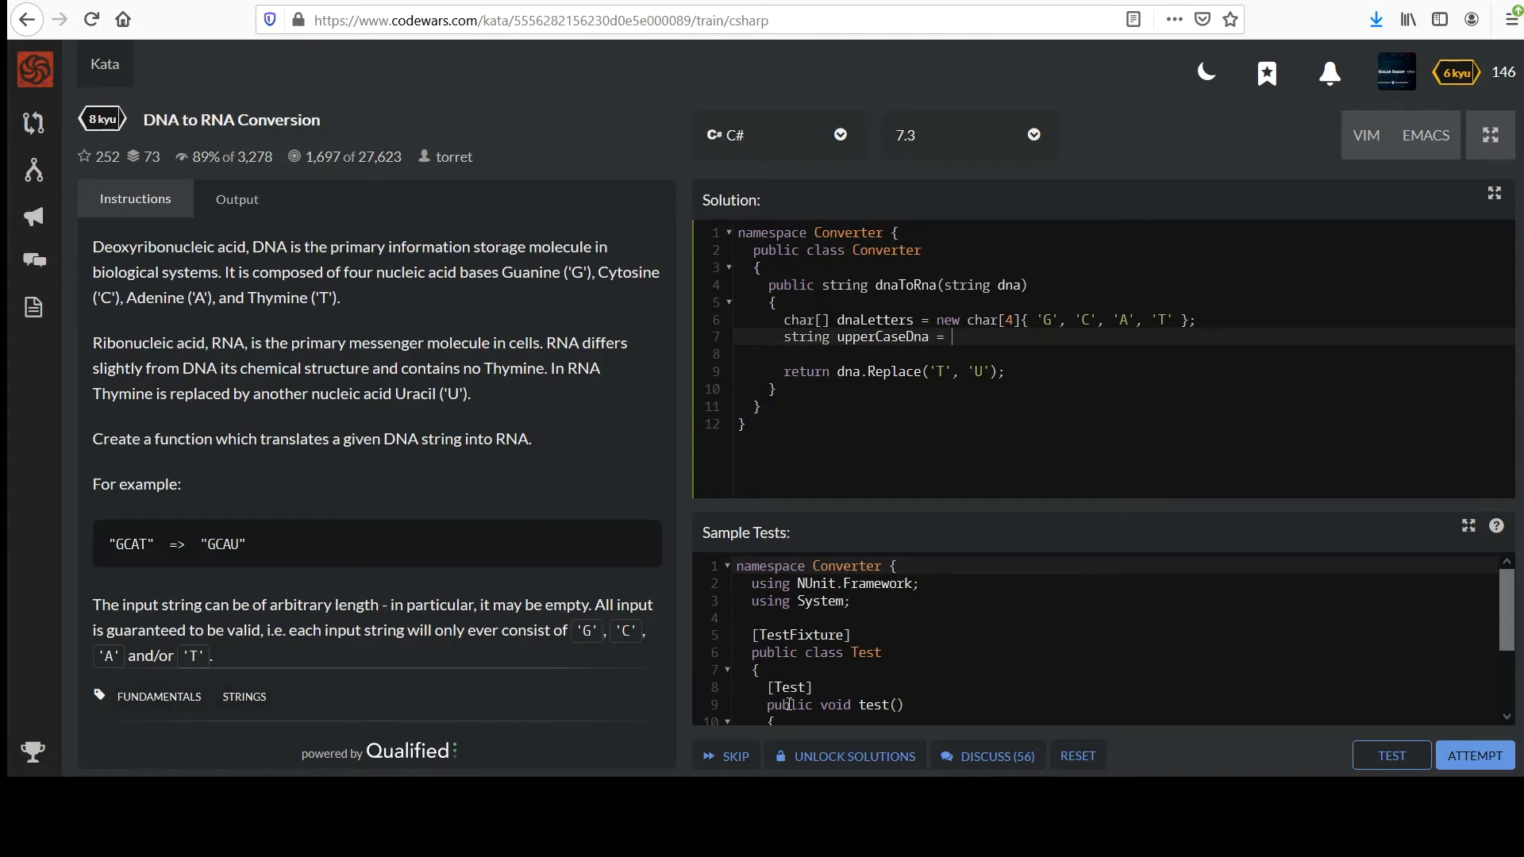
text(dna.To)
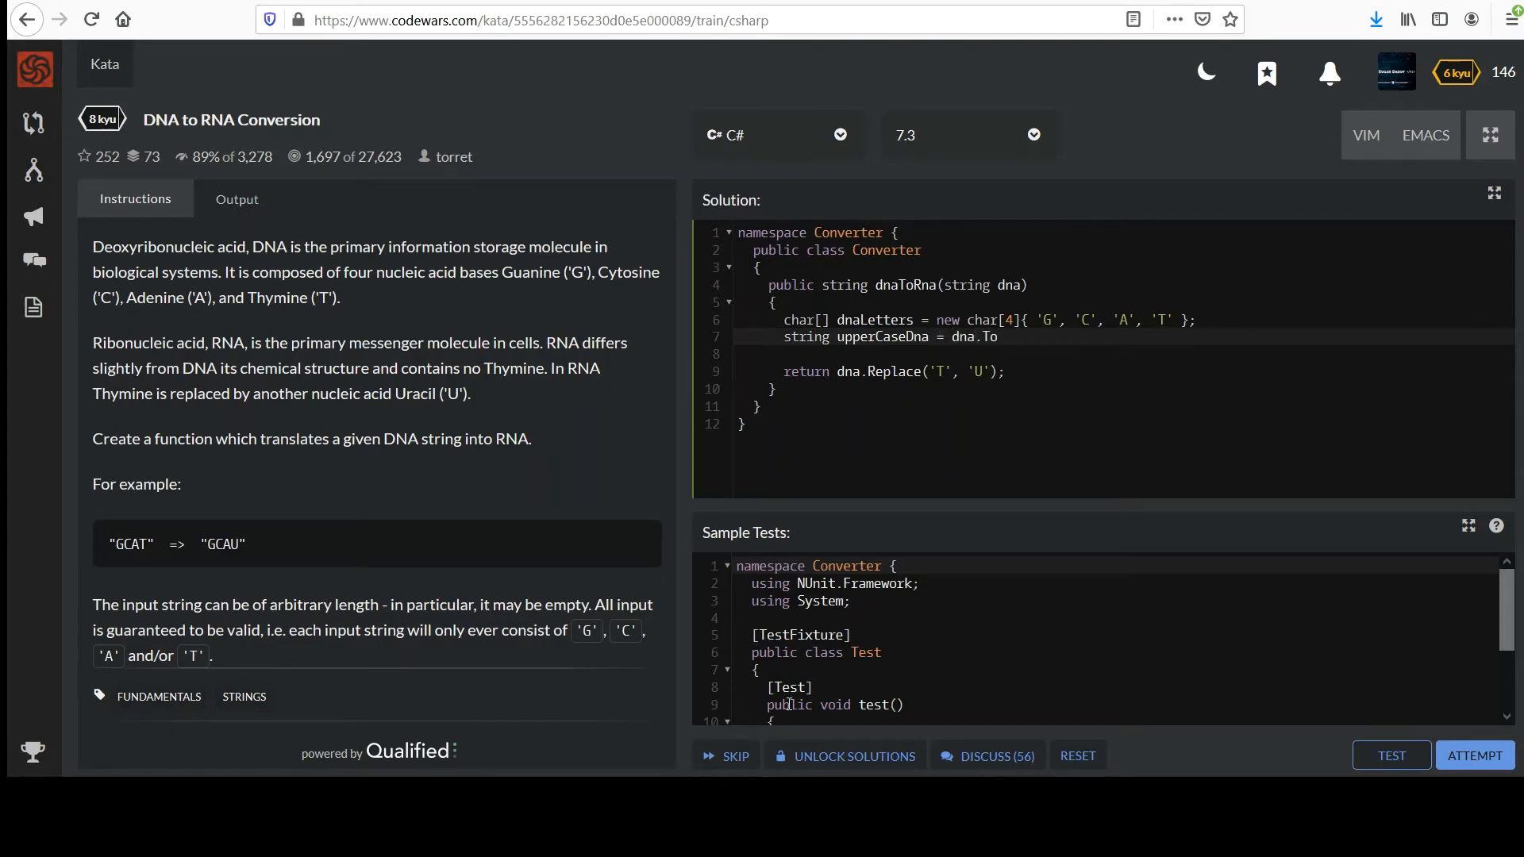
text(Upper();)
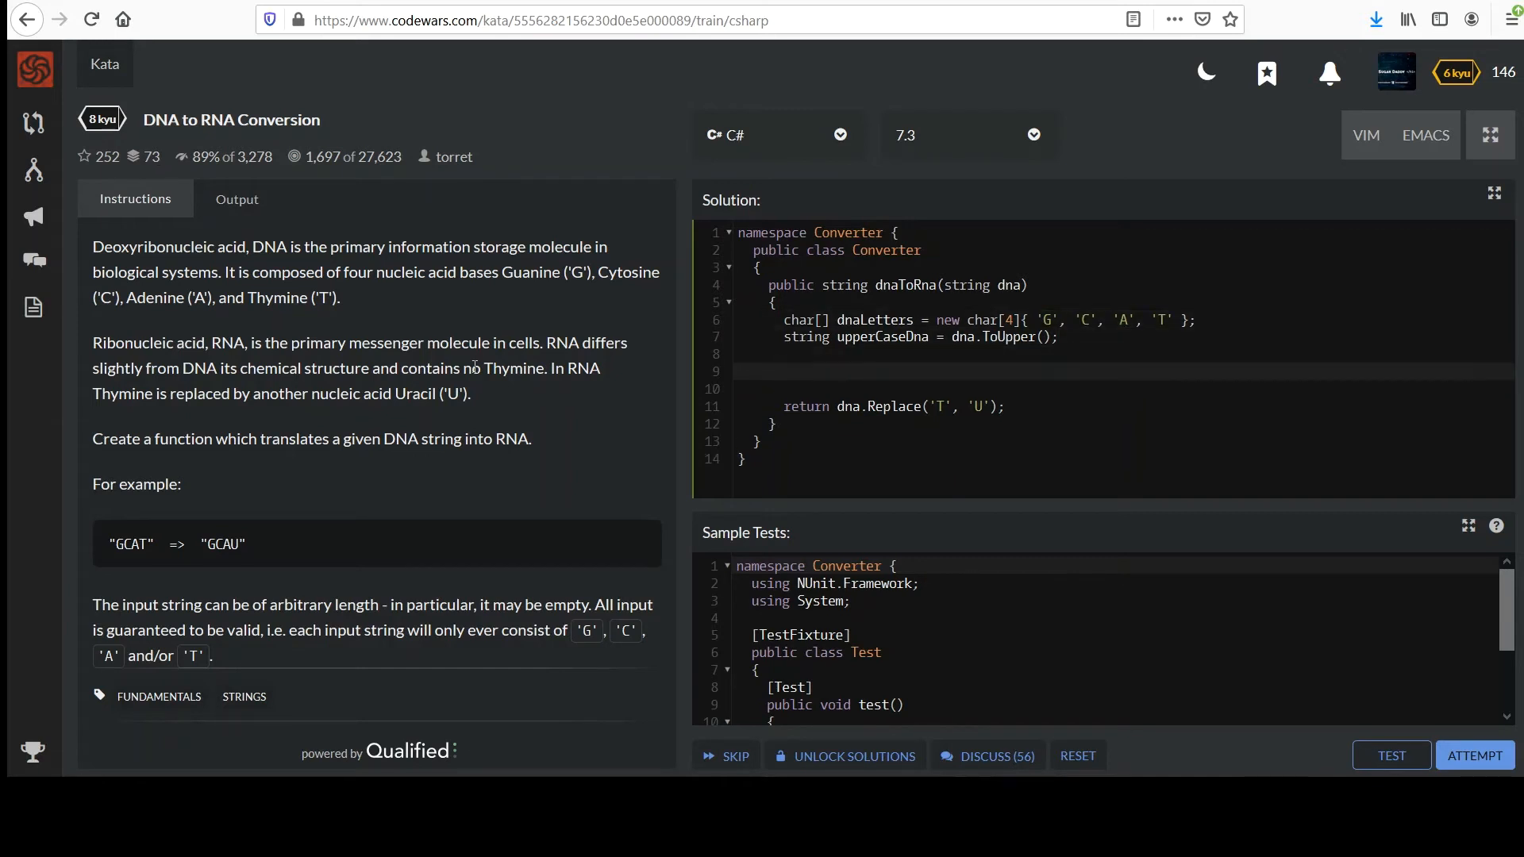
Begin the guard with if (upperCaseDna.Any())
text(if ())
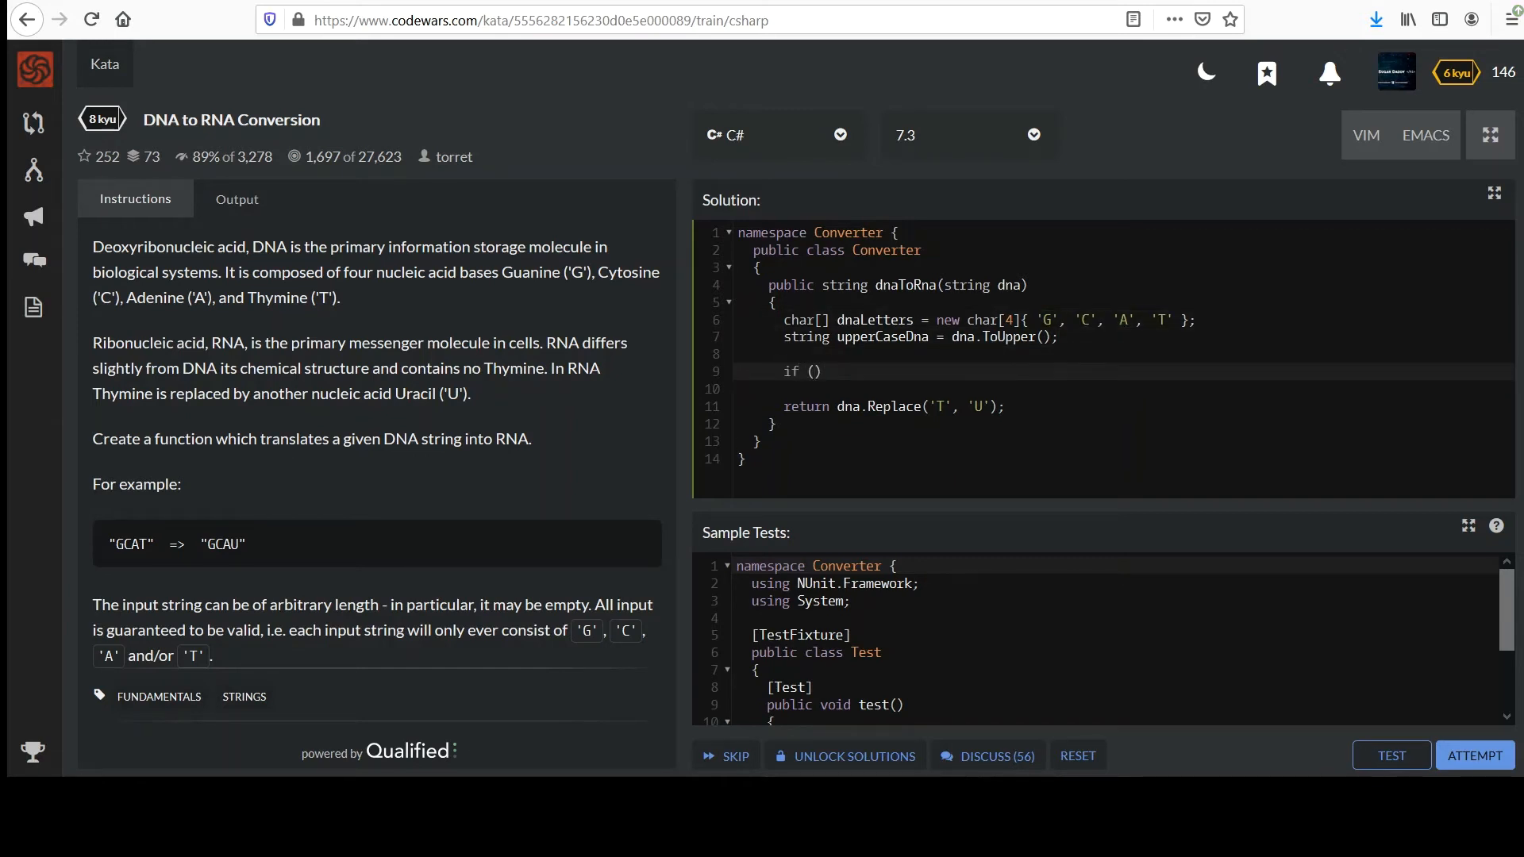
text(upp)
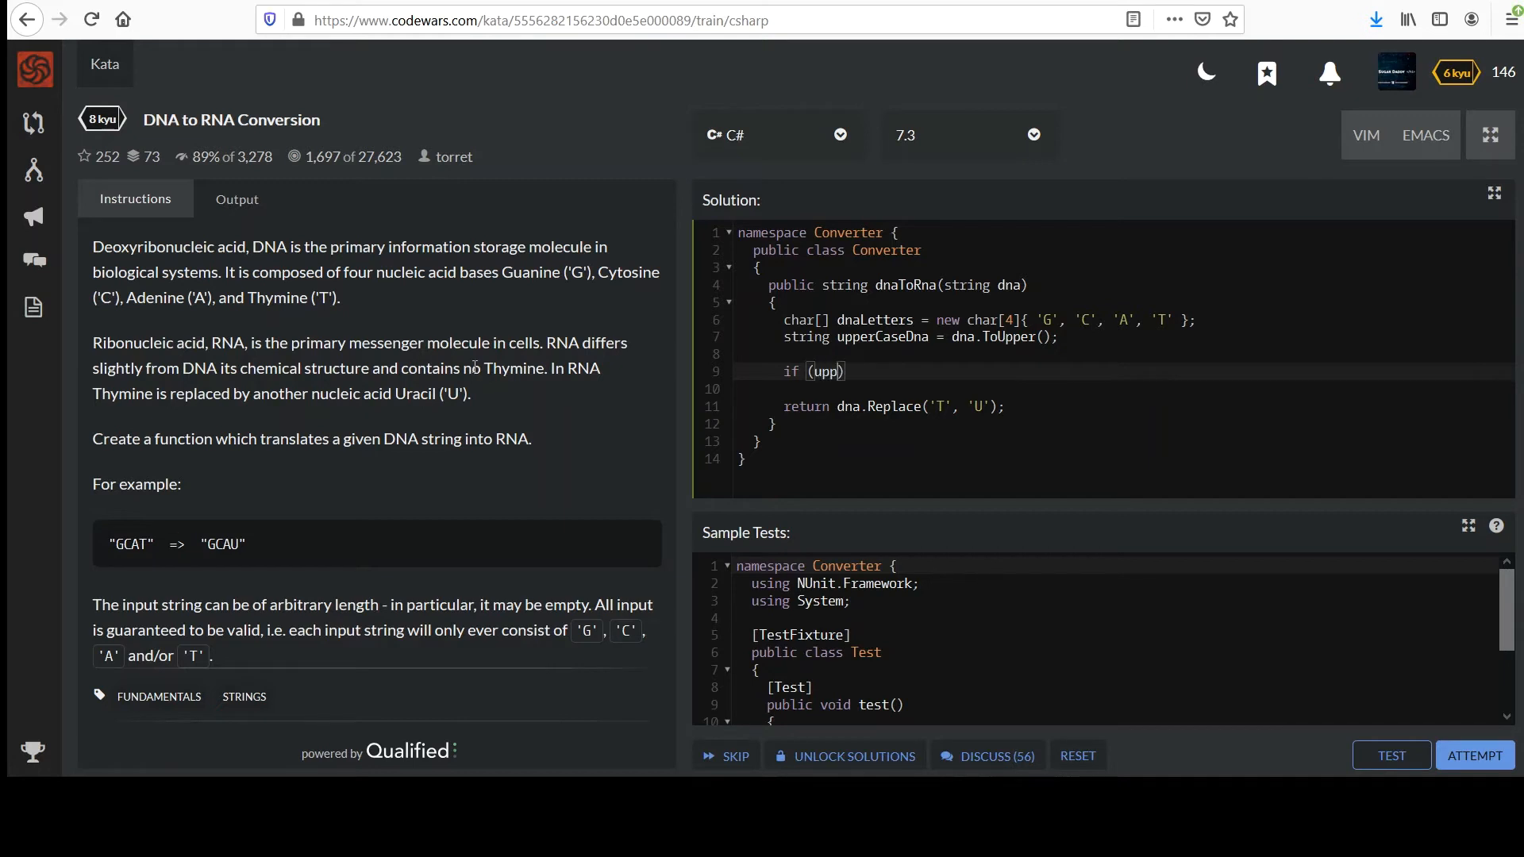
text(erCase)
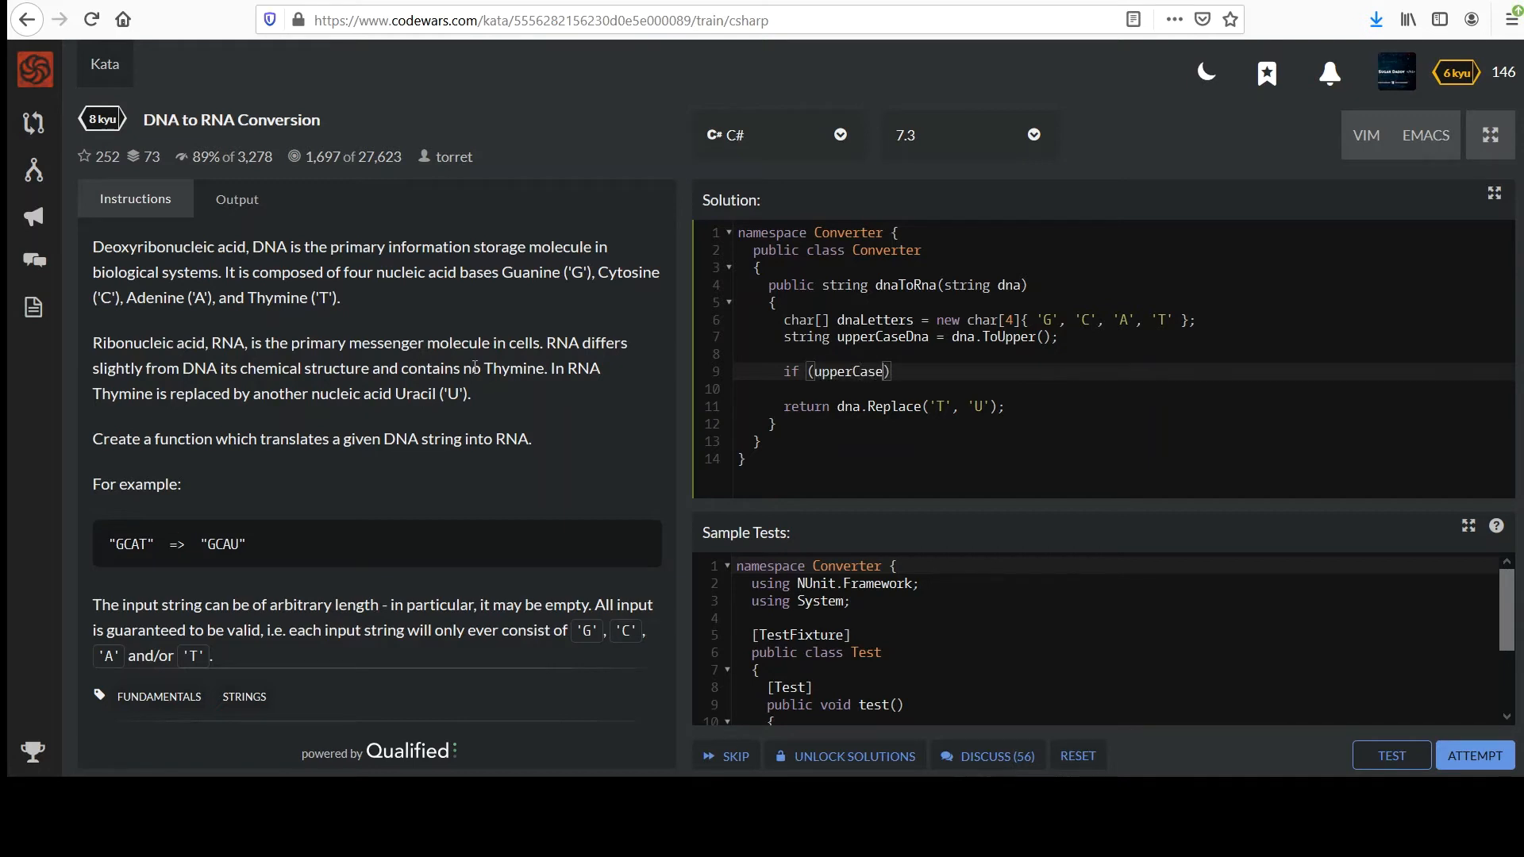
text(Dna)
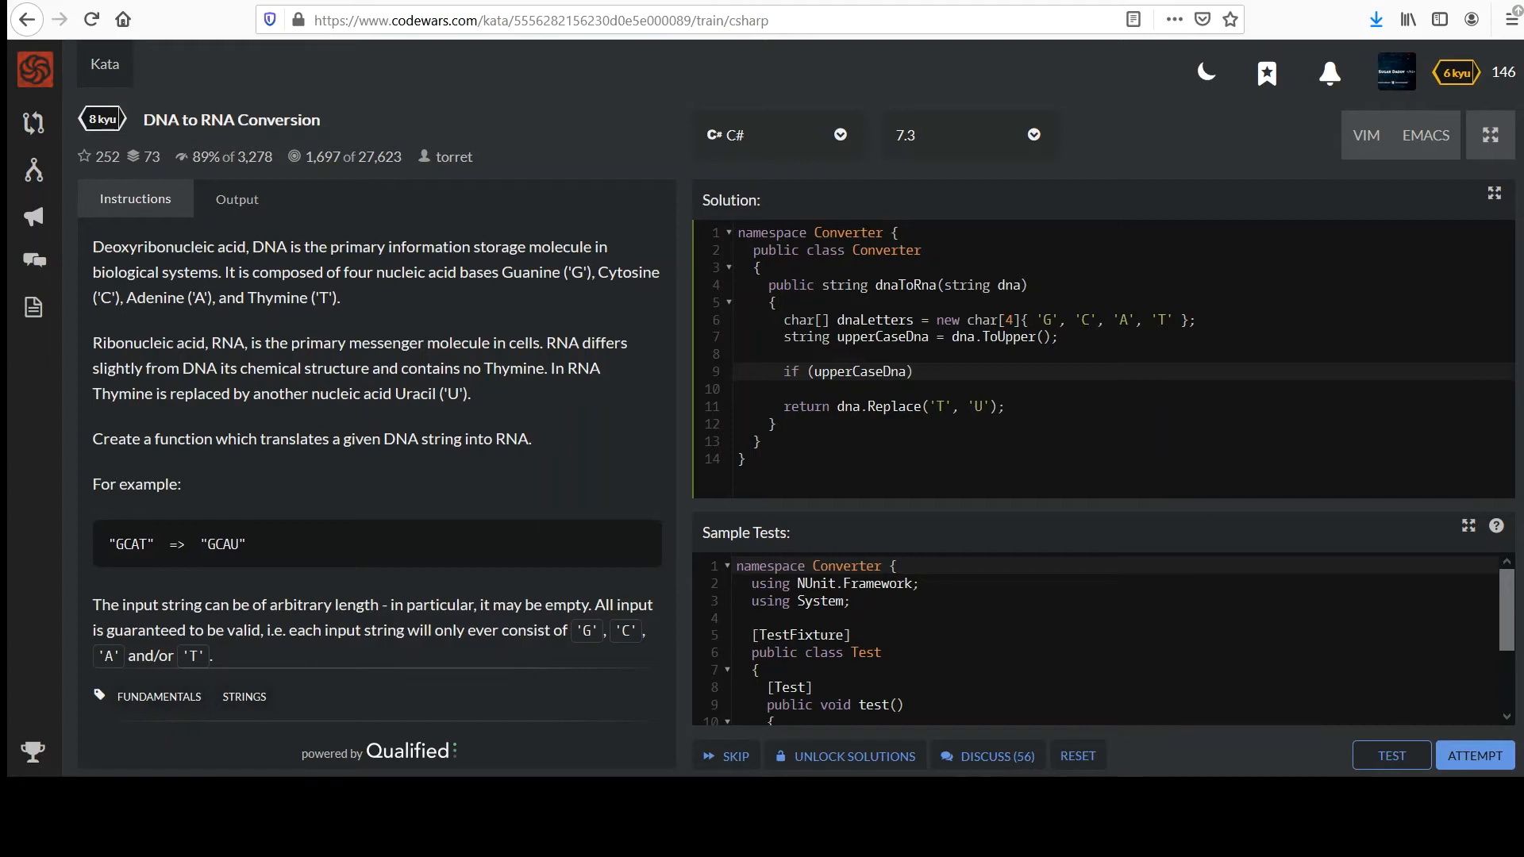
text(.Any)
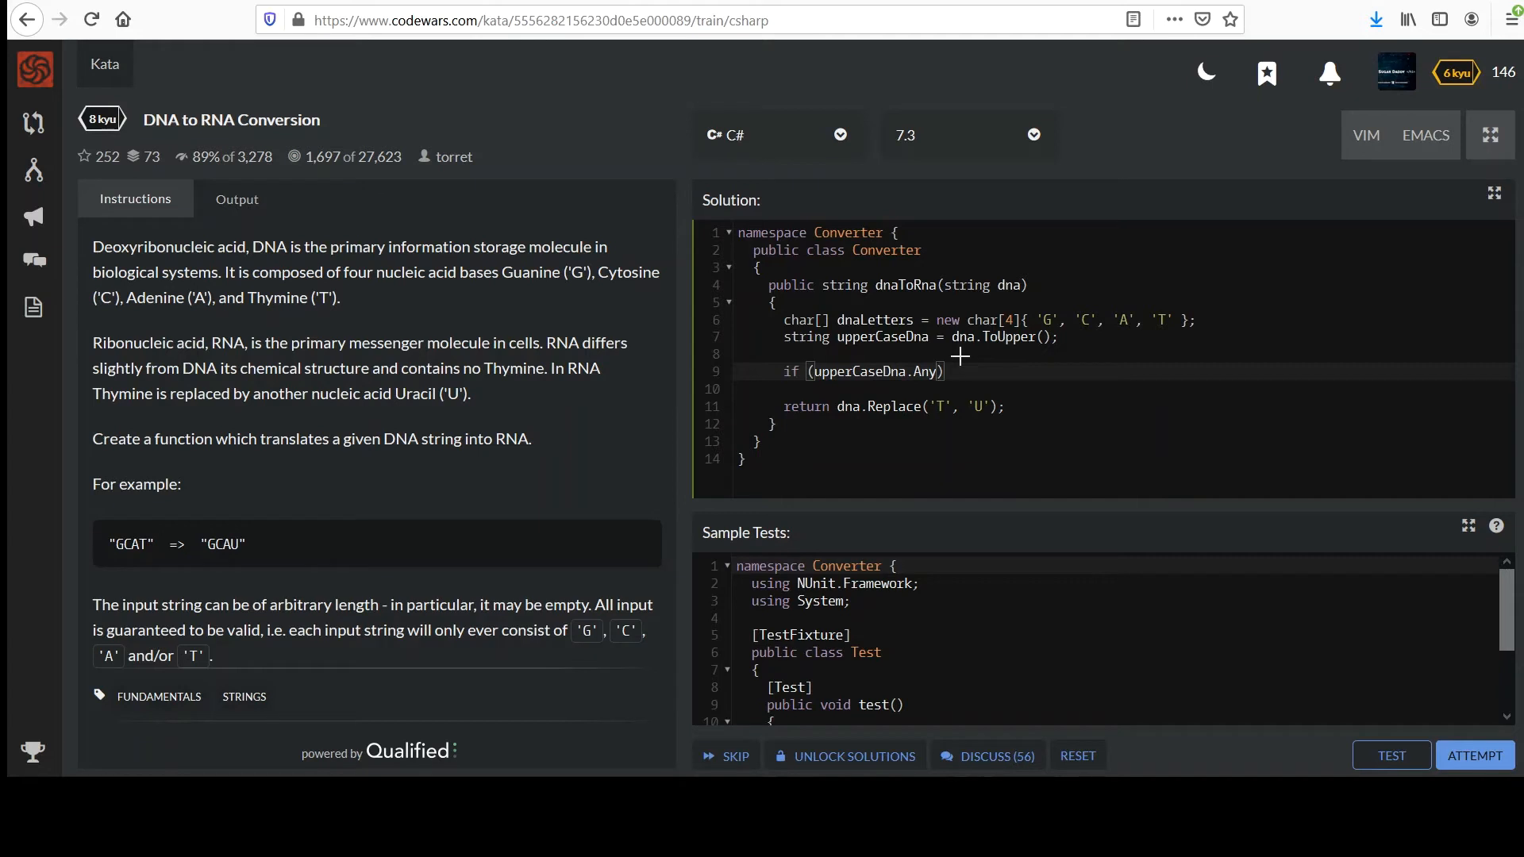
text(())
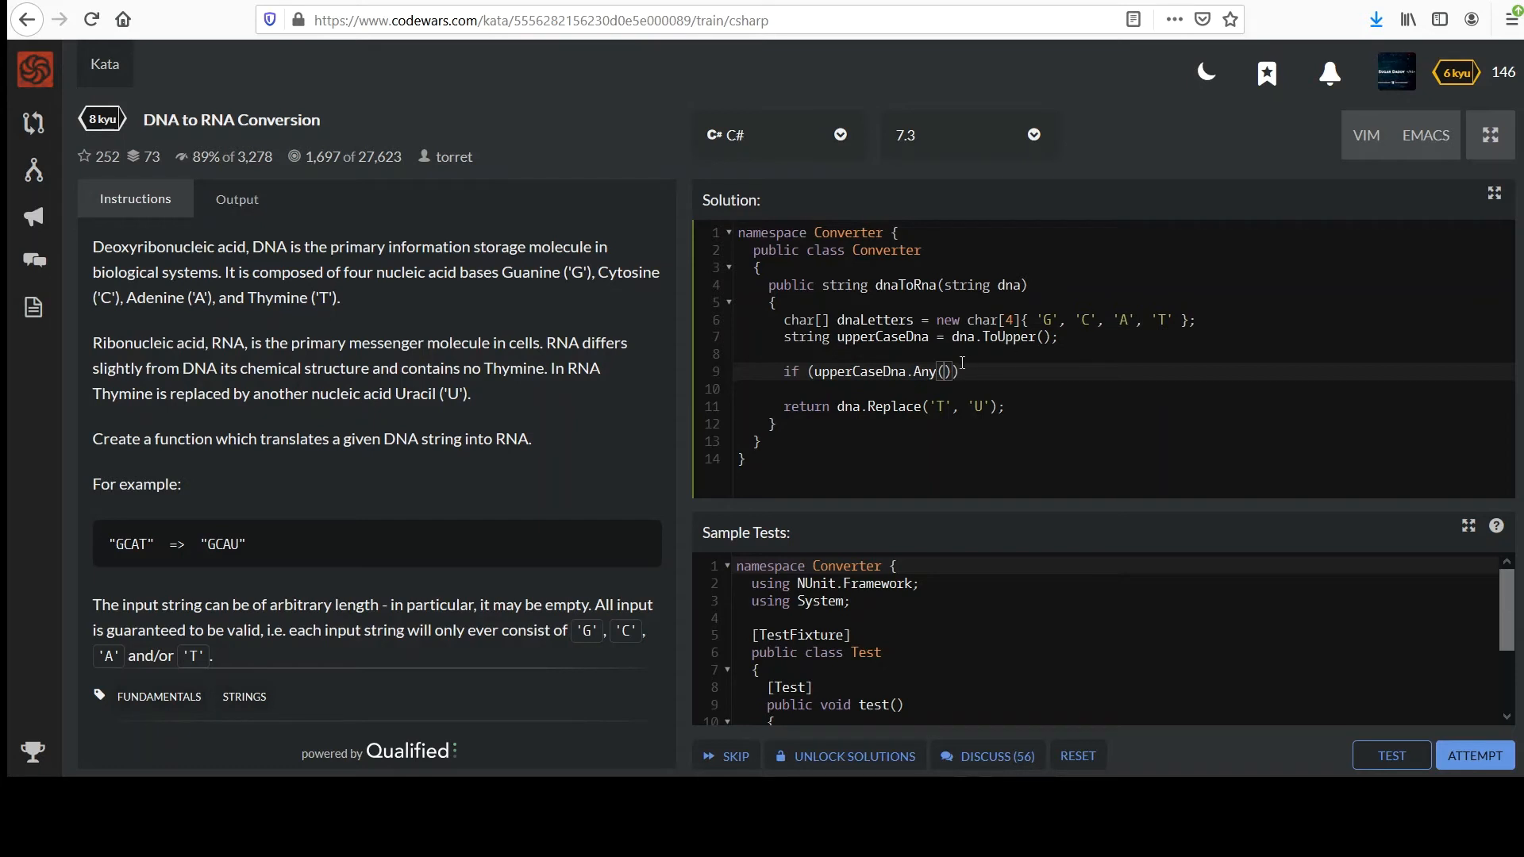
Fill in the Any lambda: letter => !dnaLetters.Contains(letter)
text(ch)
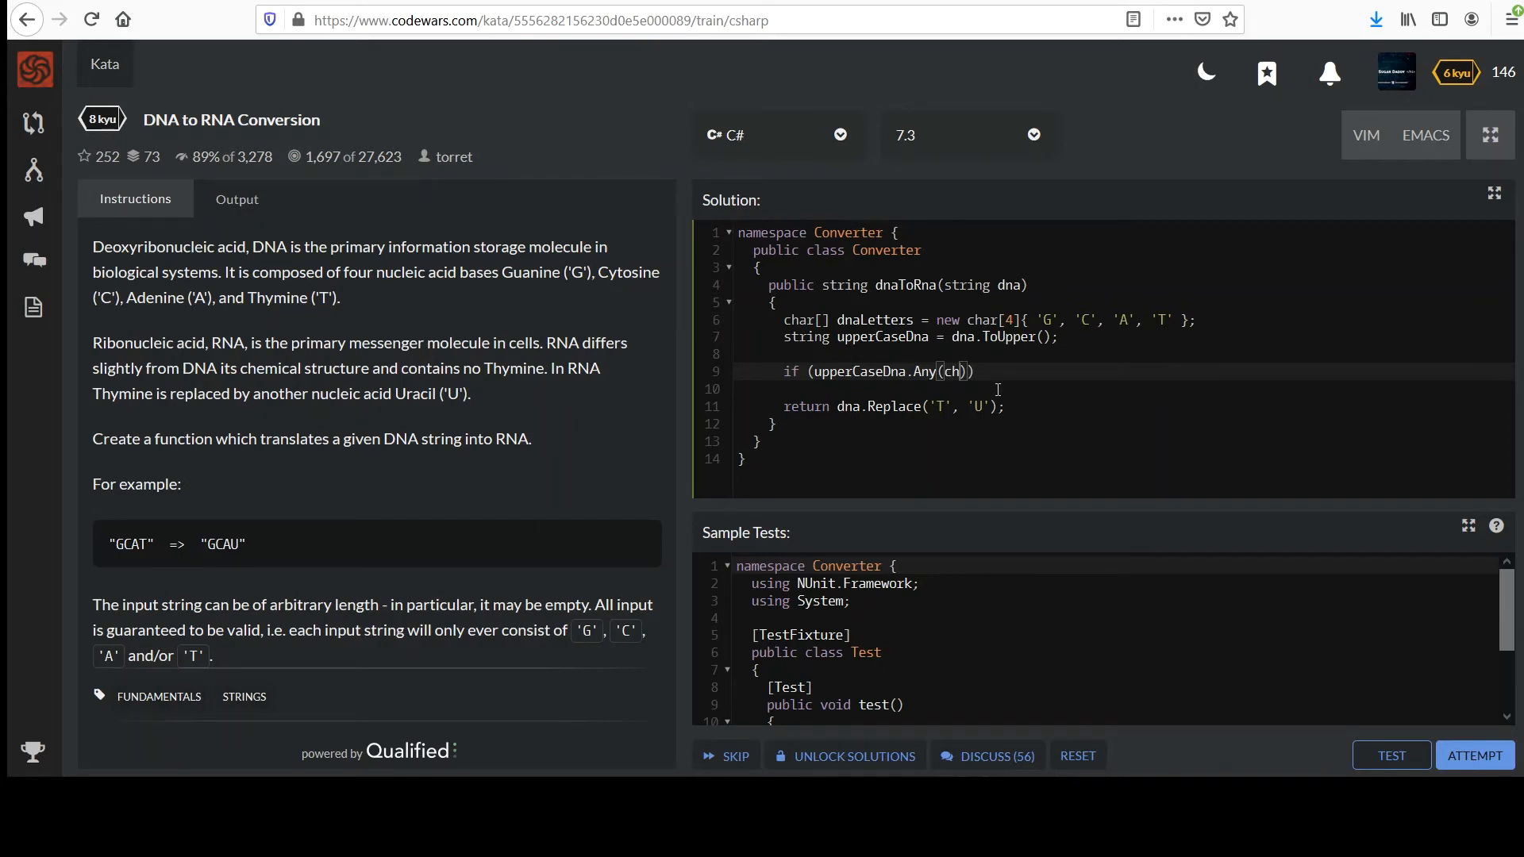
key(Backspace)
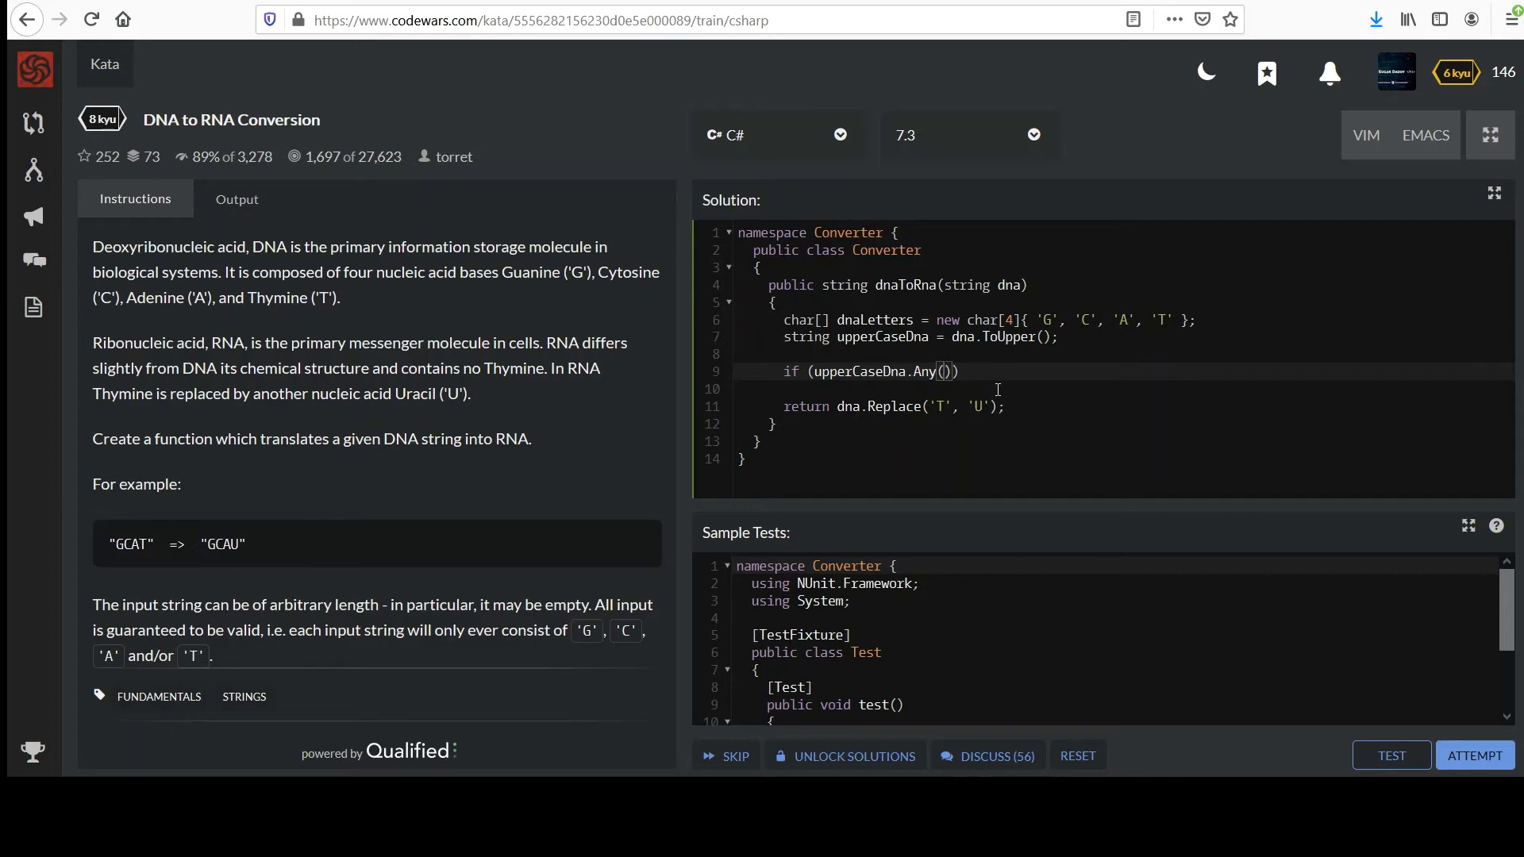
text(letter)
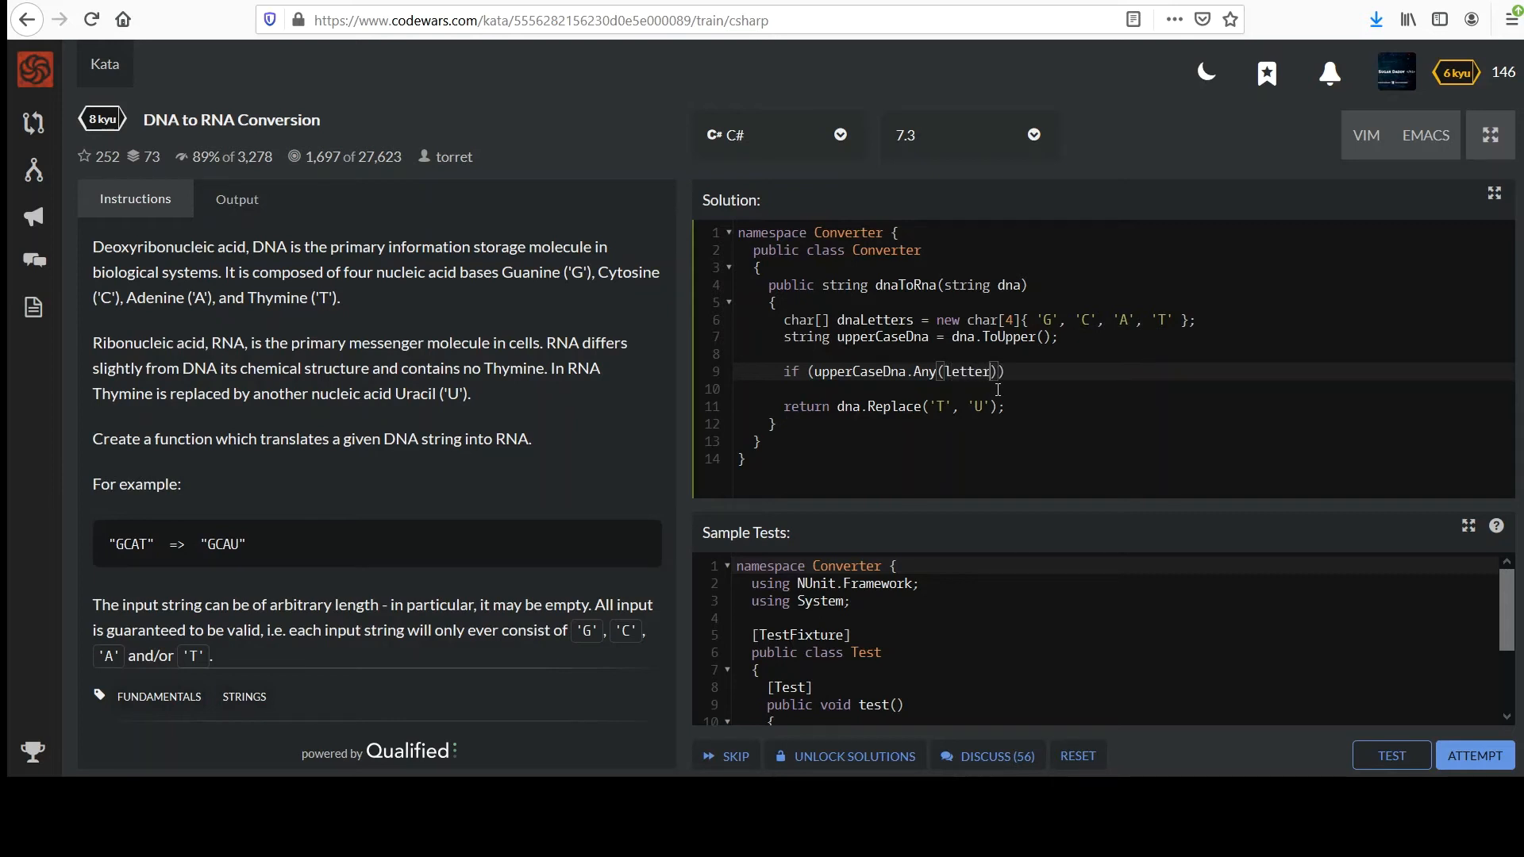
text(=>)
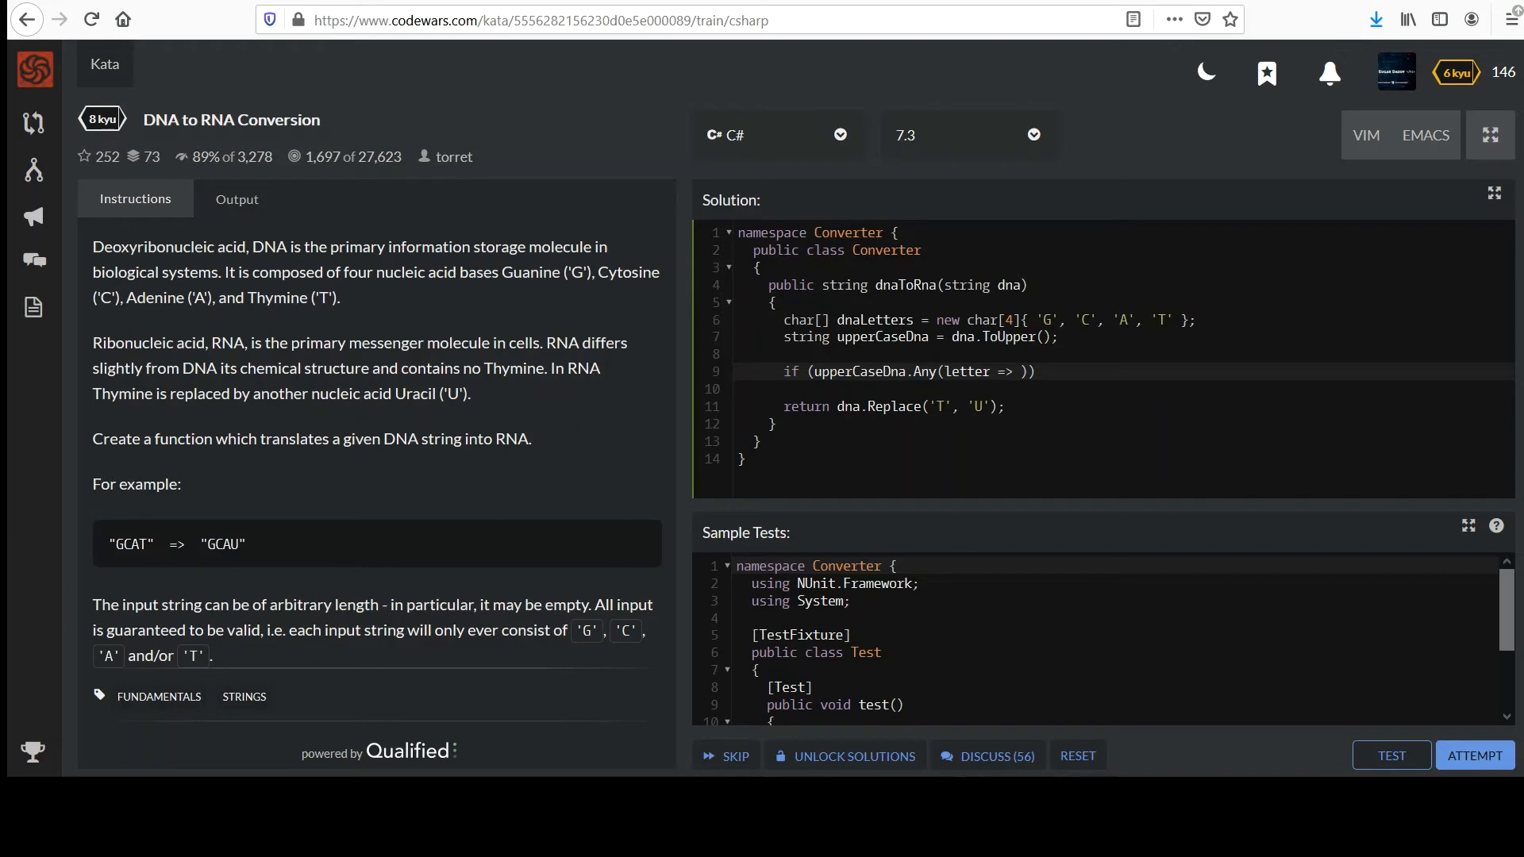
text(d)
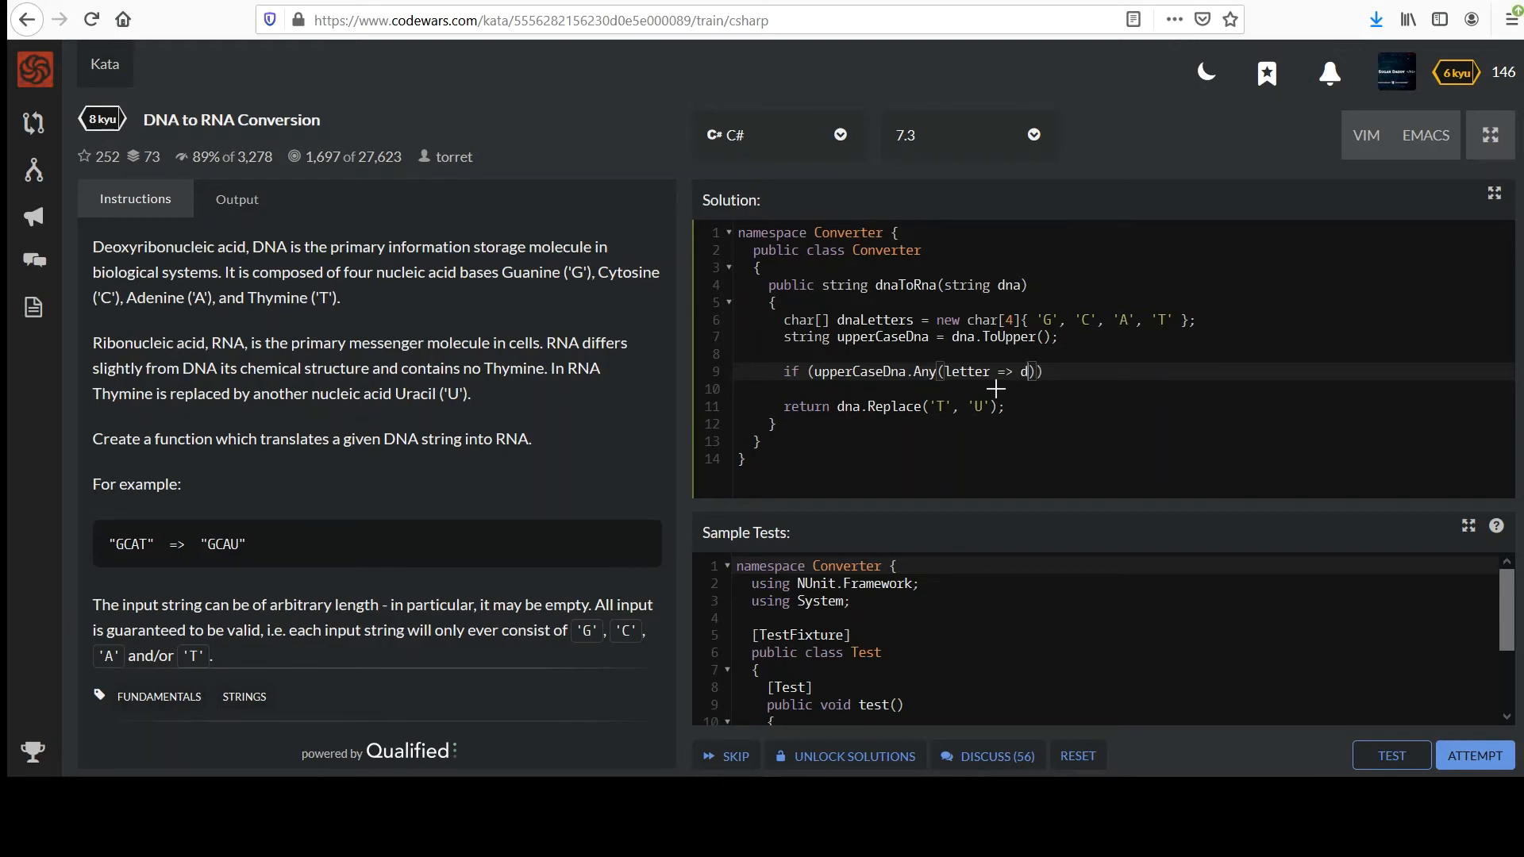
text(naLetters.)
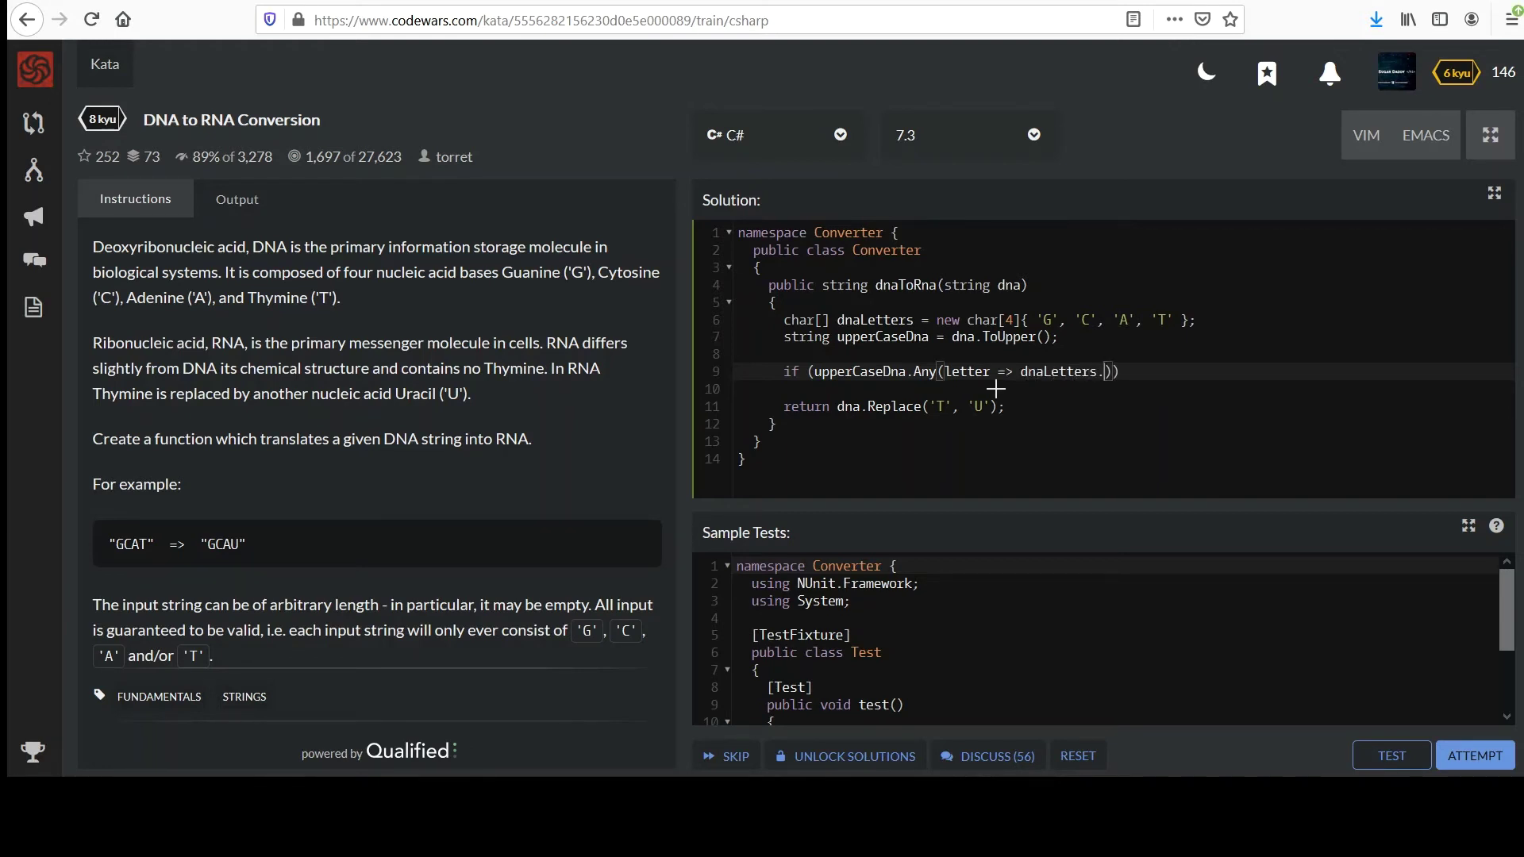
text(Contains()
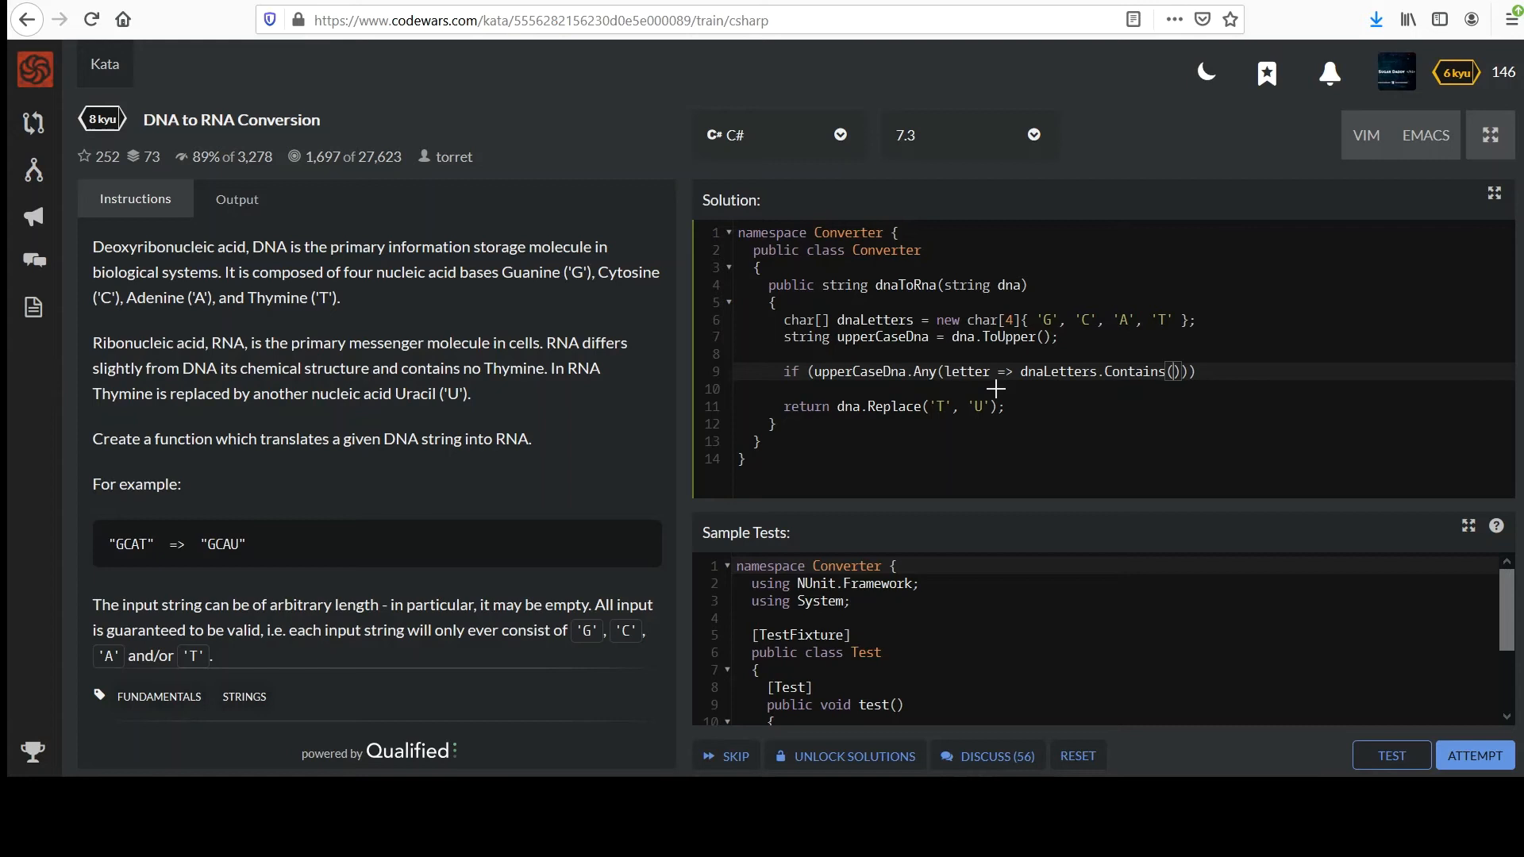
double_click(872, 320)
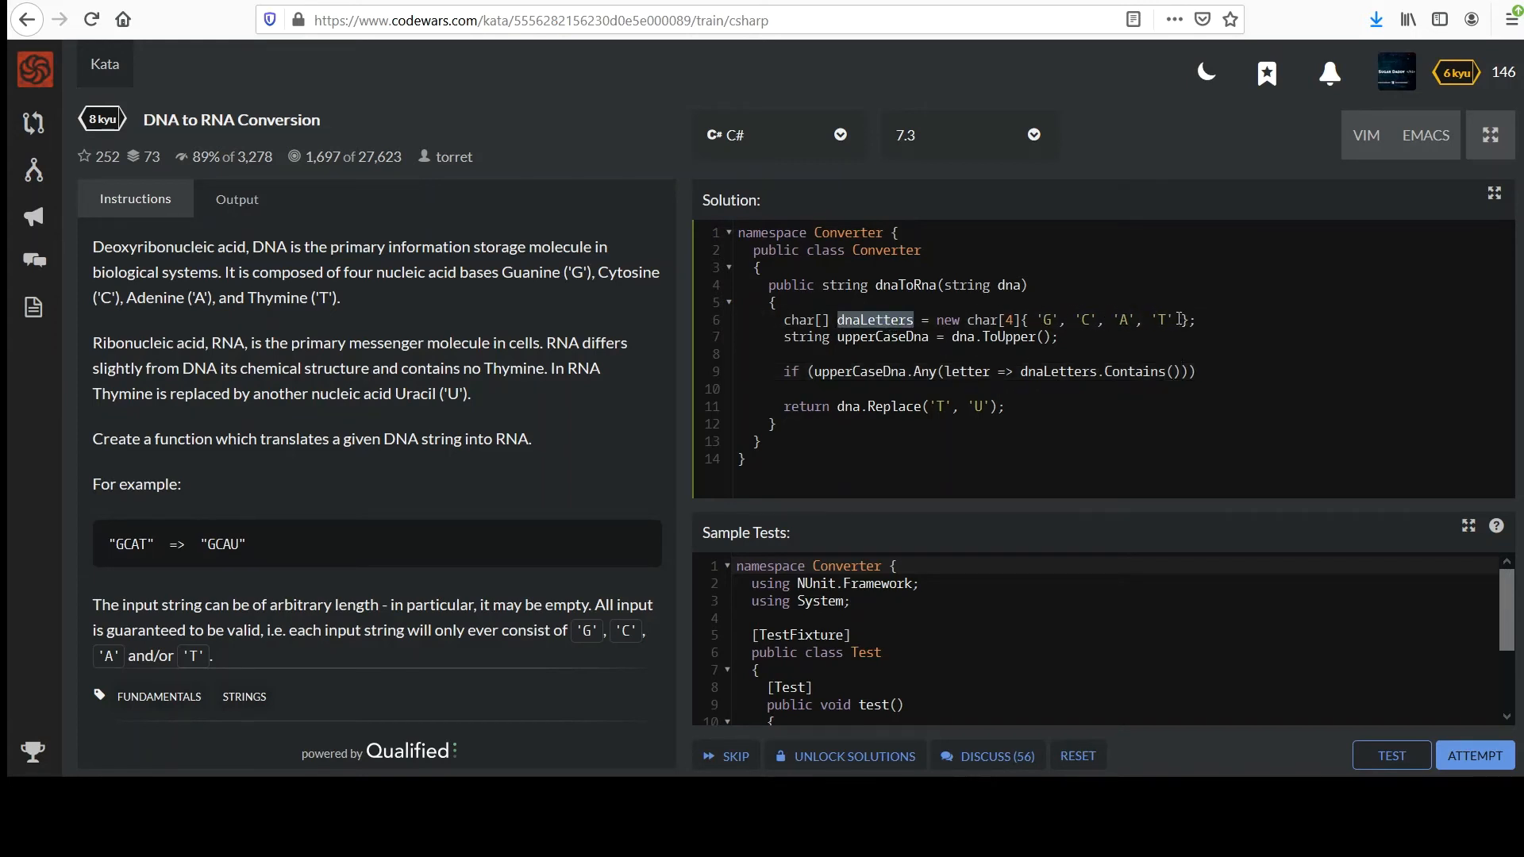
click(1173, 372)
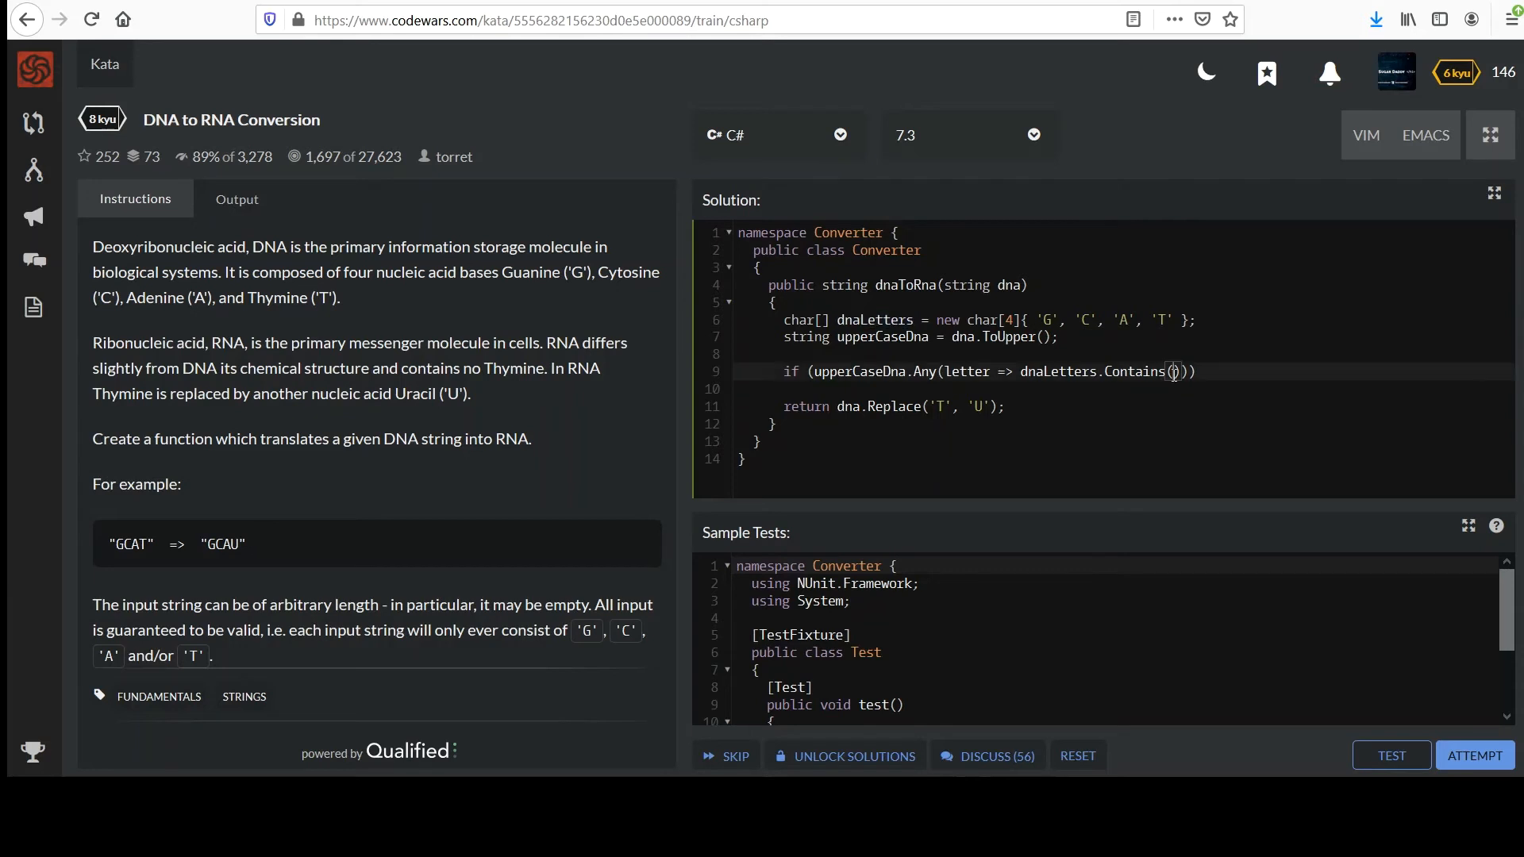
text(letter)
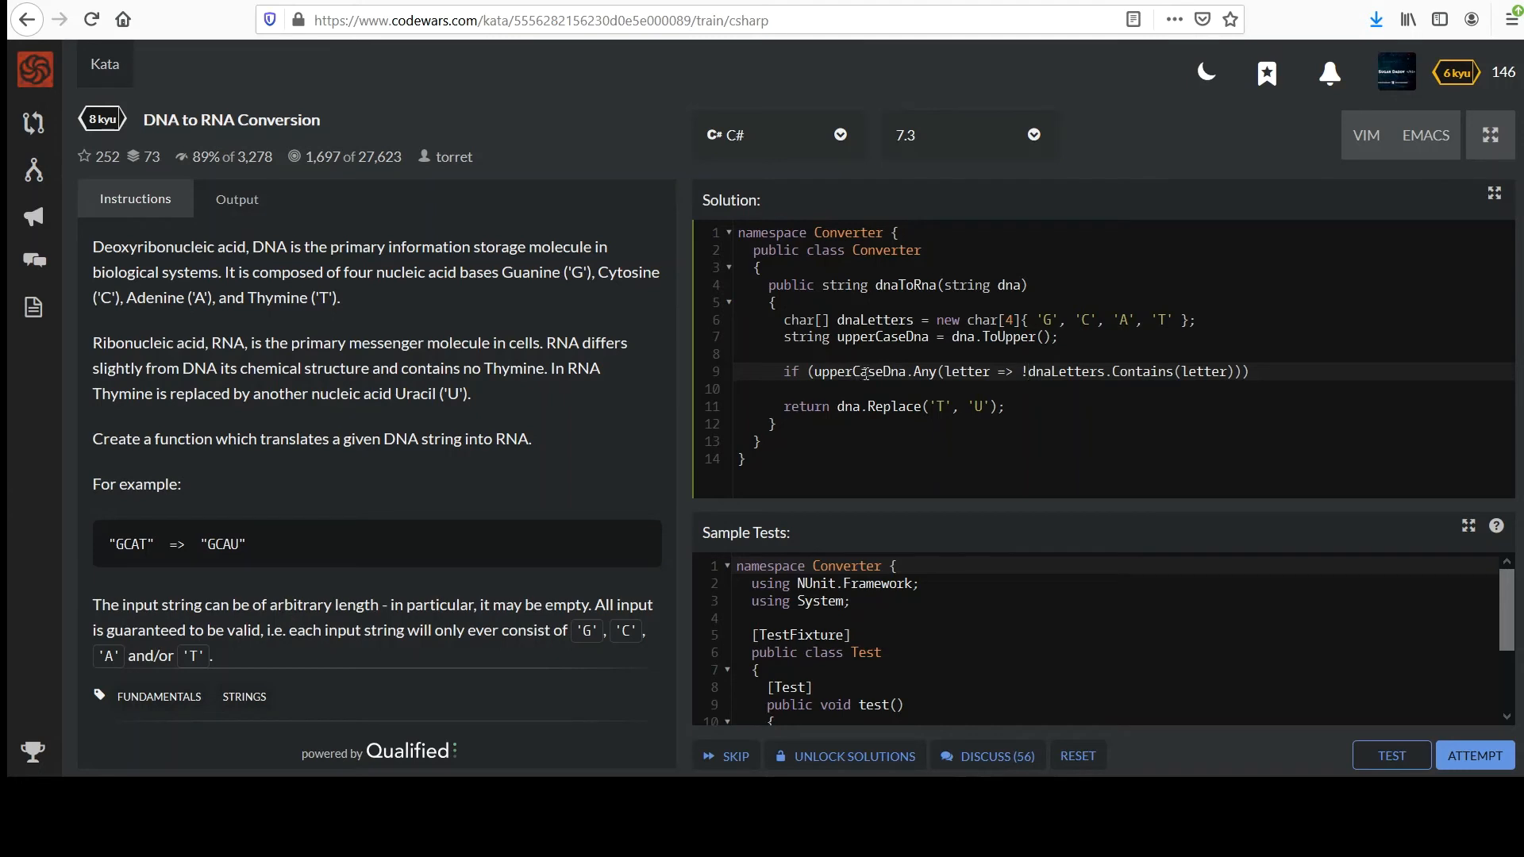
mouse_move(886, 371)
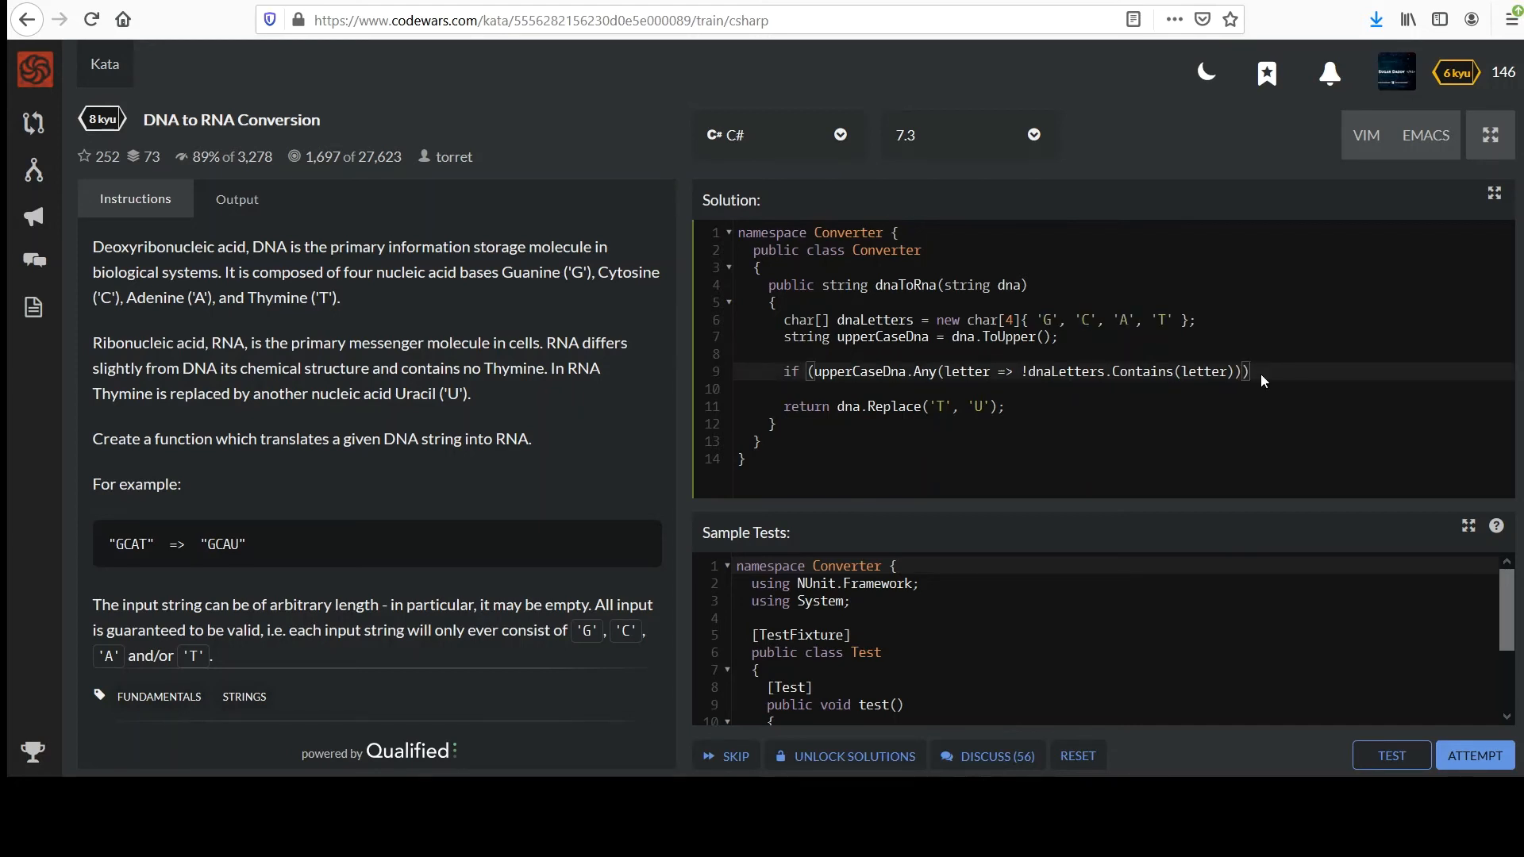
Make the guard throw new ArgumentException()
text(throw)
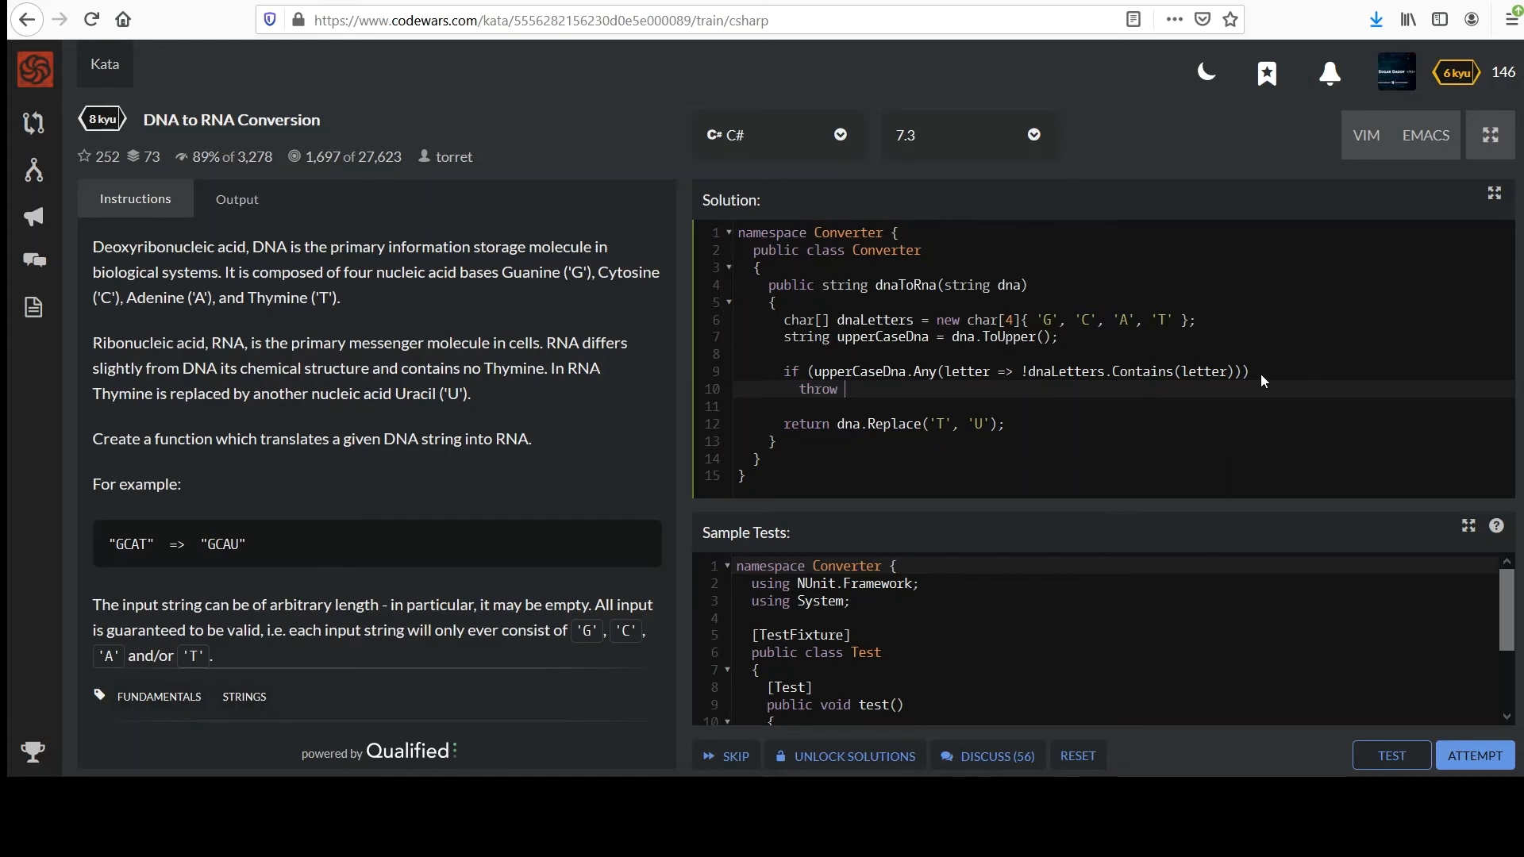
text(new Argument)
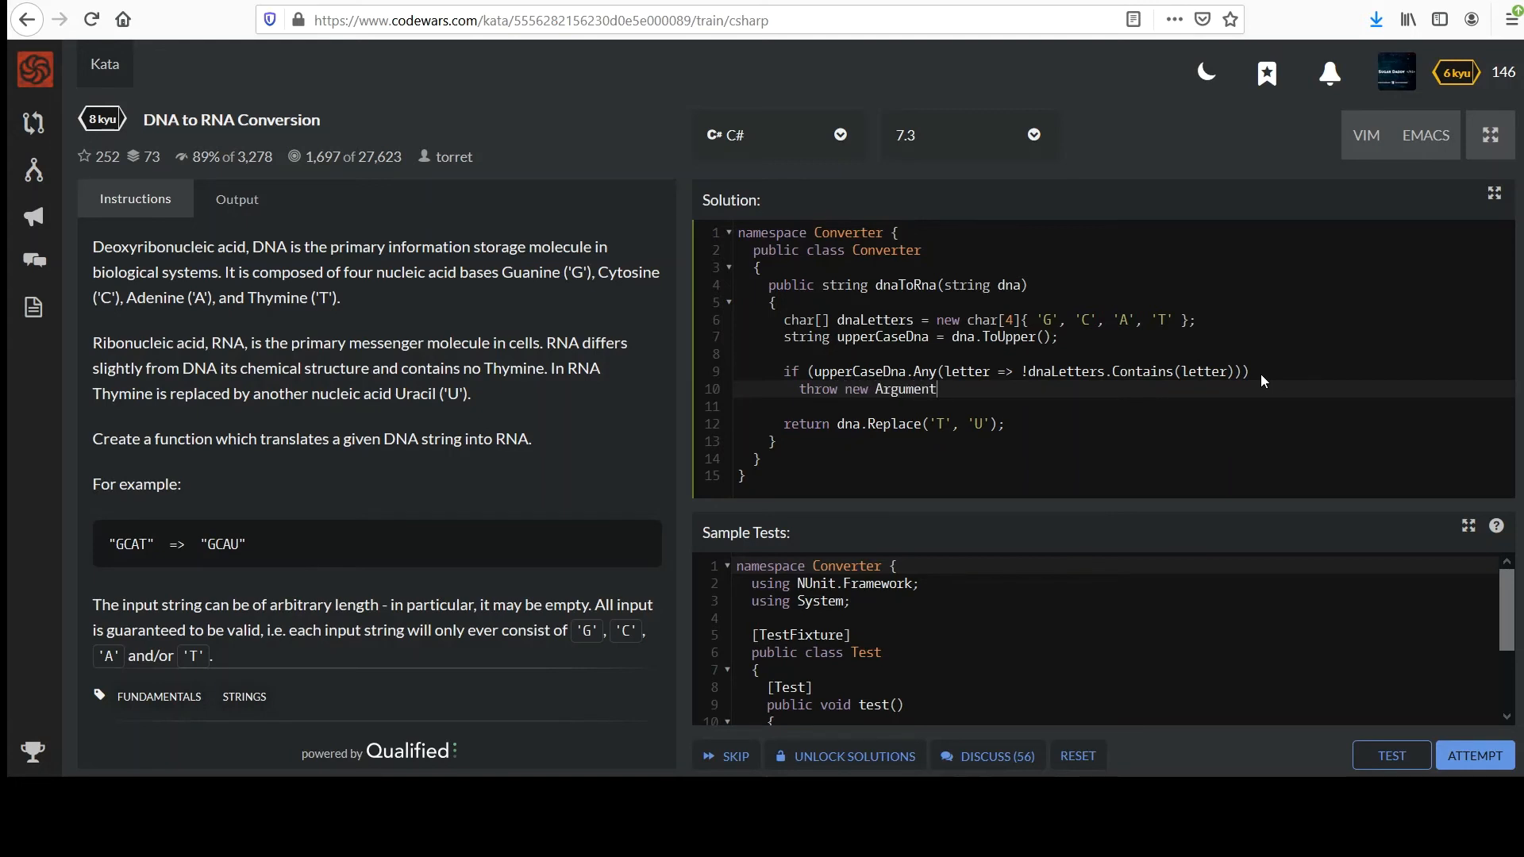
text(Exception();)
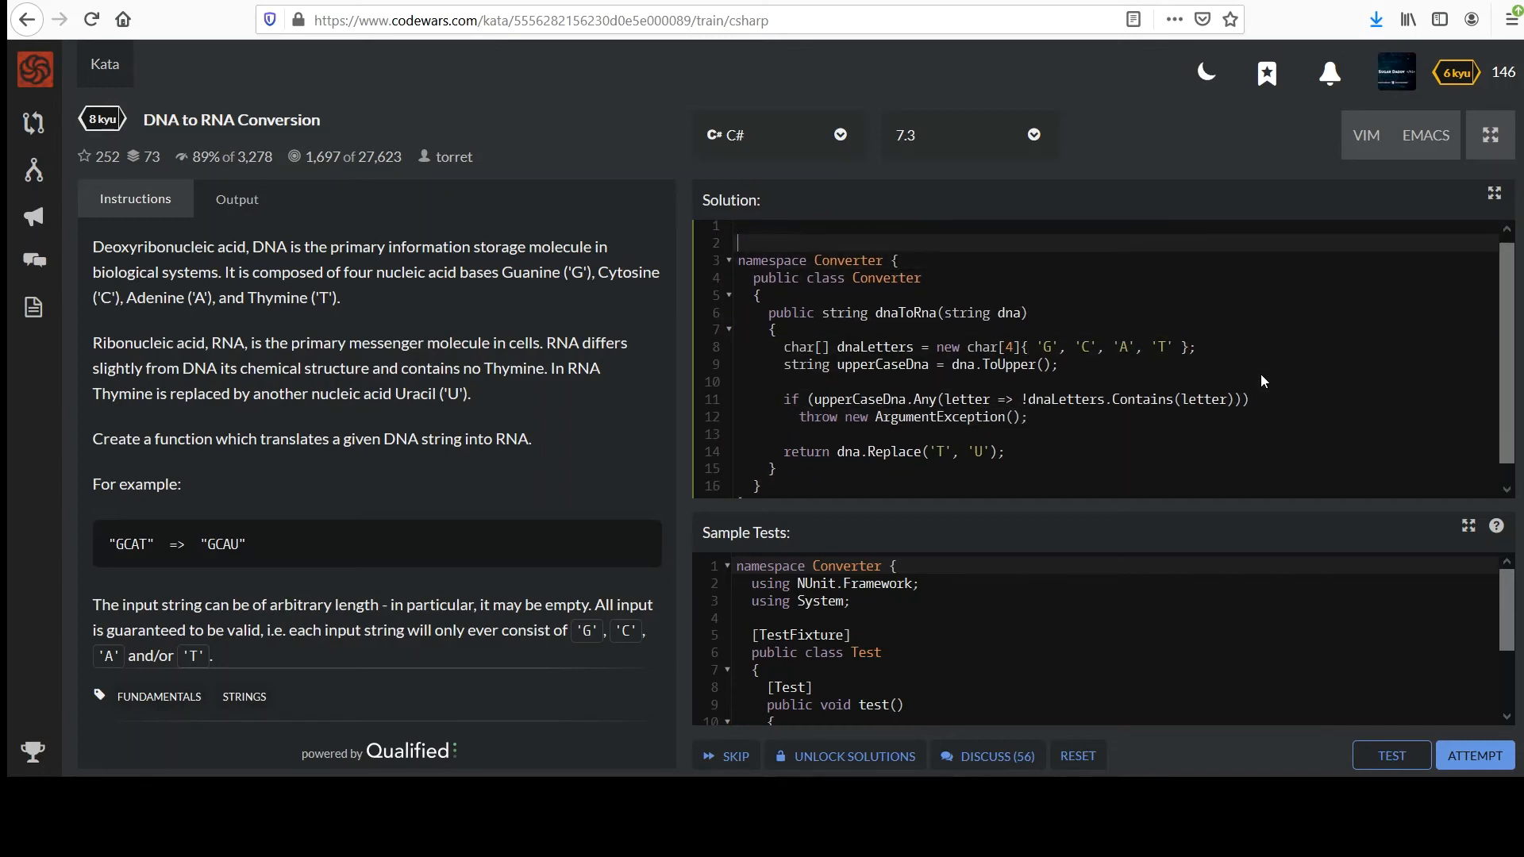
Add using System.Linq; beneath using System; at the top of the file
text(using System)
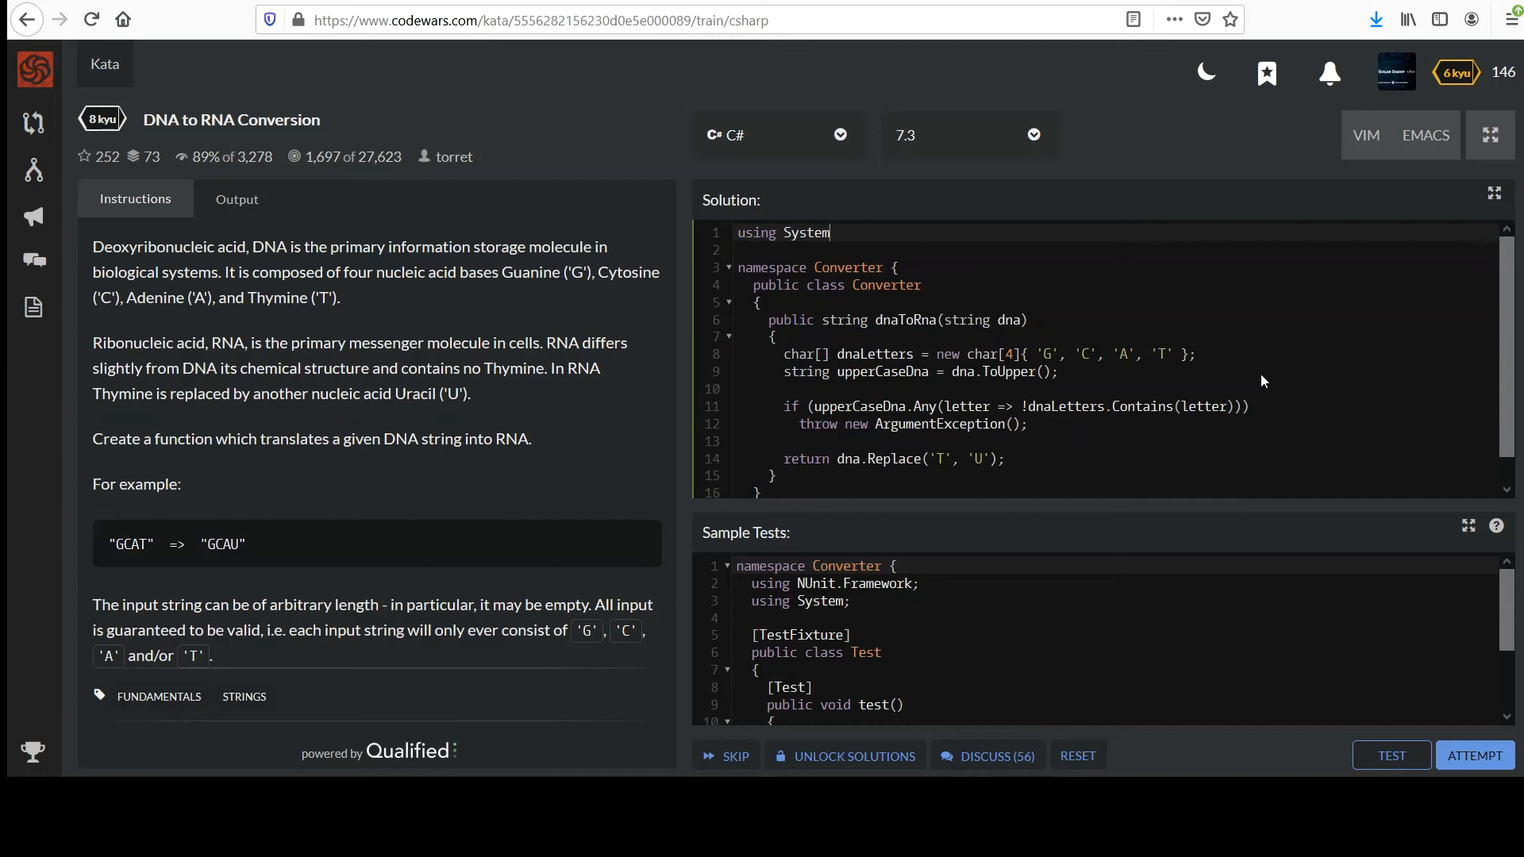
text(;)
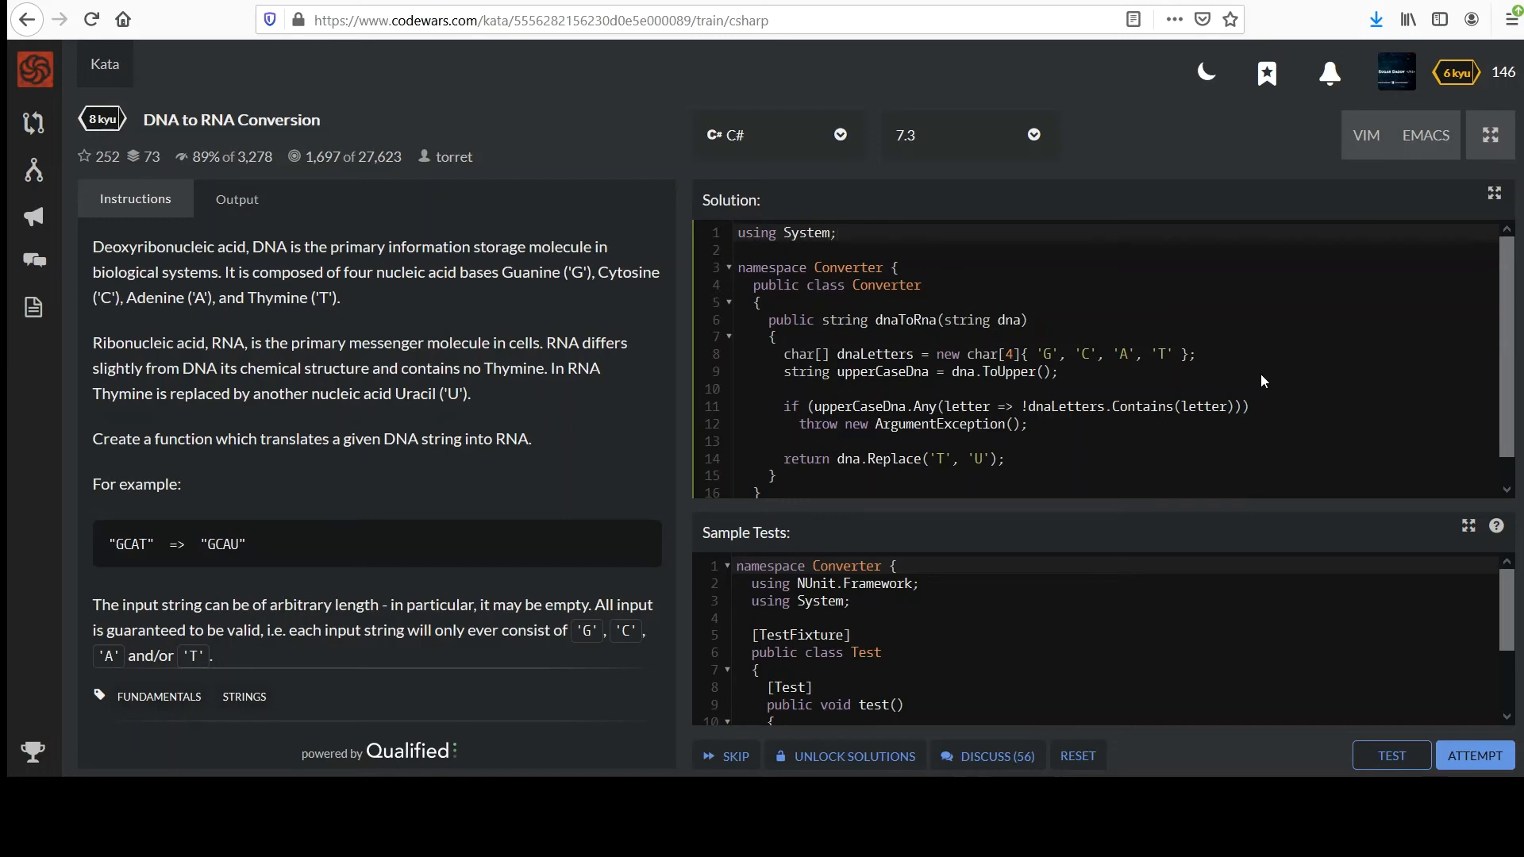
text(using S)
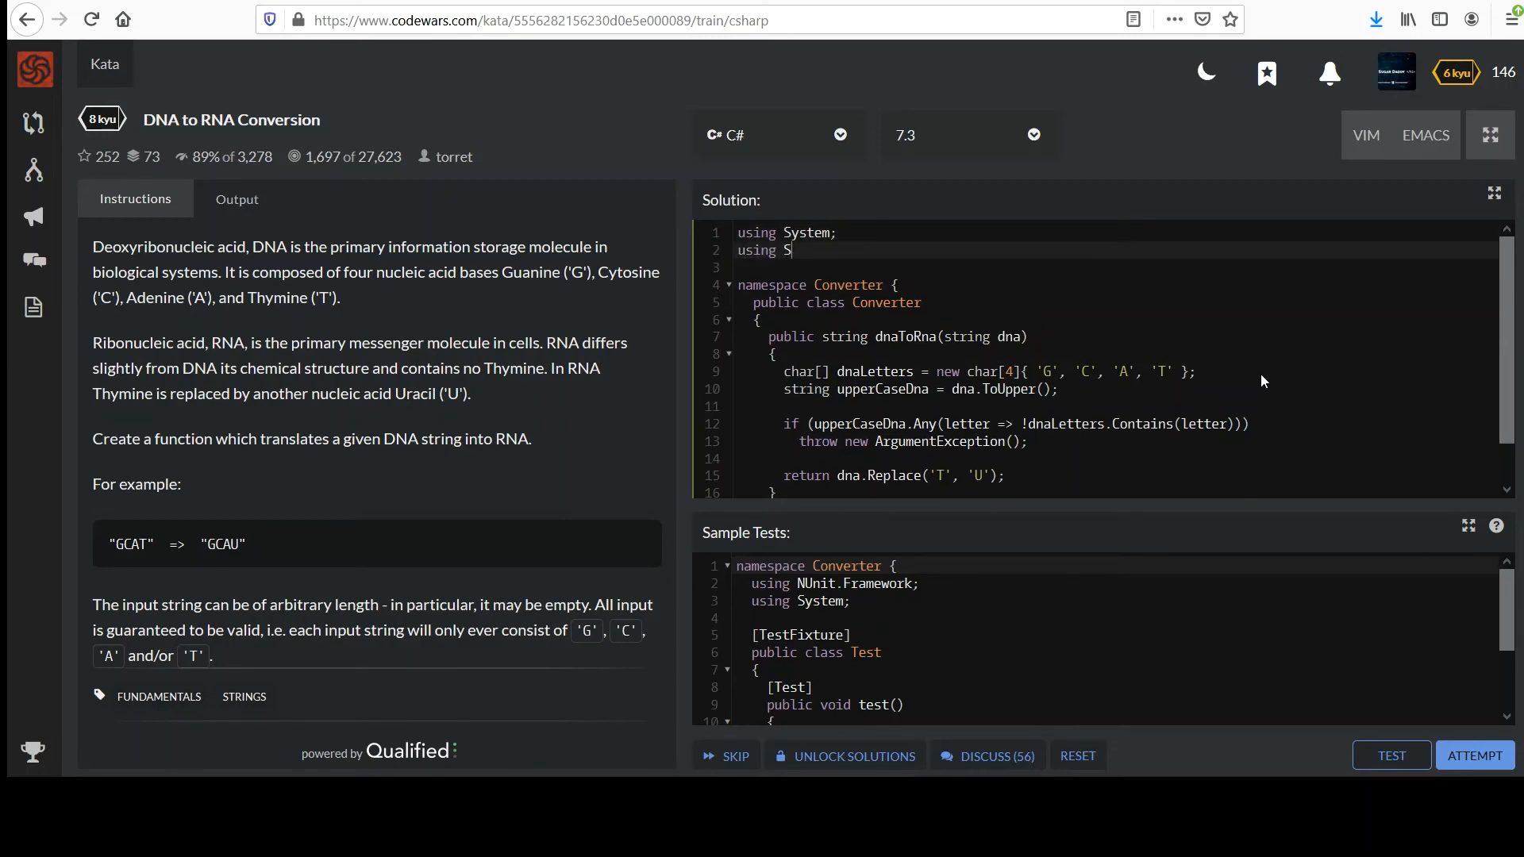
text(ystem.)
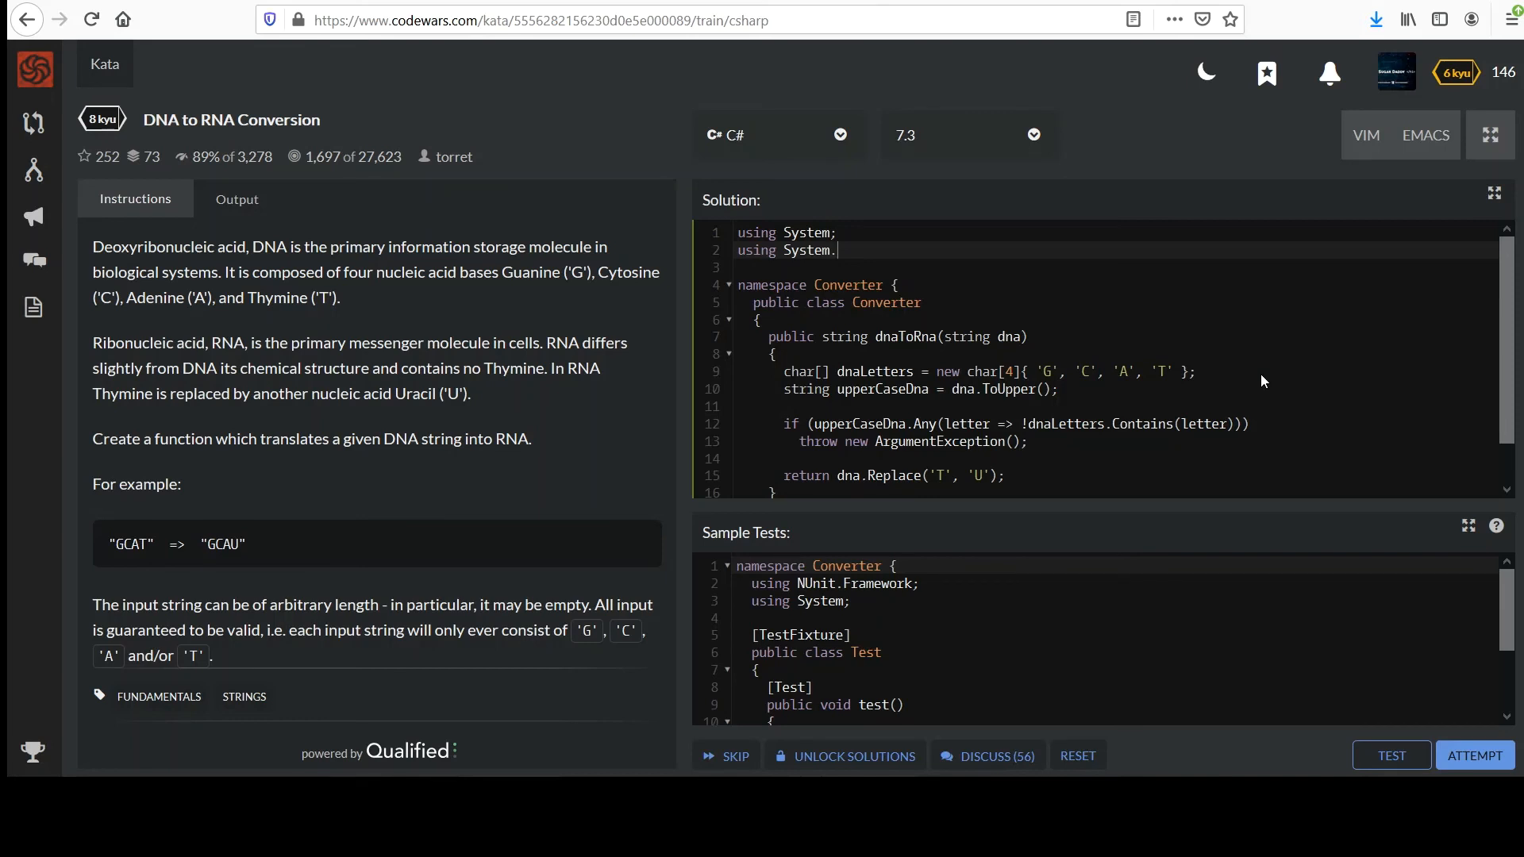
text(Linq;)
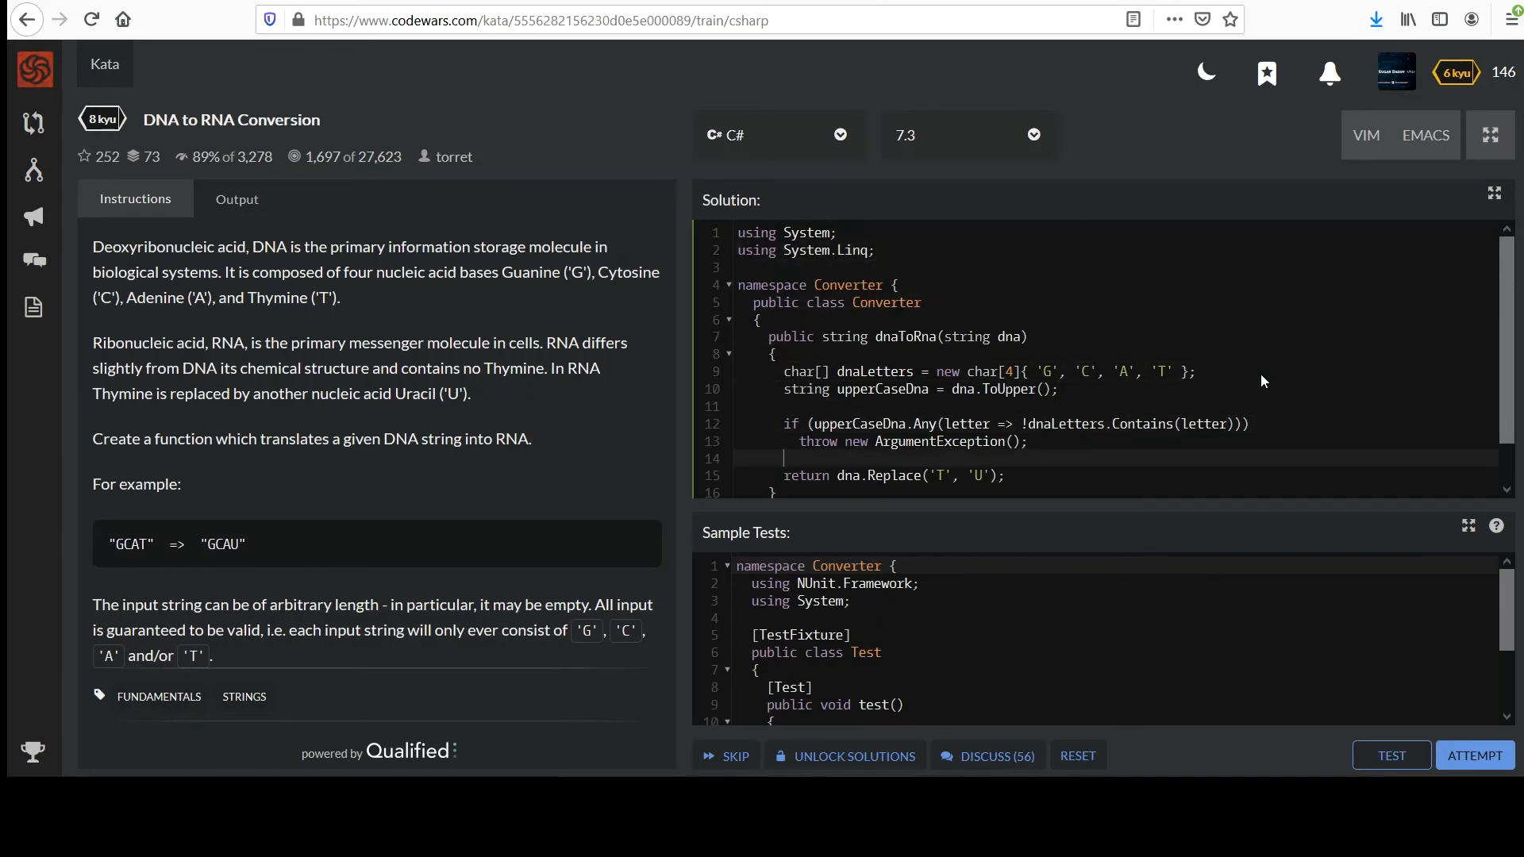
scroll(down, 3)
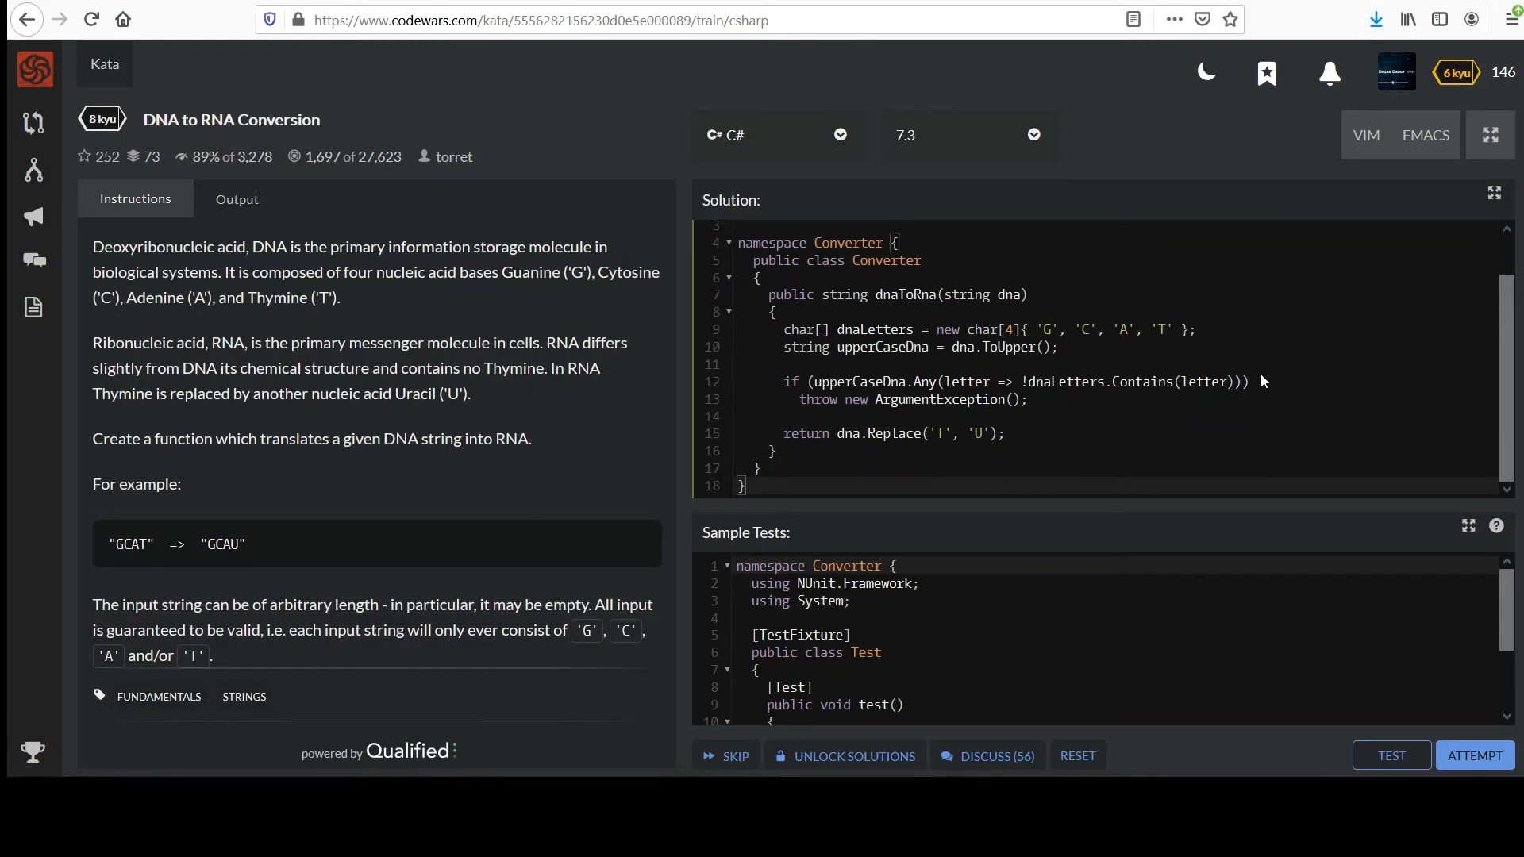
mouse_move(870, 387)
text(upperCaseD)
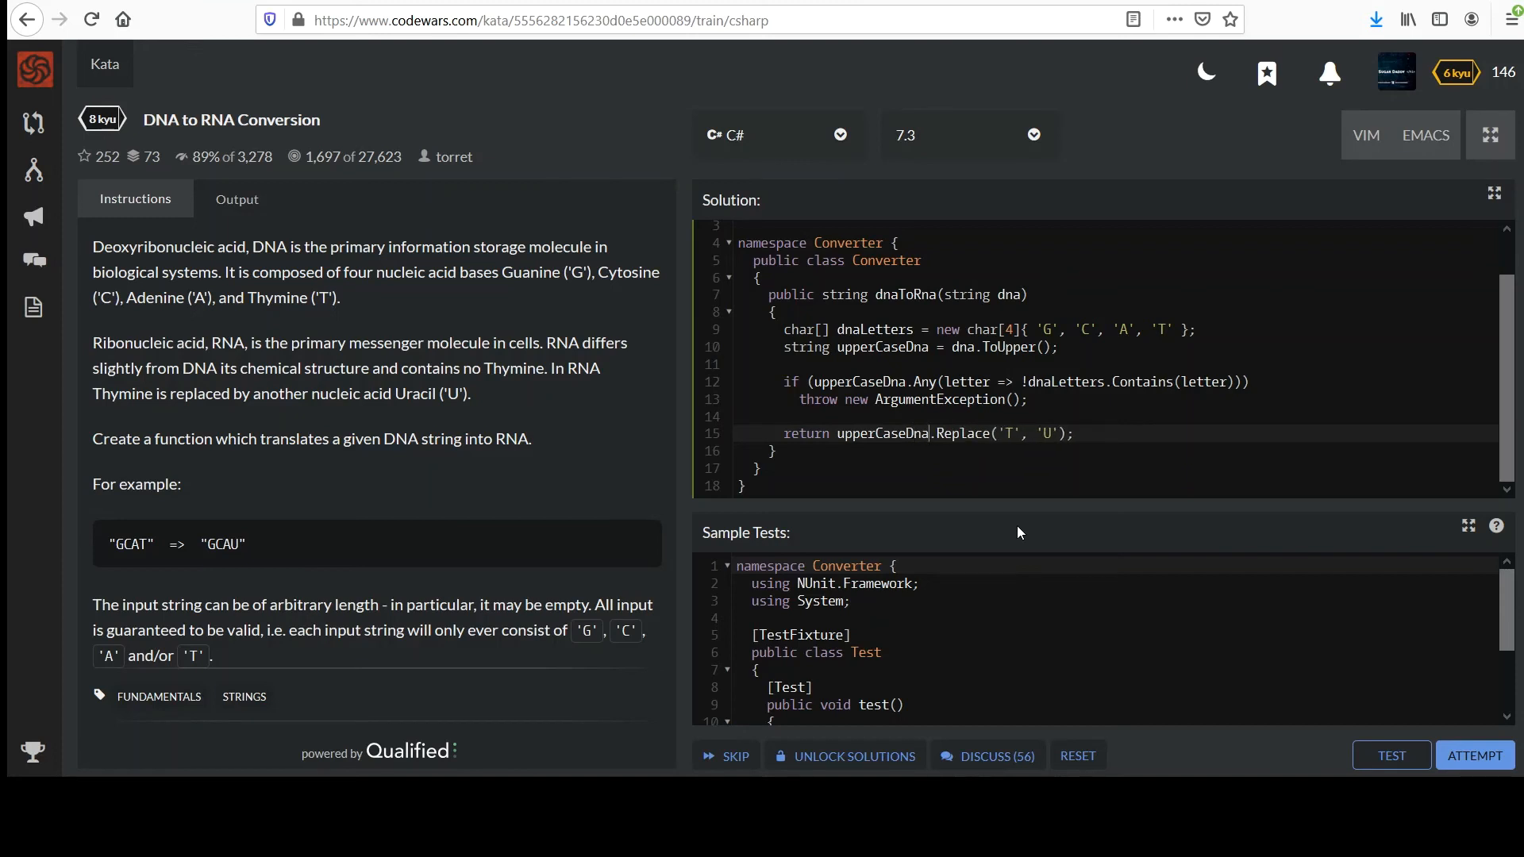
mouse_move(969, 434)
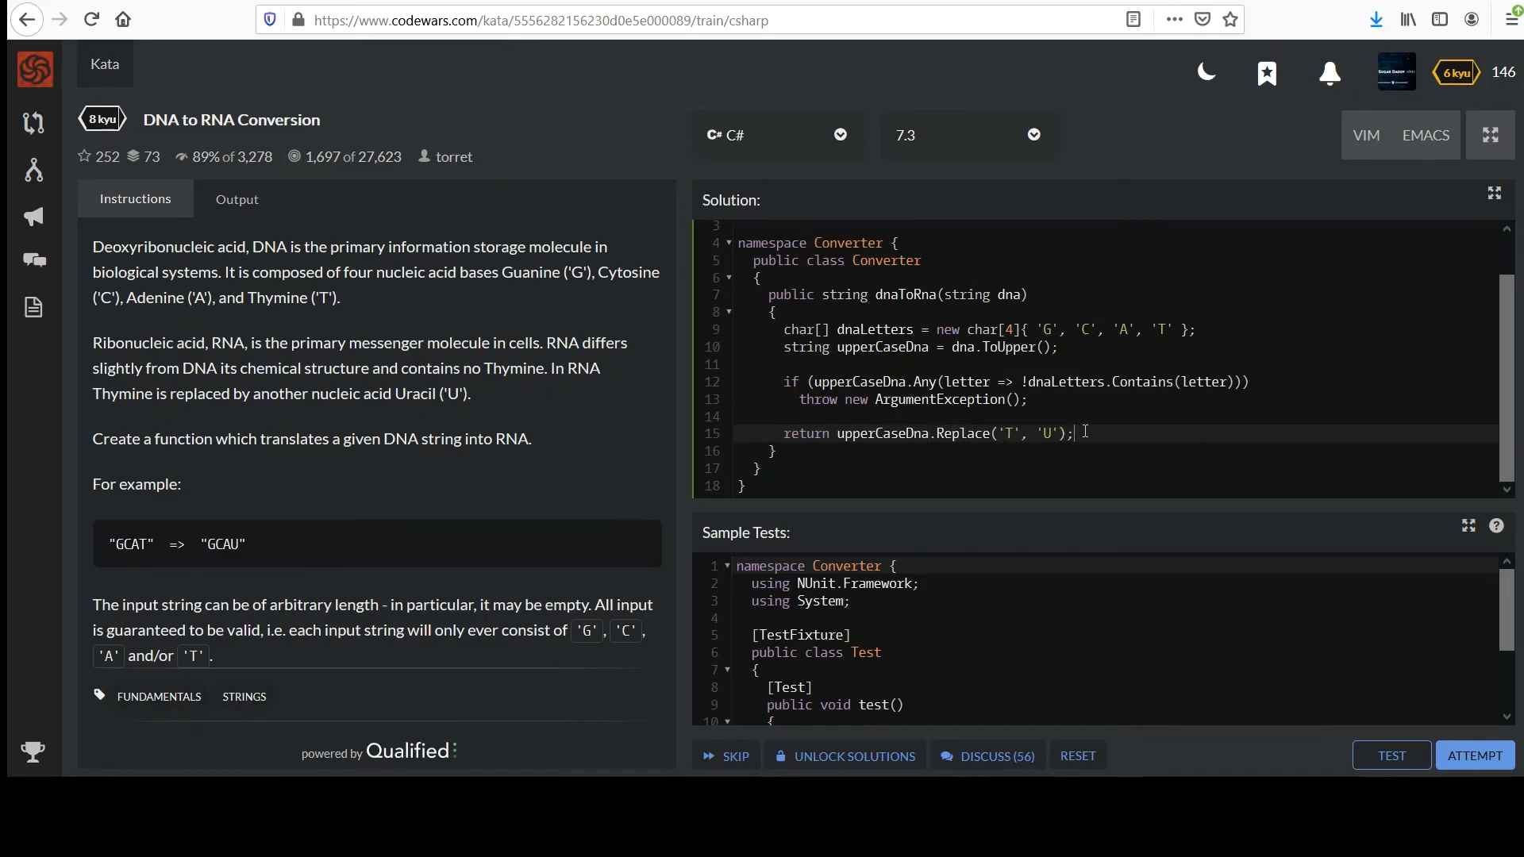
mouse_move(1342, 708)
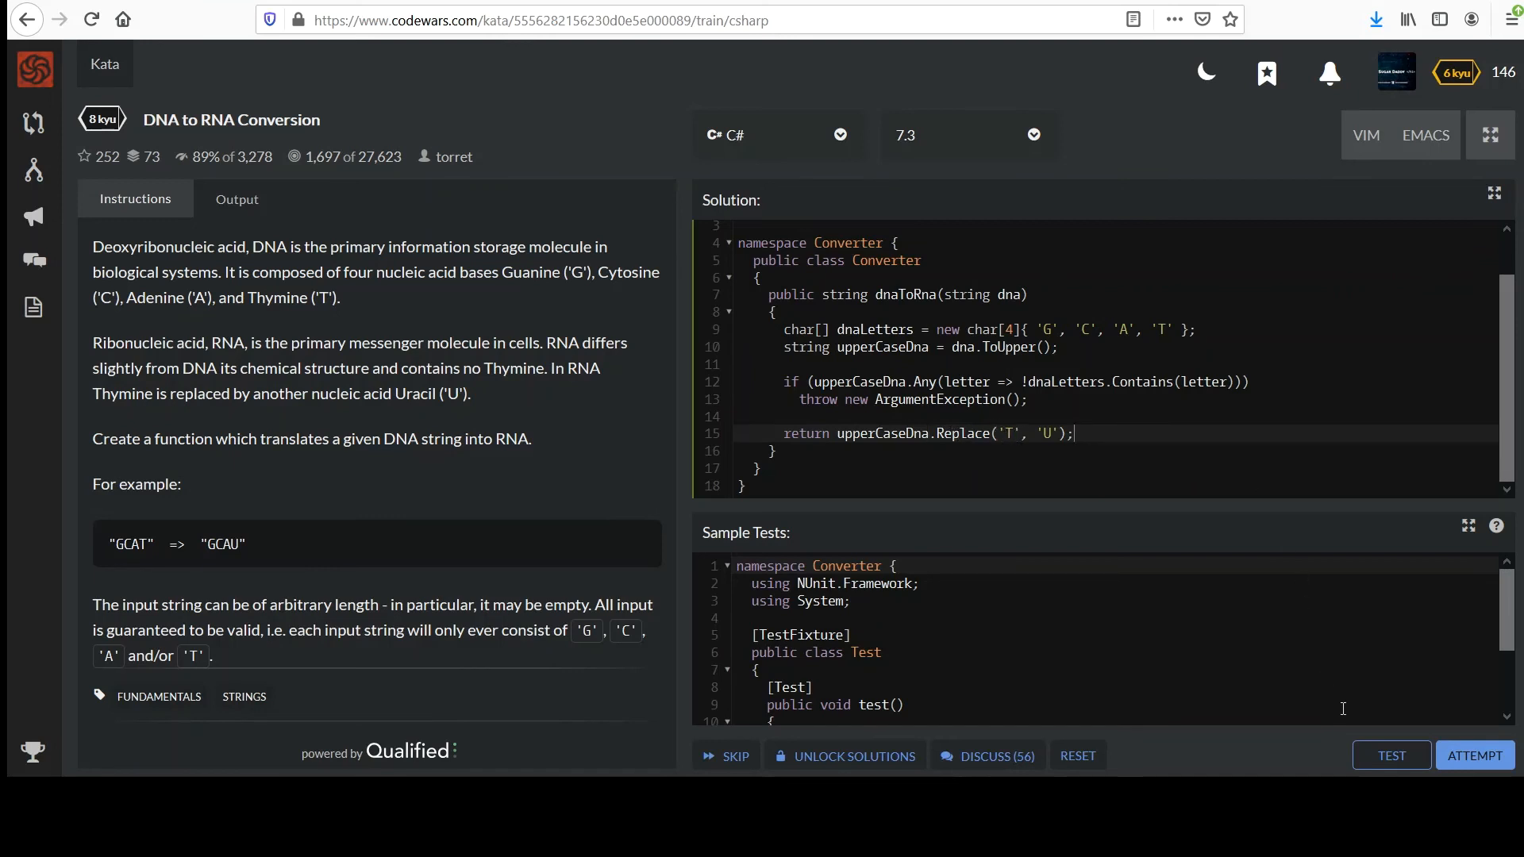
Start a test run on the upperCaseDna.Replace('T', 'U') version
click(1389, 755)
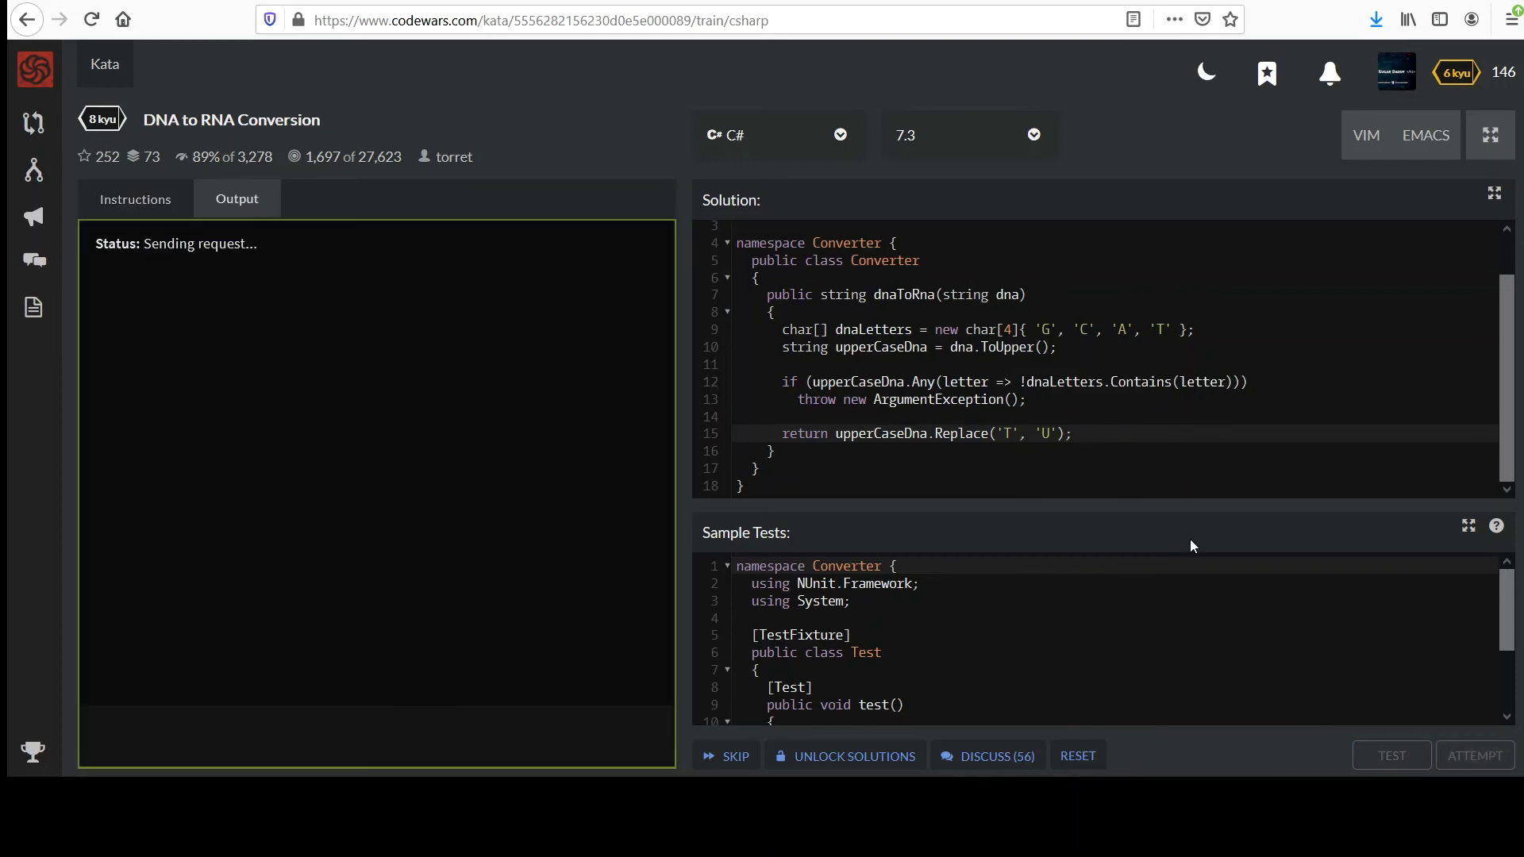
Re-run the tests and scroll up to see 7 passed, 0 failed
click(1390, 755)
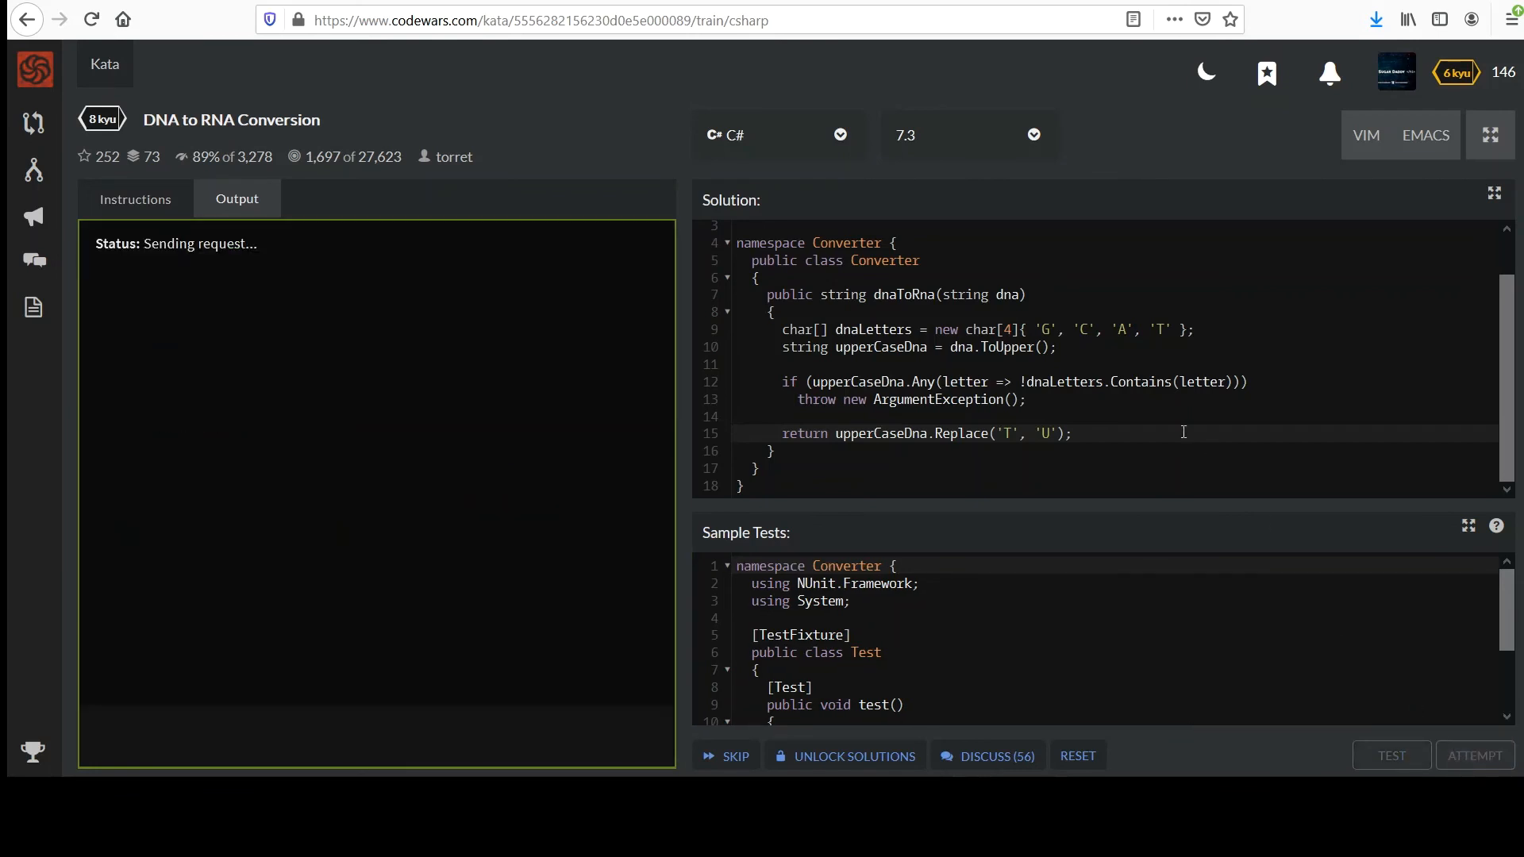
click(1389, 755)
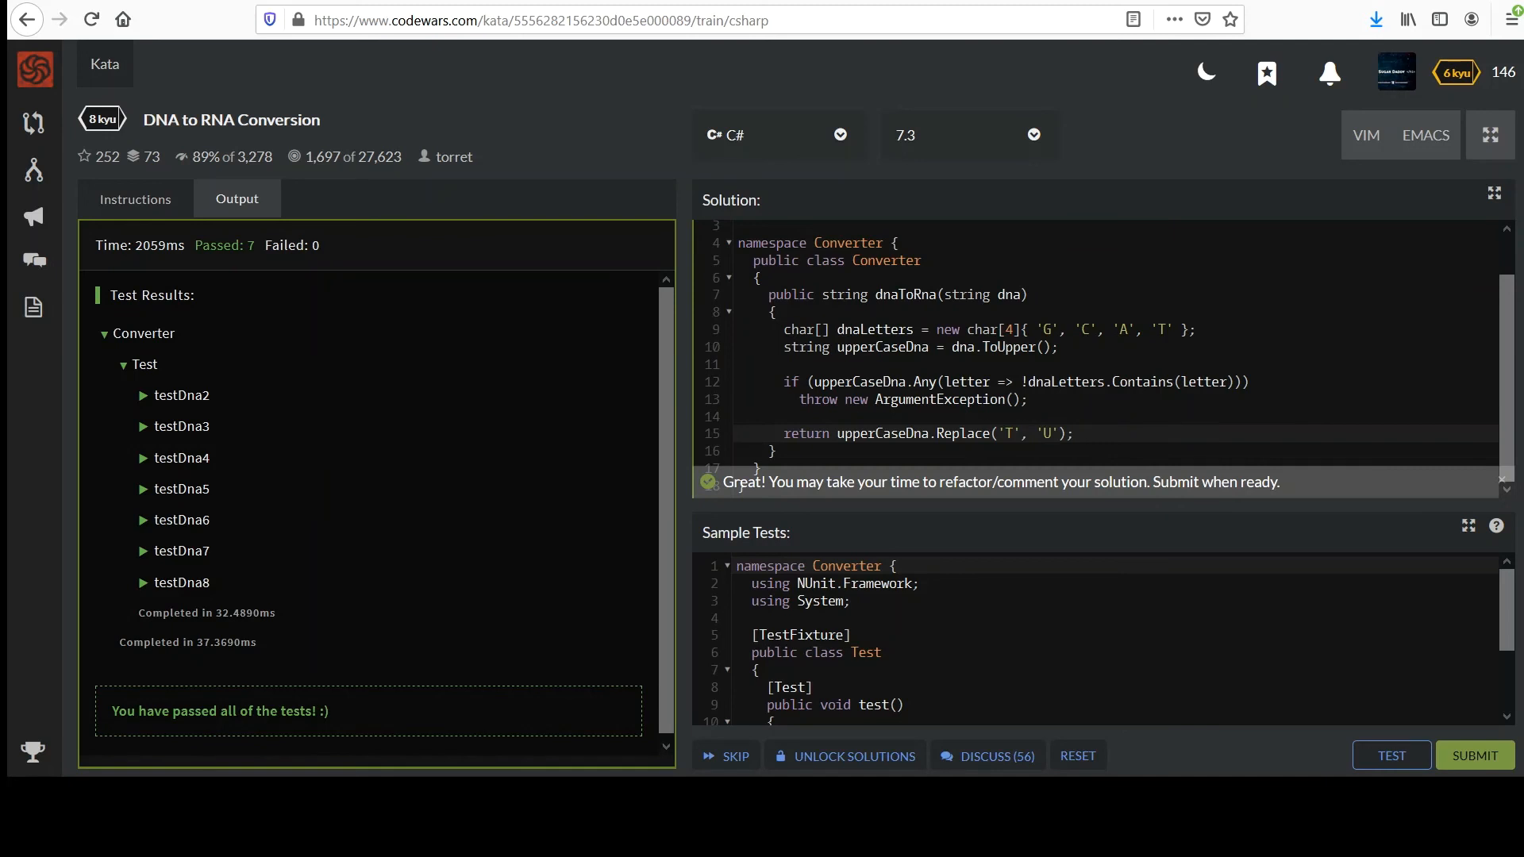
scroll(up, 3)
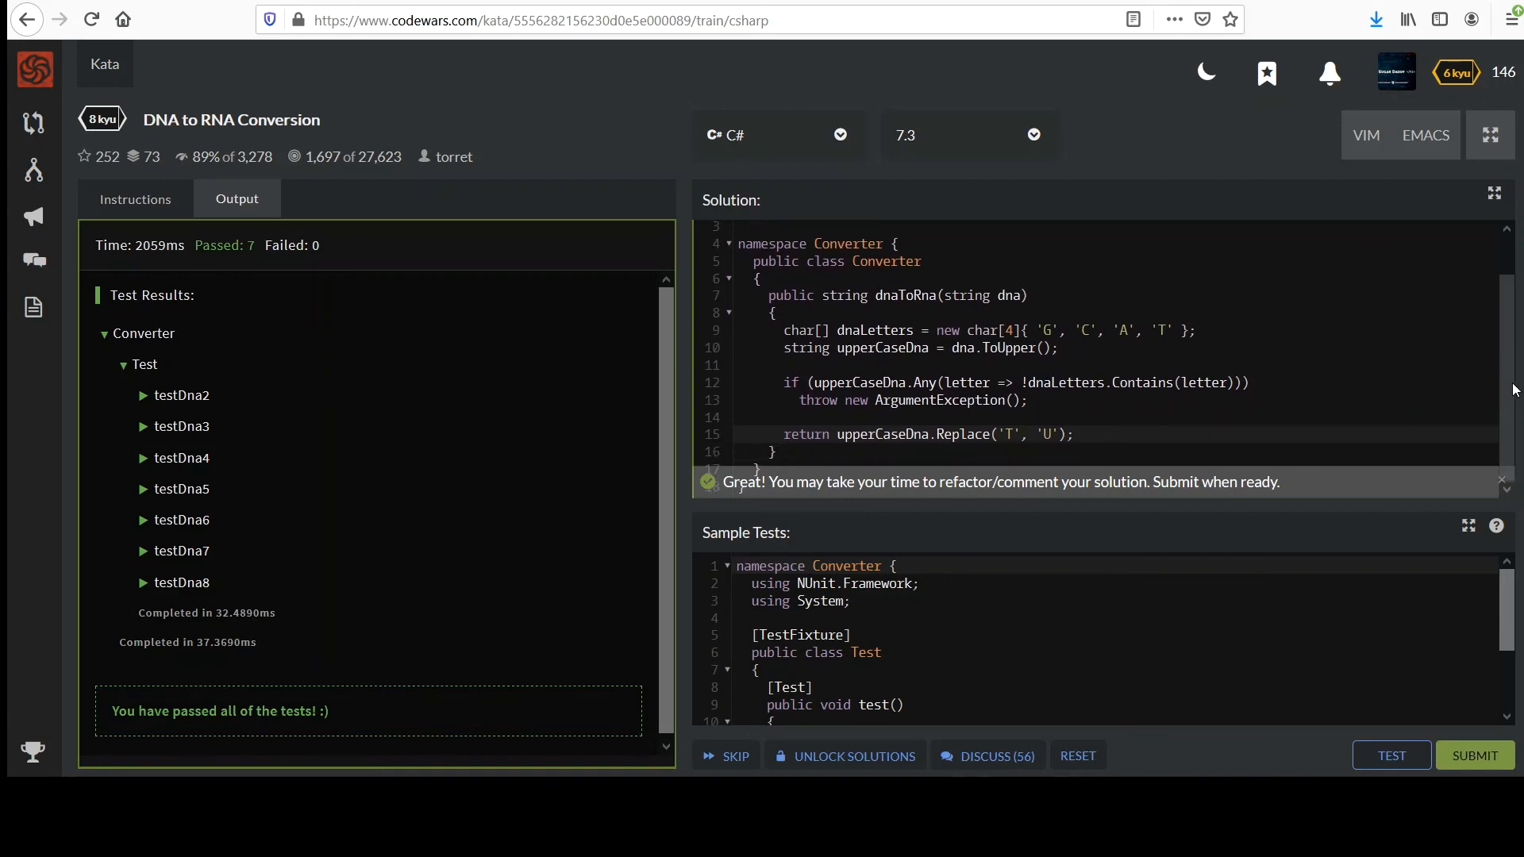
mouse_move(1475, 754)
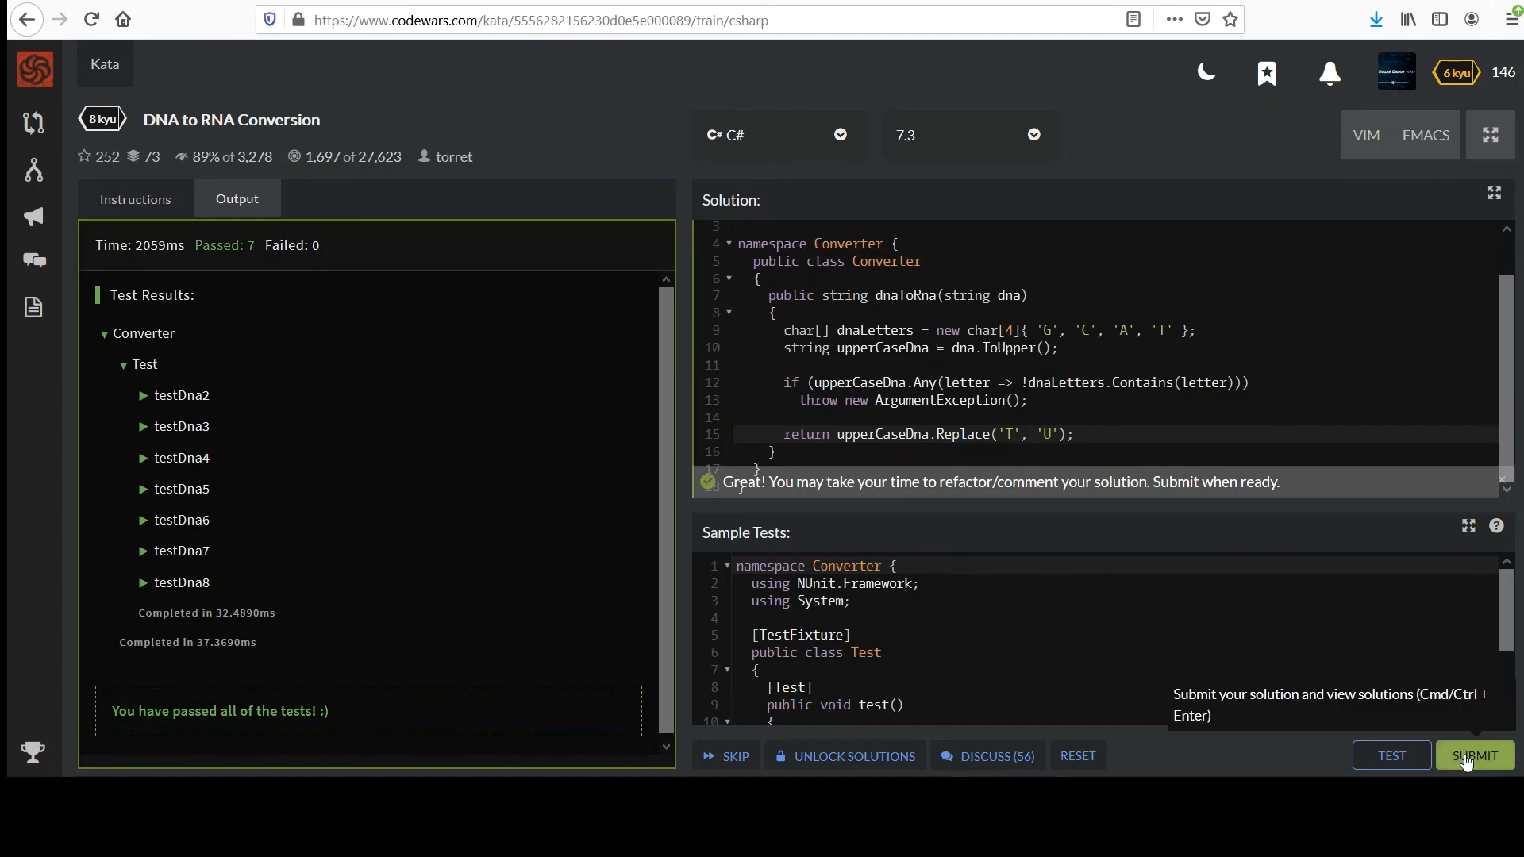
Submit the final solution and open the account menu
click(1474, 755)
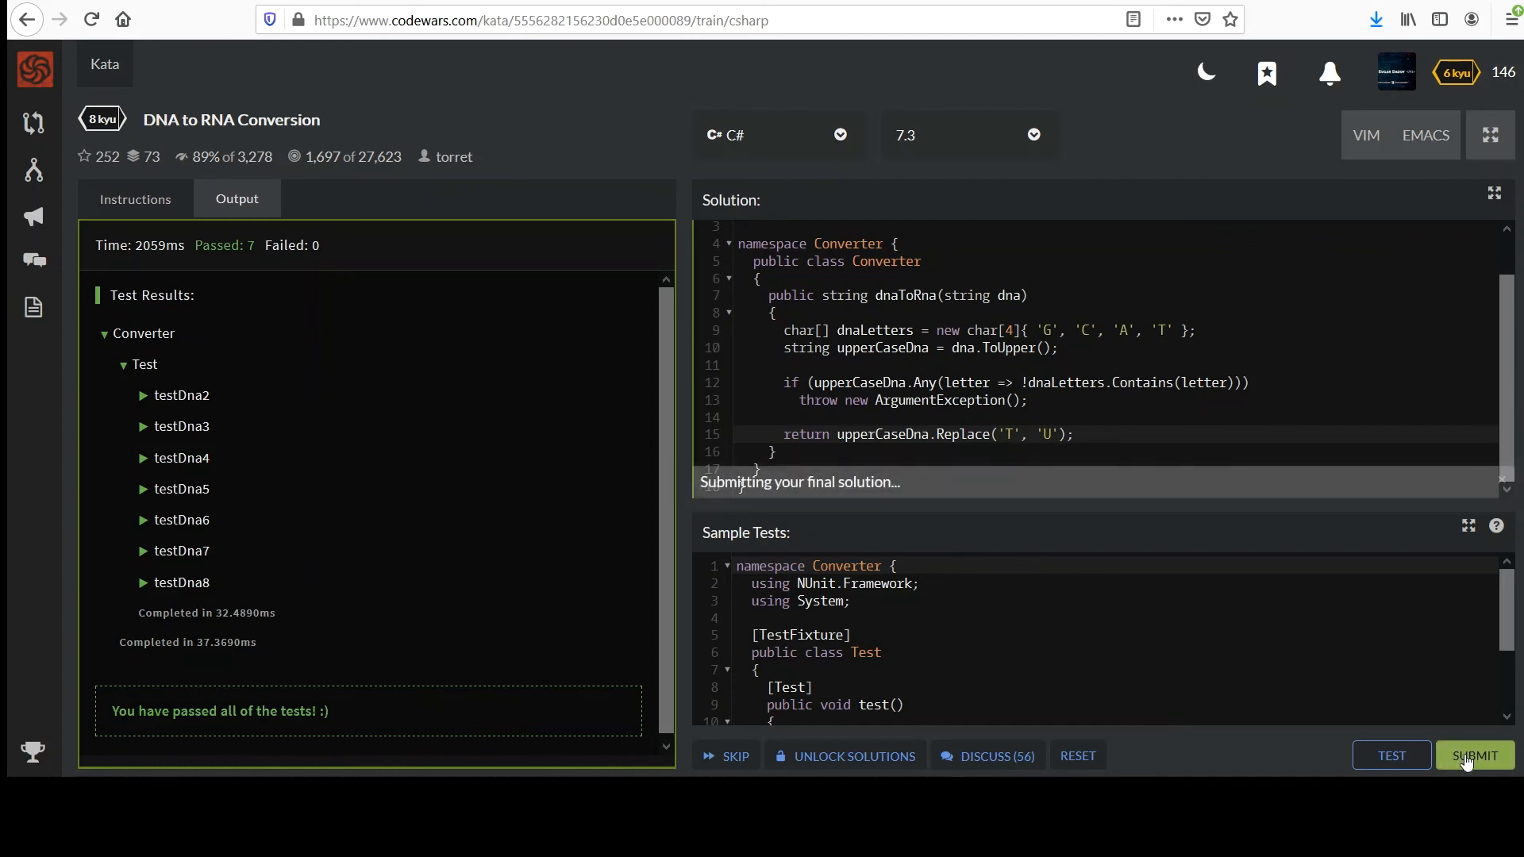
click(1475, 755)
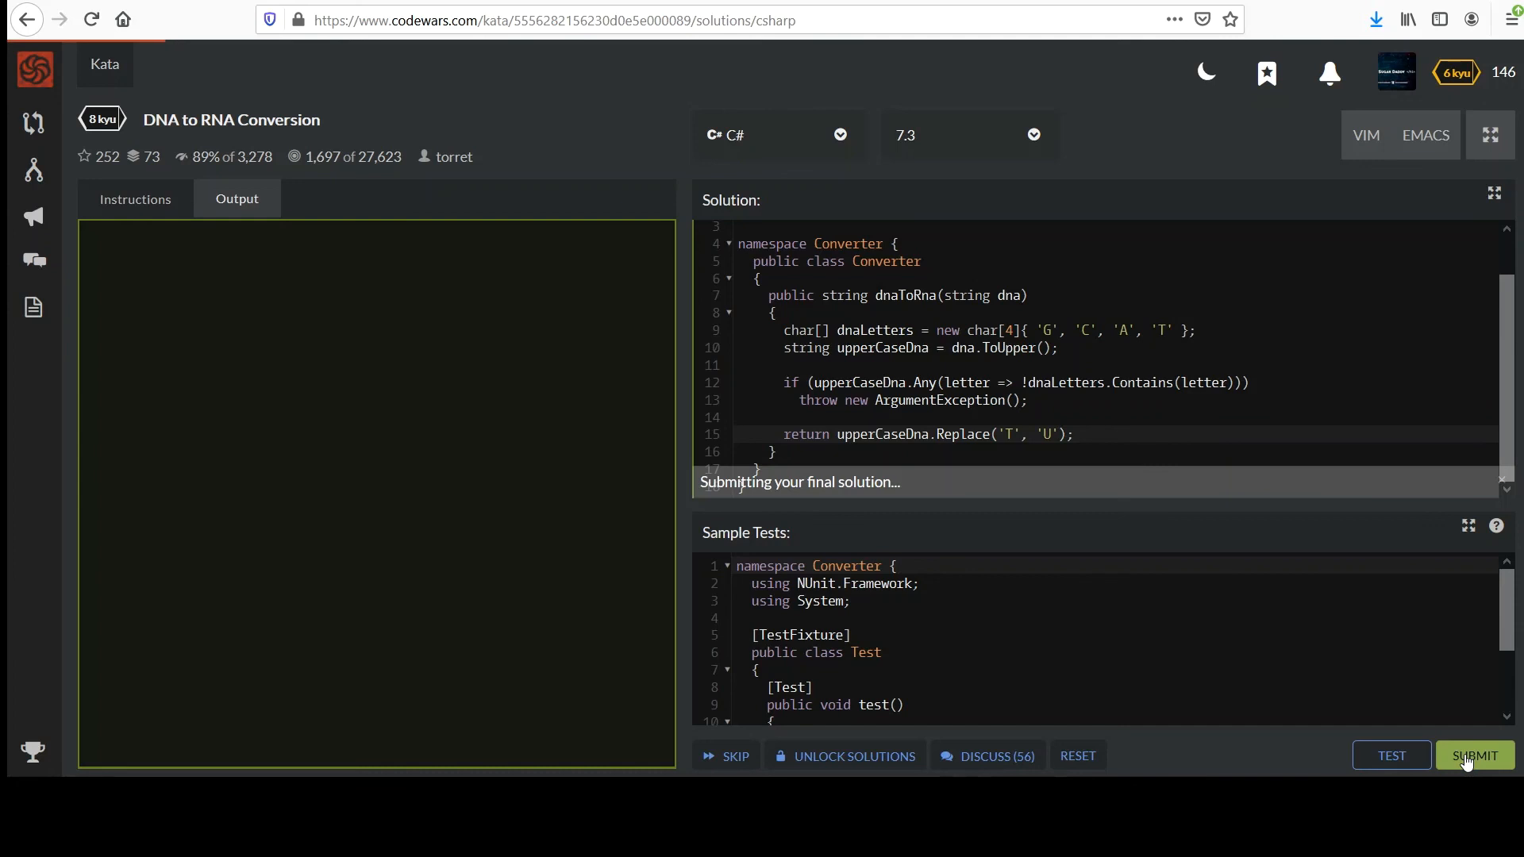
click(1474, 754)
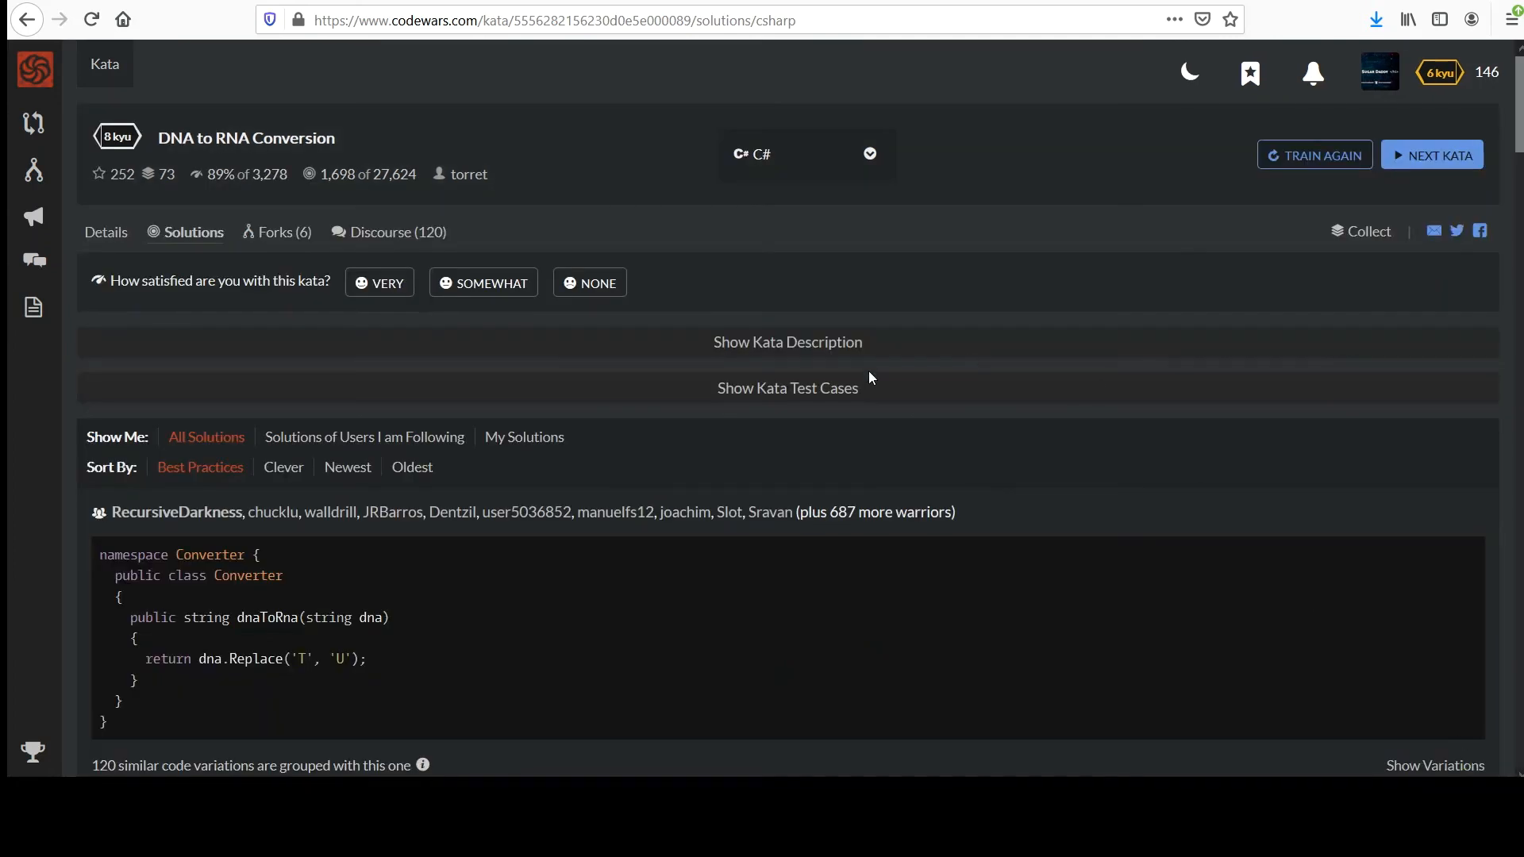
mouse_move(199, 658)
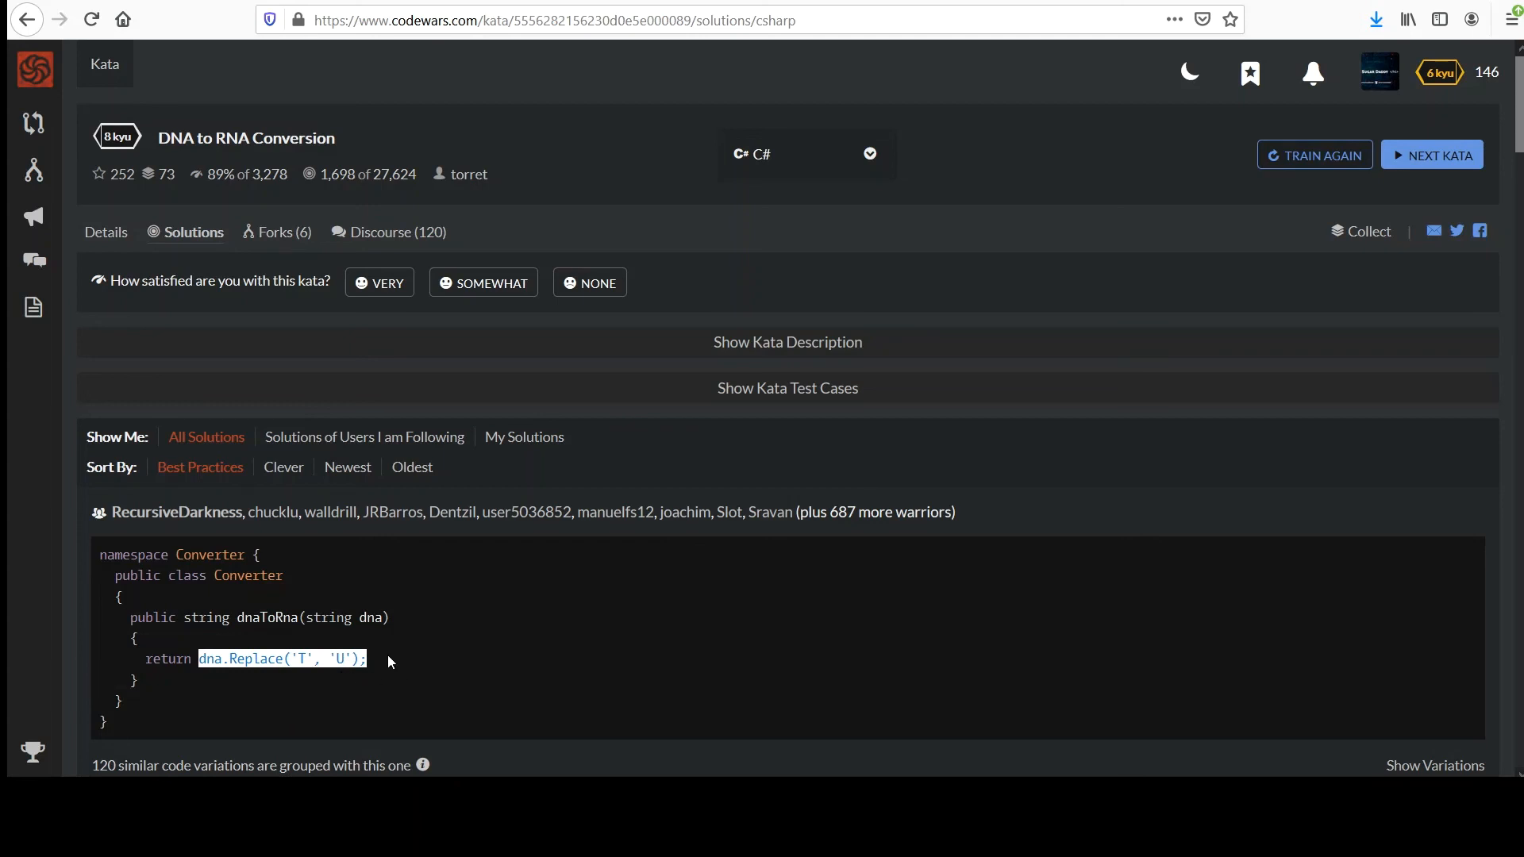
click(1377, 72)
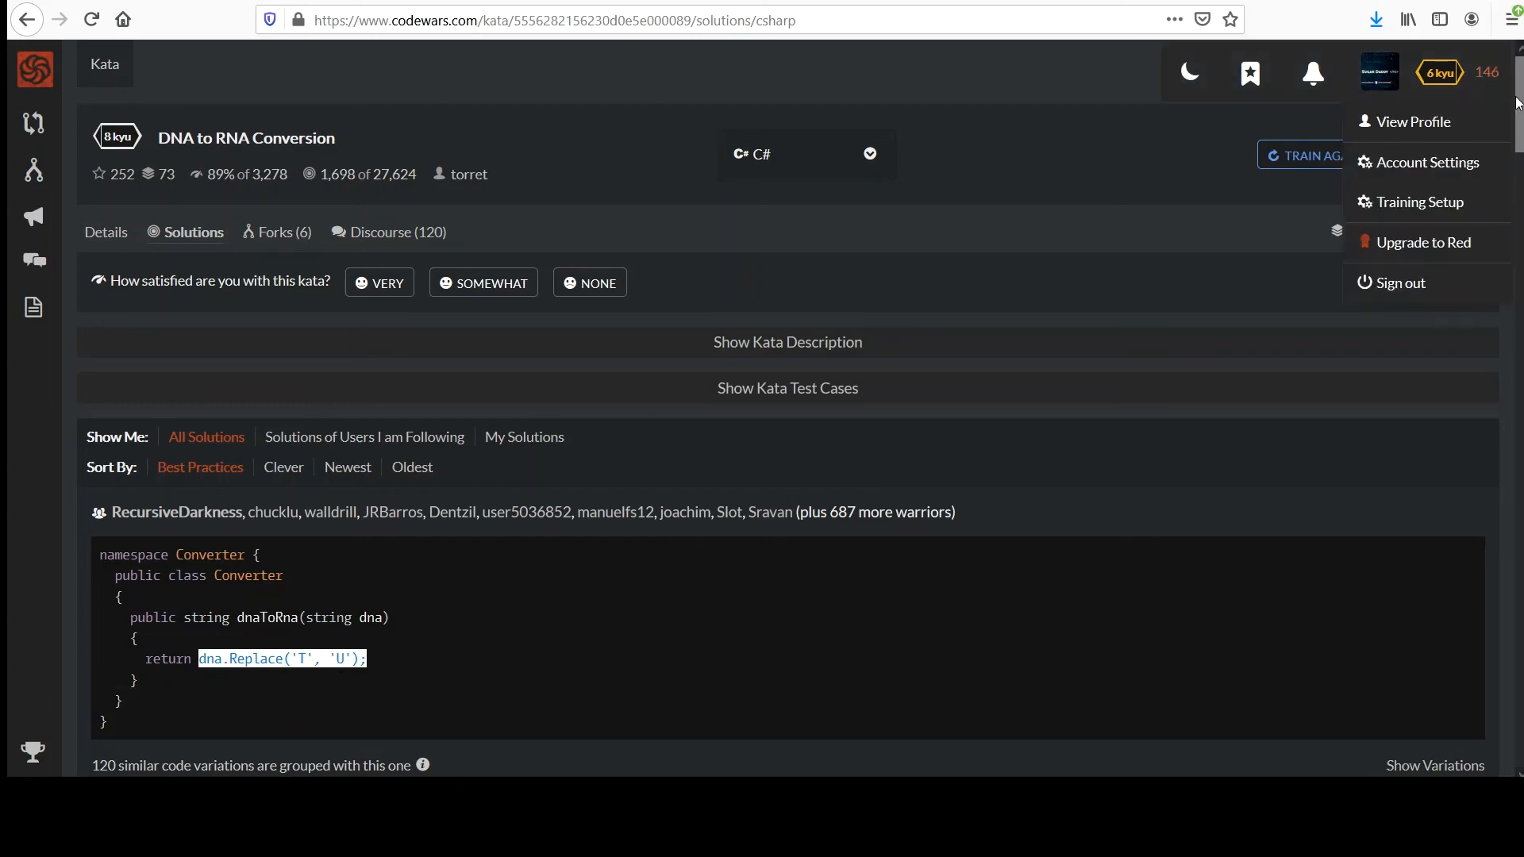
Scroll through the community C# solutions for DNA to RNA Conversion, then back up
scroll(down, 3)
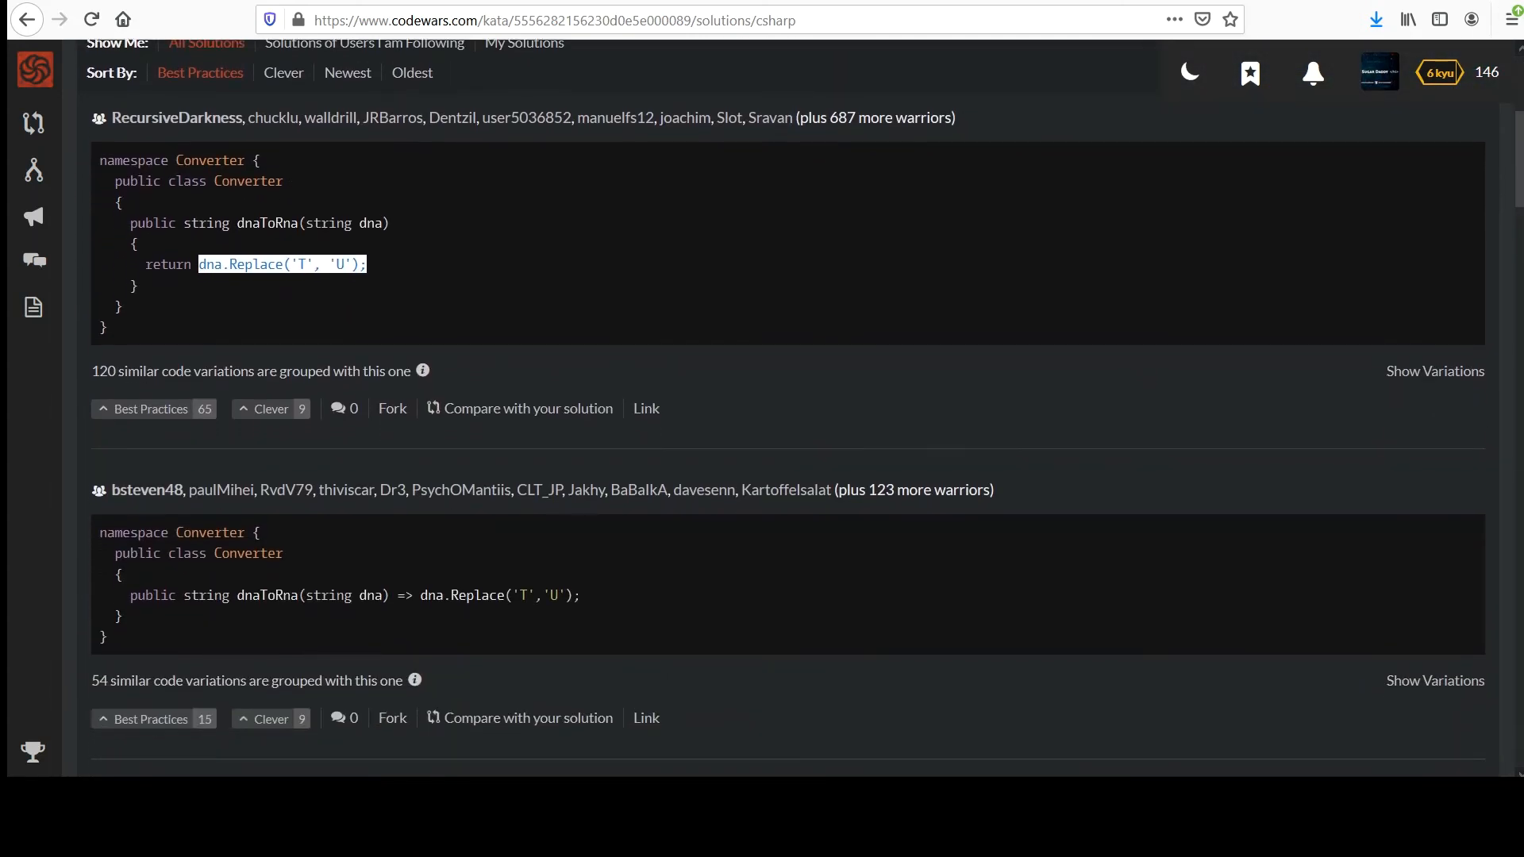
scroll(down, 3)
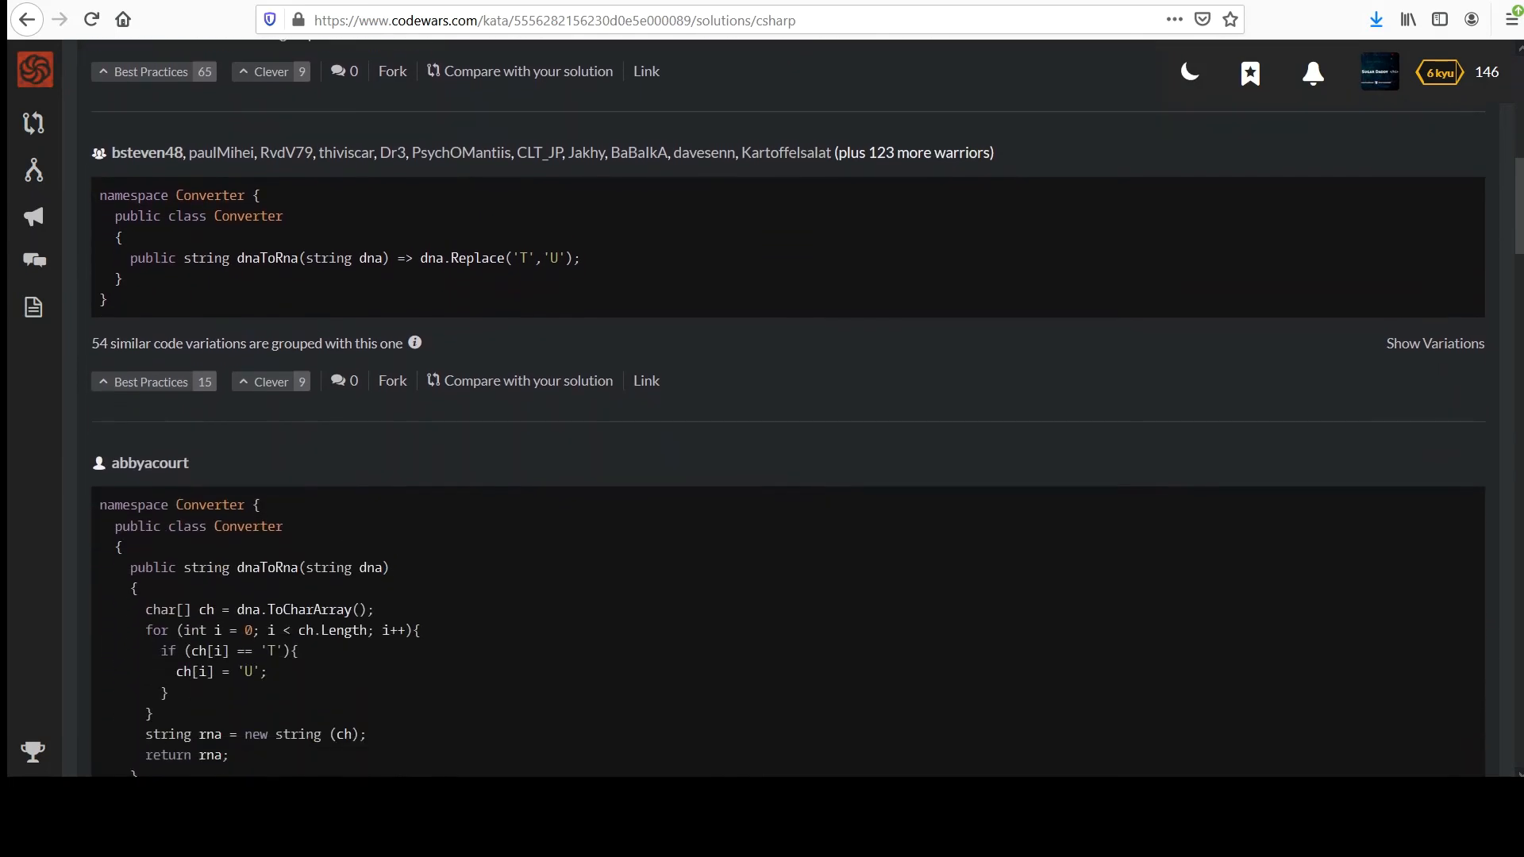
scroll(down, 3)
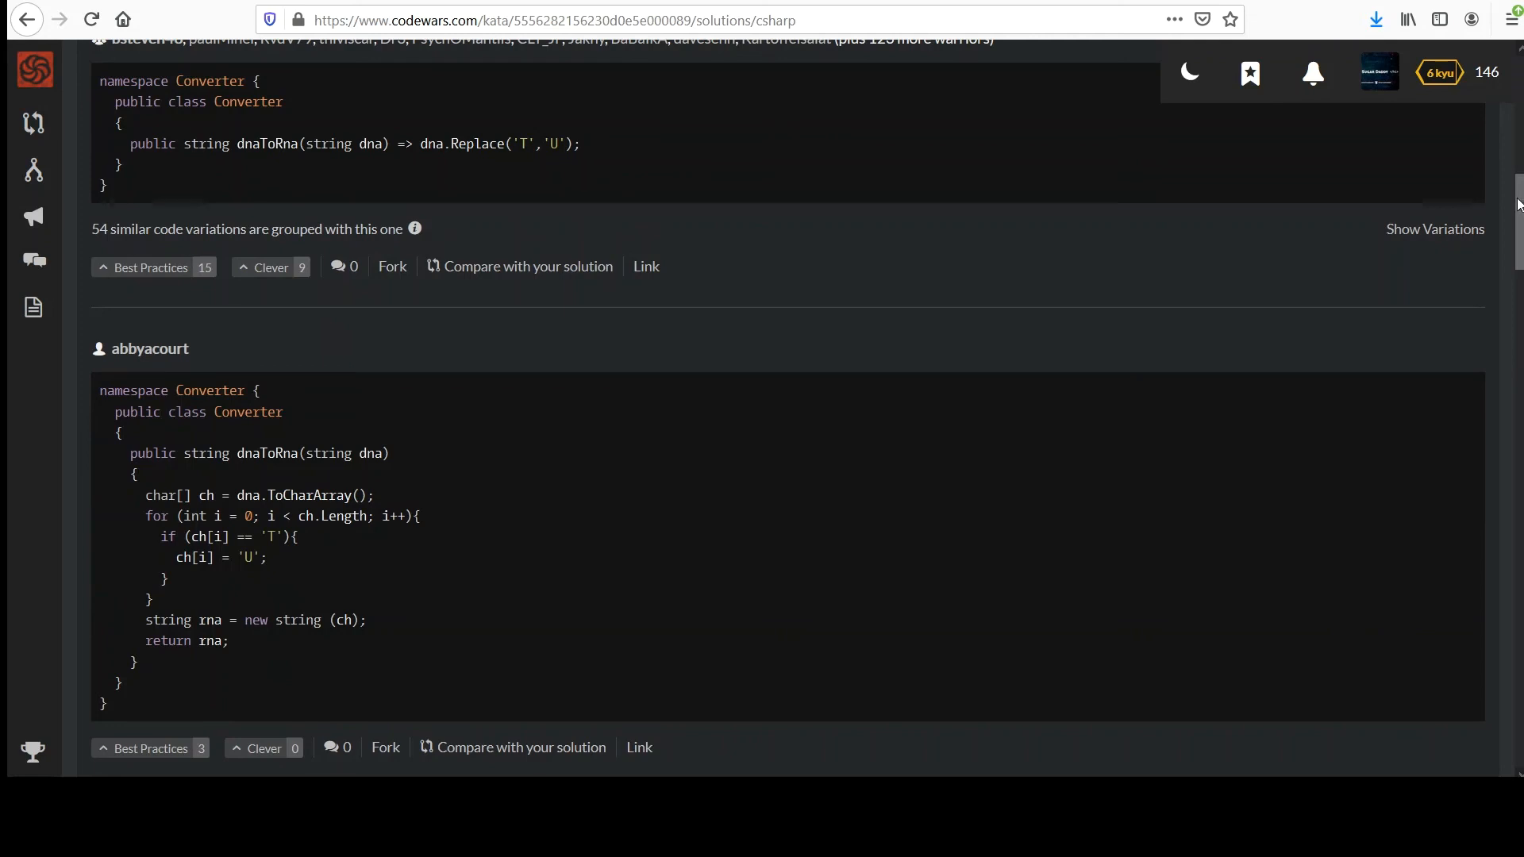
scroll(down, 3)
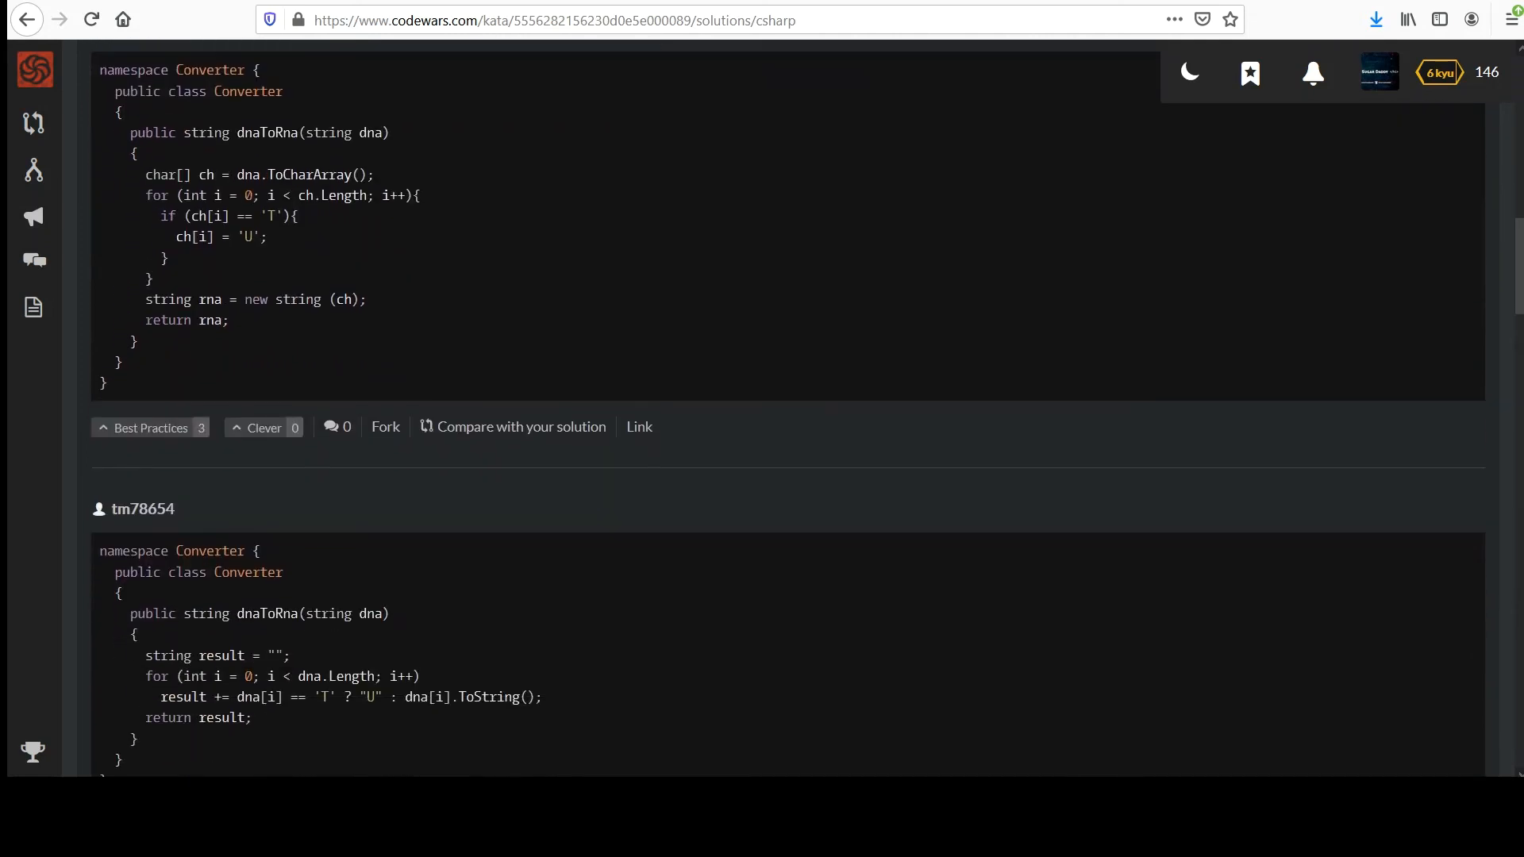
scroll(down, 3)
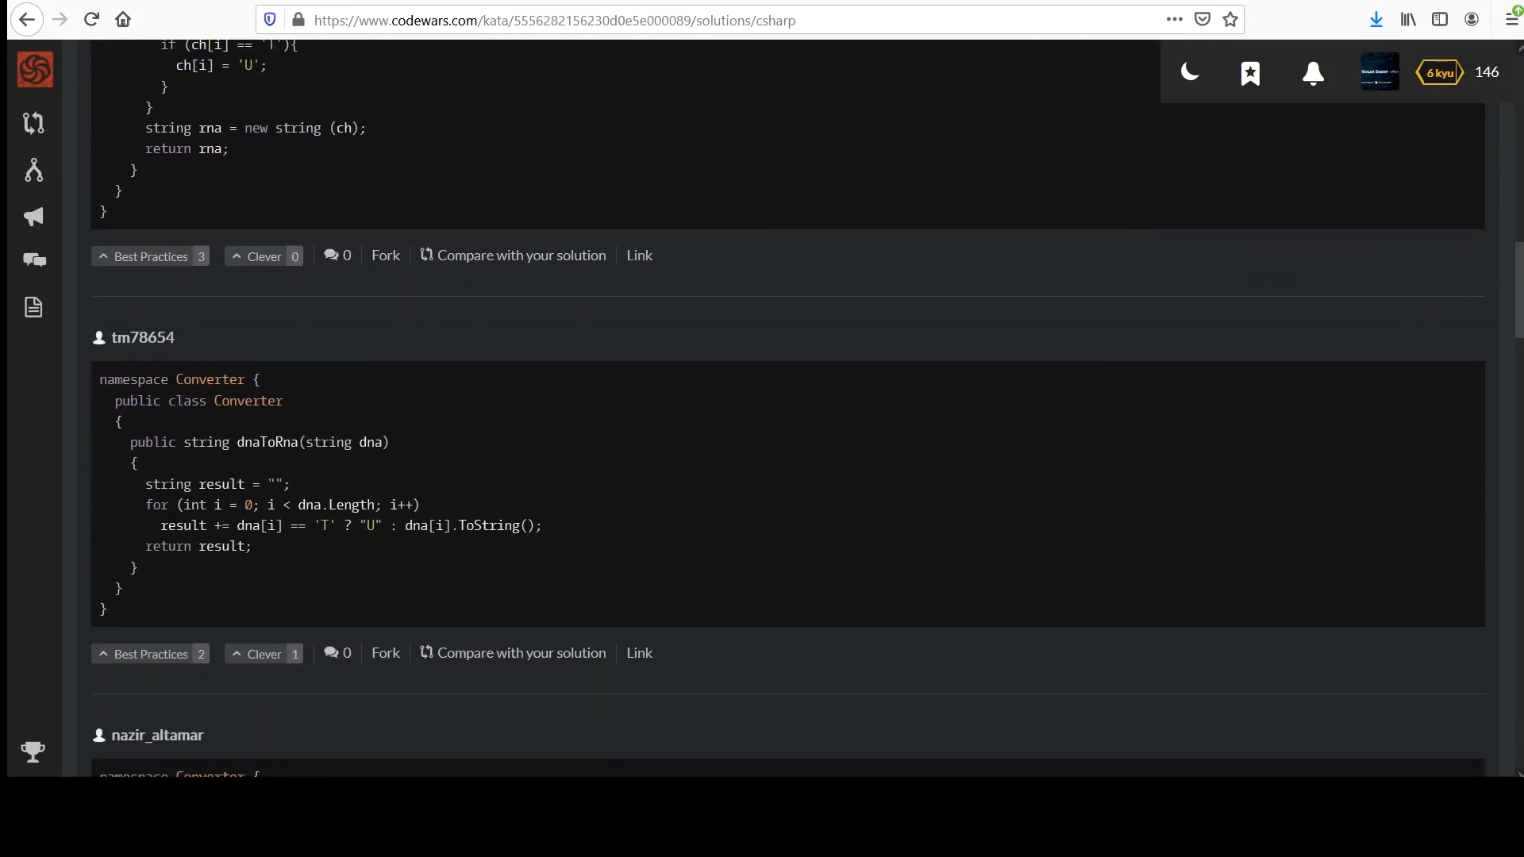
scroll(down, 3)
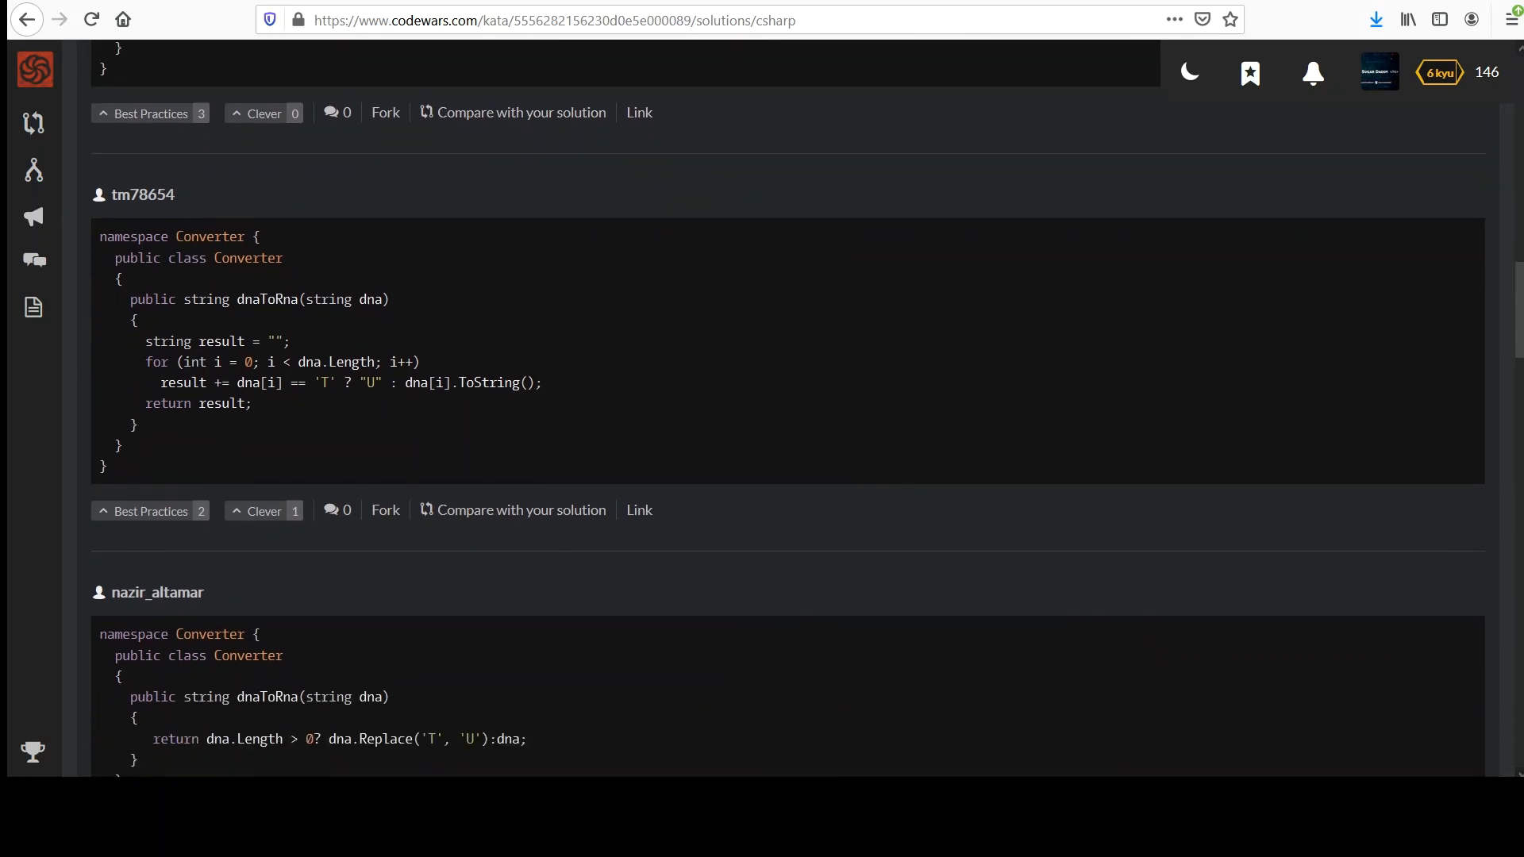
scroll(up, 3)
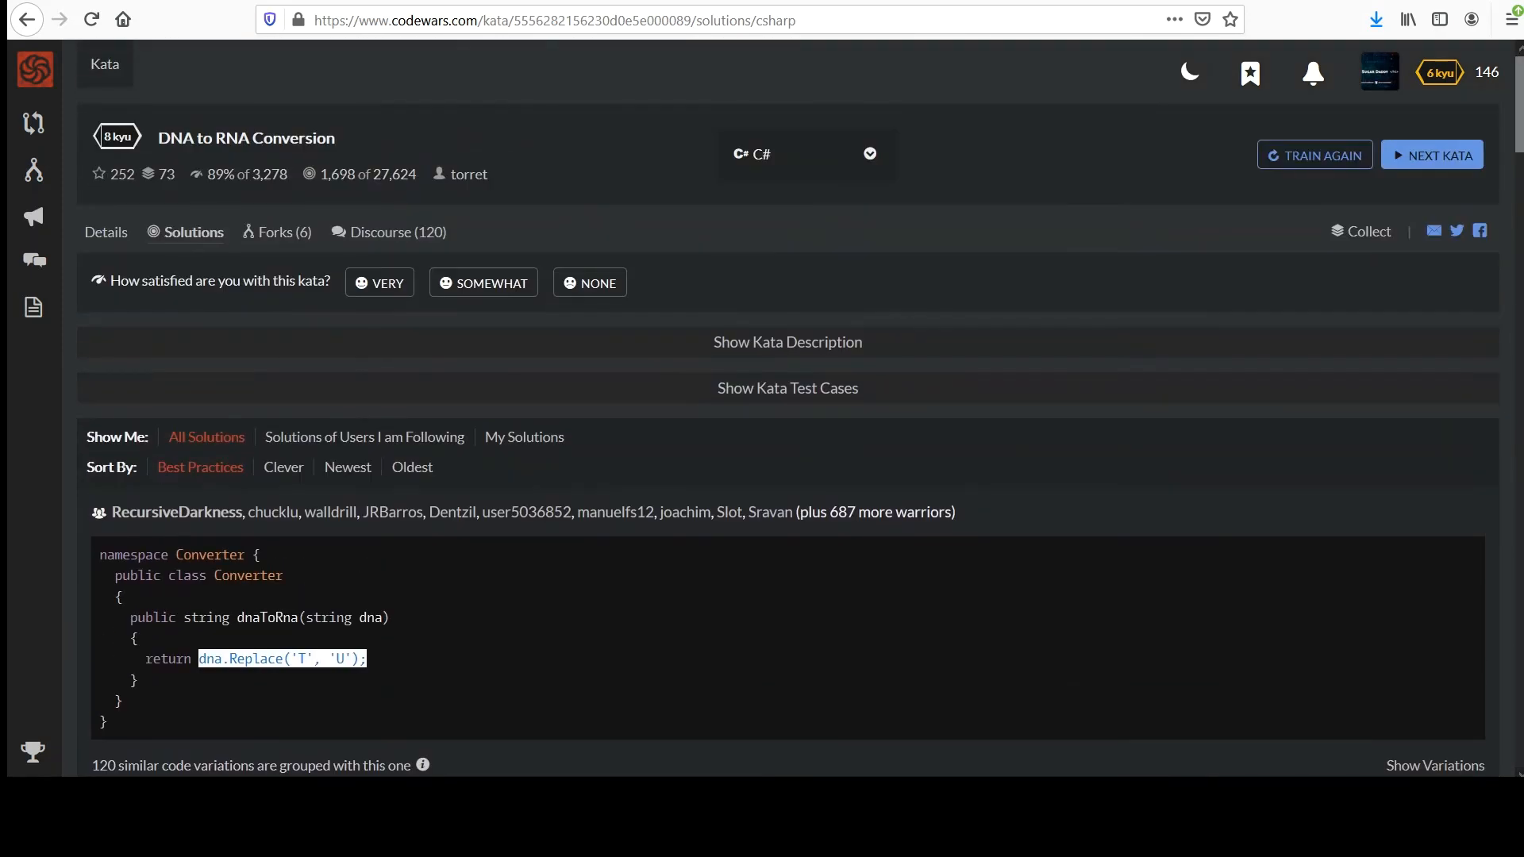